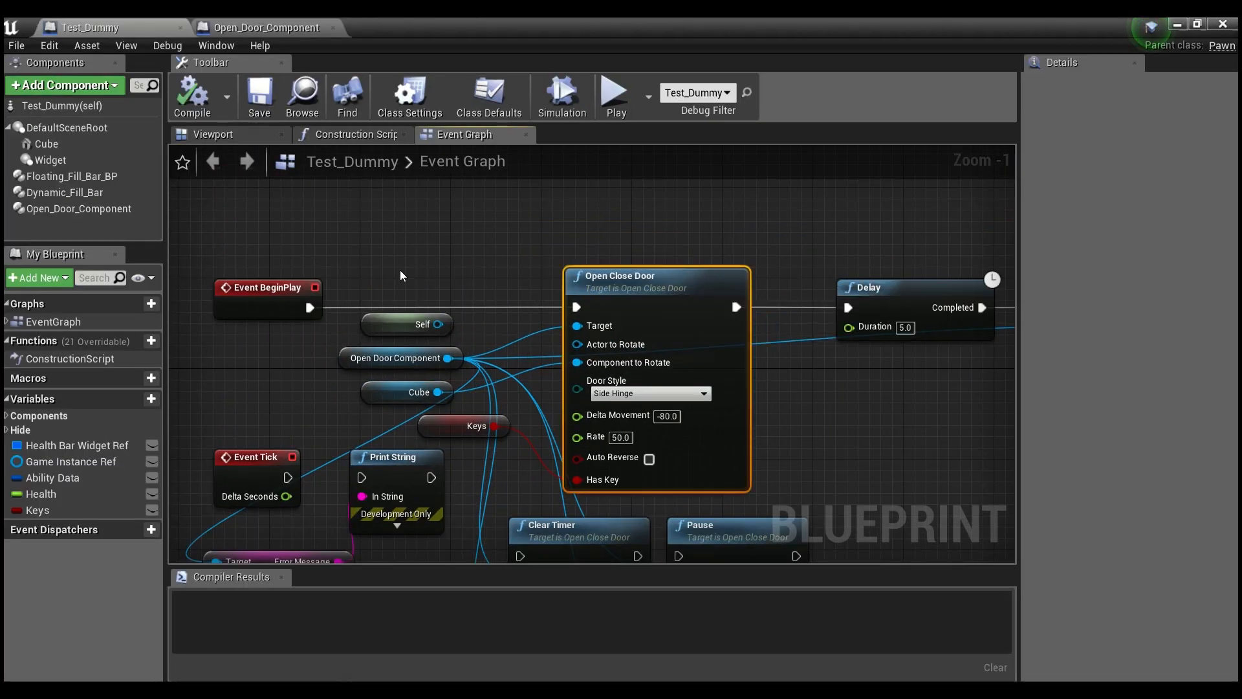
# Inspect the Open_Door_Component's properties, then clear the component selection.
pyautogui.click(66, 192)
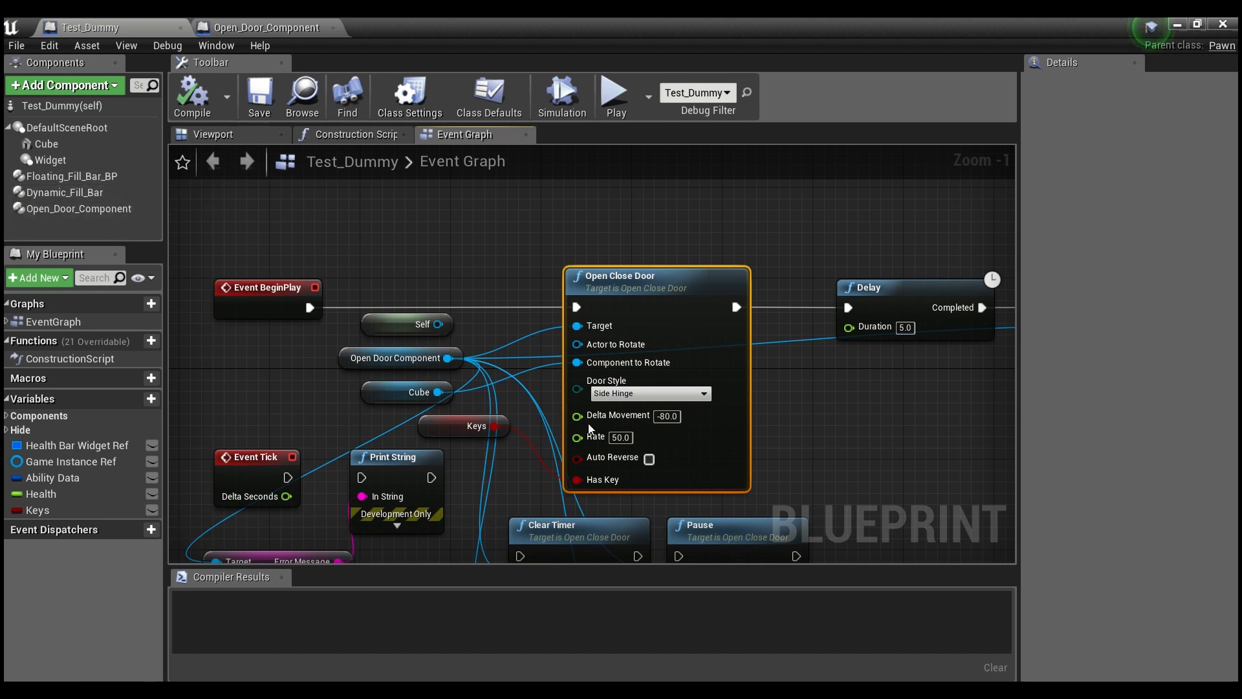
pyautogui.click(78, 208)
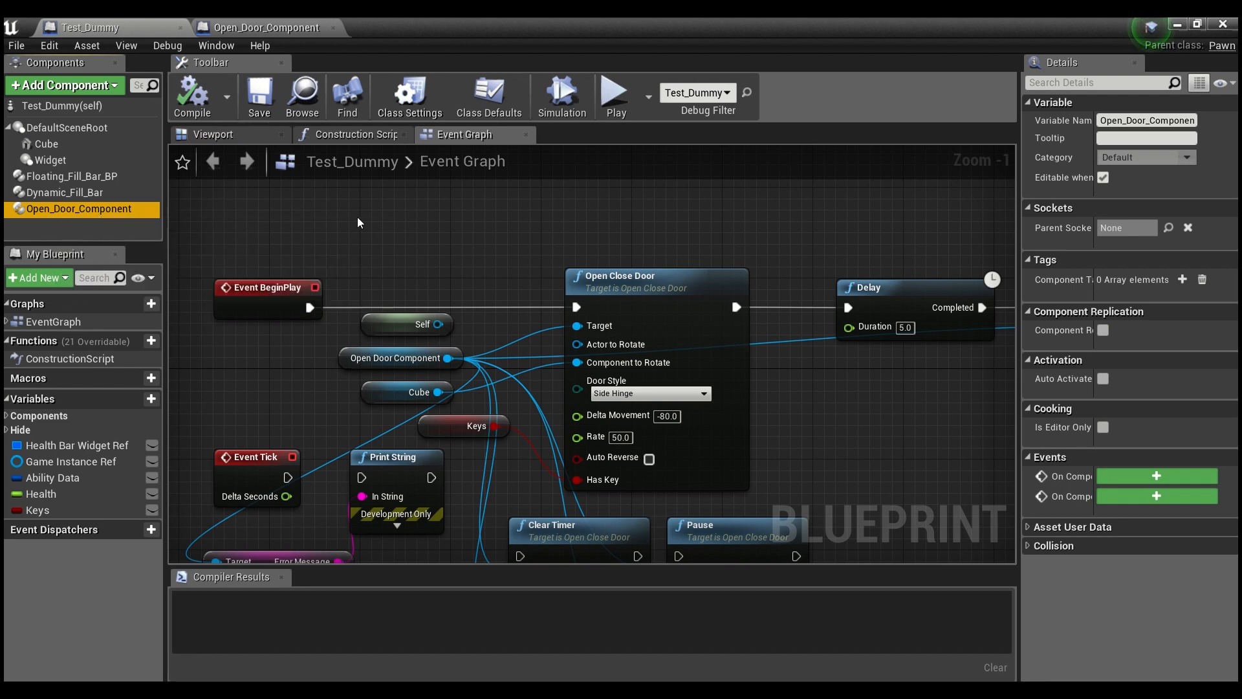
pyautogui.click(610, 232)
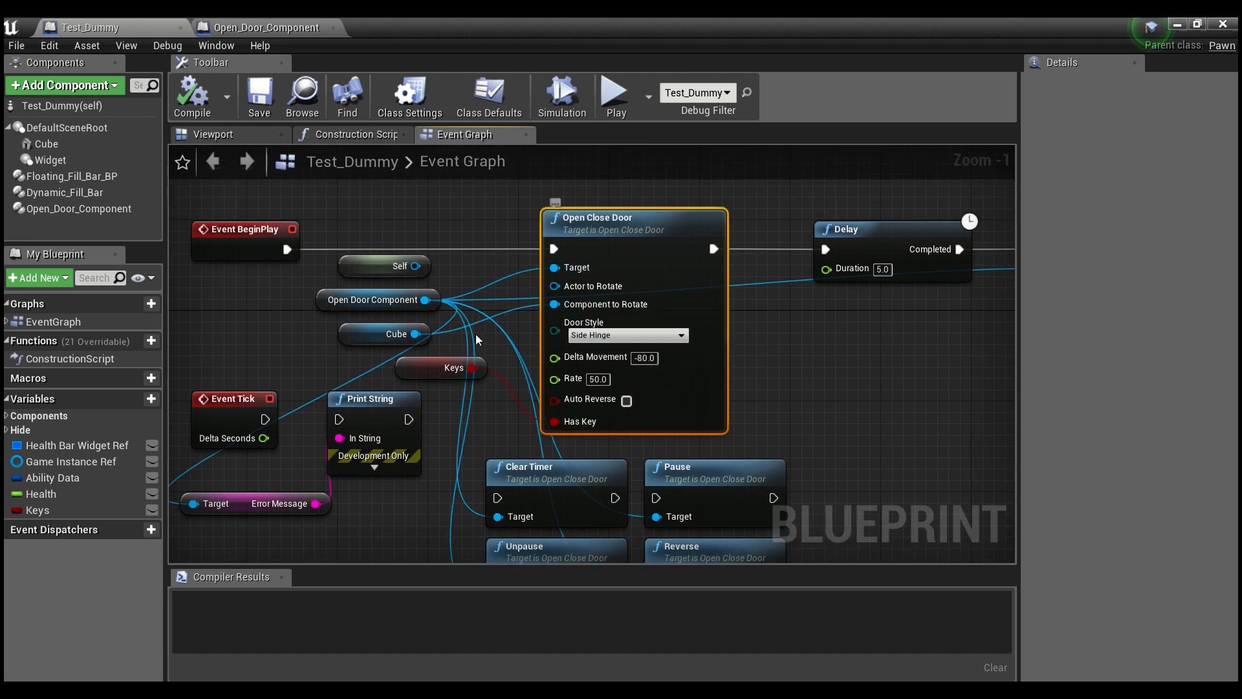
pyautogui.click(374, 333)
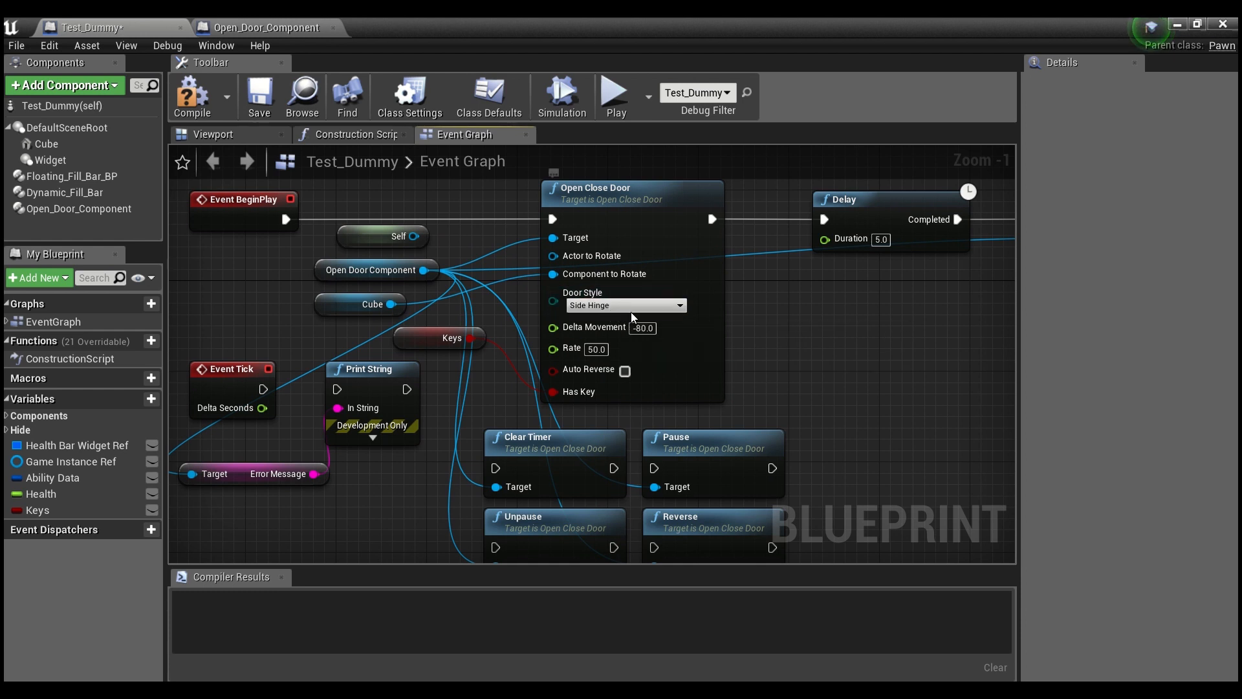
# List the Door Style options, preview the door mesh in the Viewport, then list them again.
pyautogui.click(625, 305)
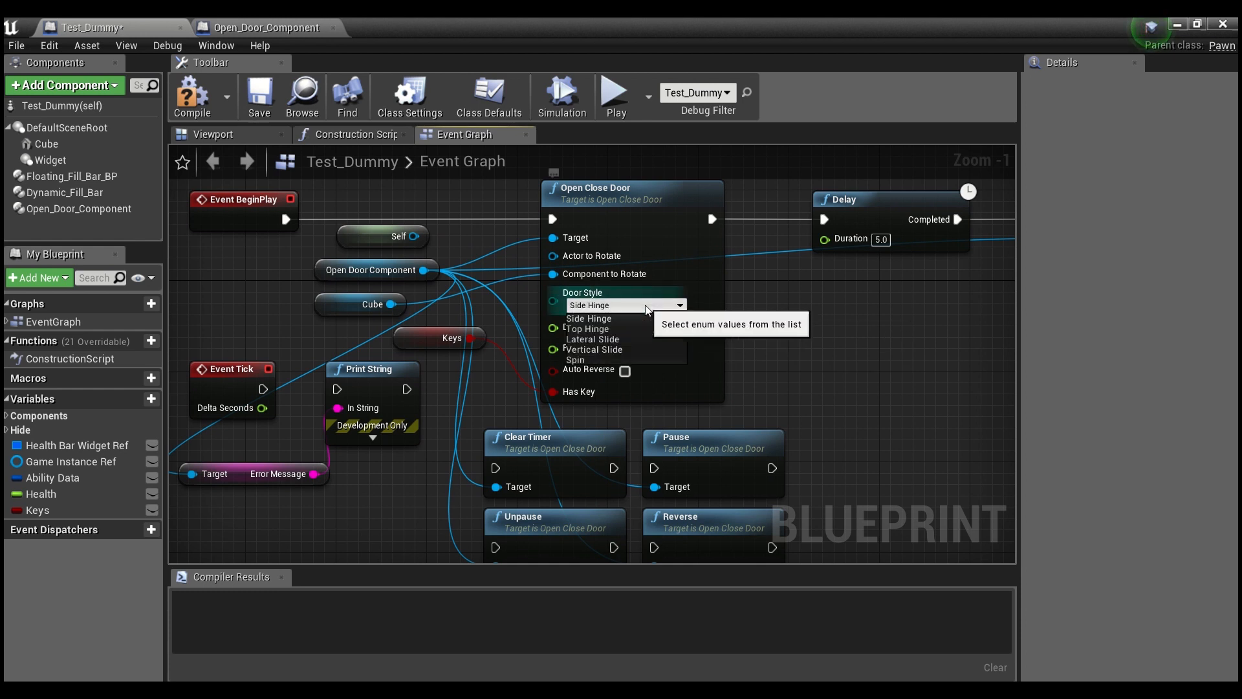
pyautogui.moveTo(632, 327)
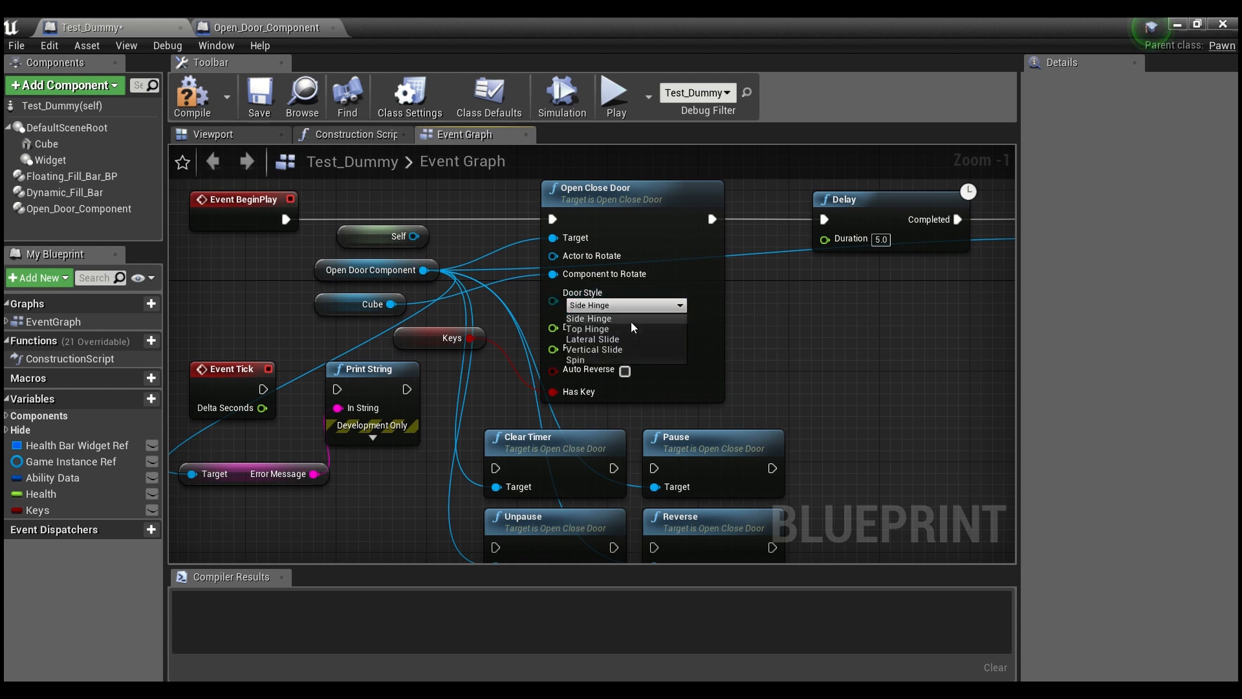
pyautogui.moveTo(615, 324)
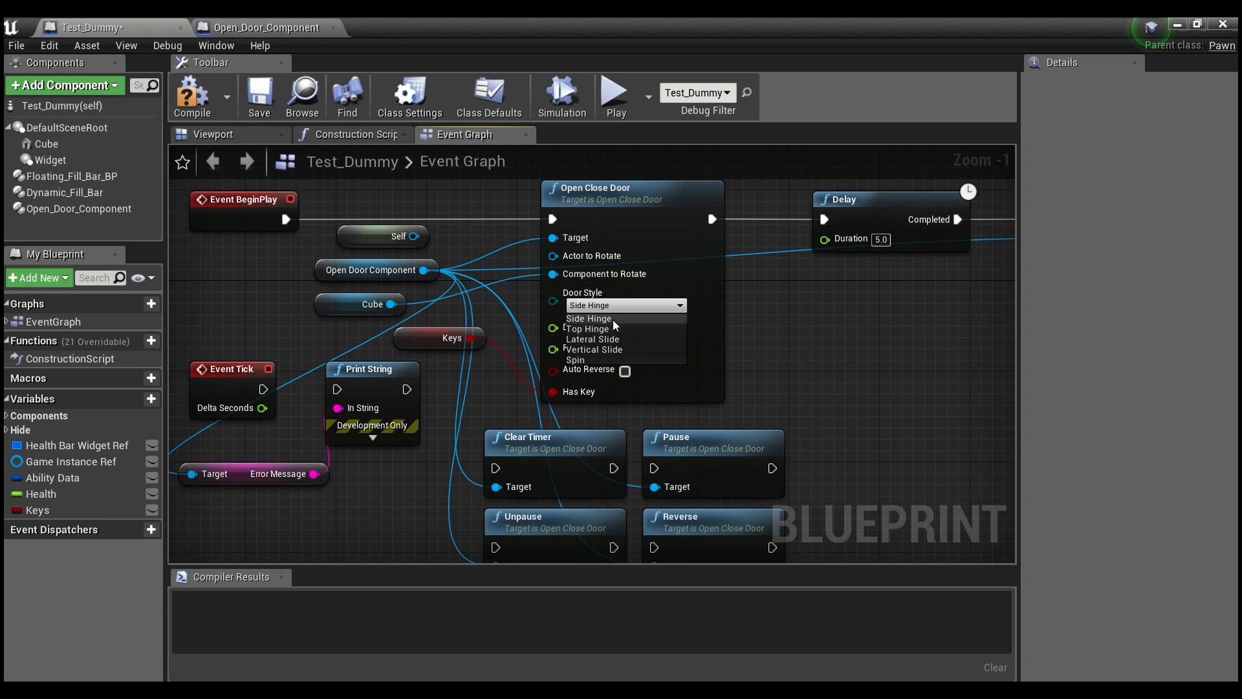
pyautogui.click(212, 134)
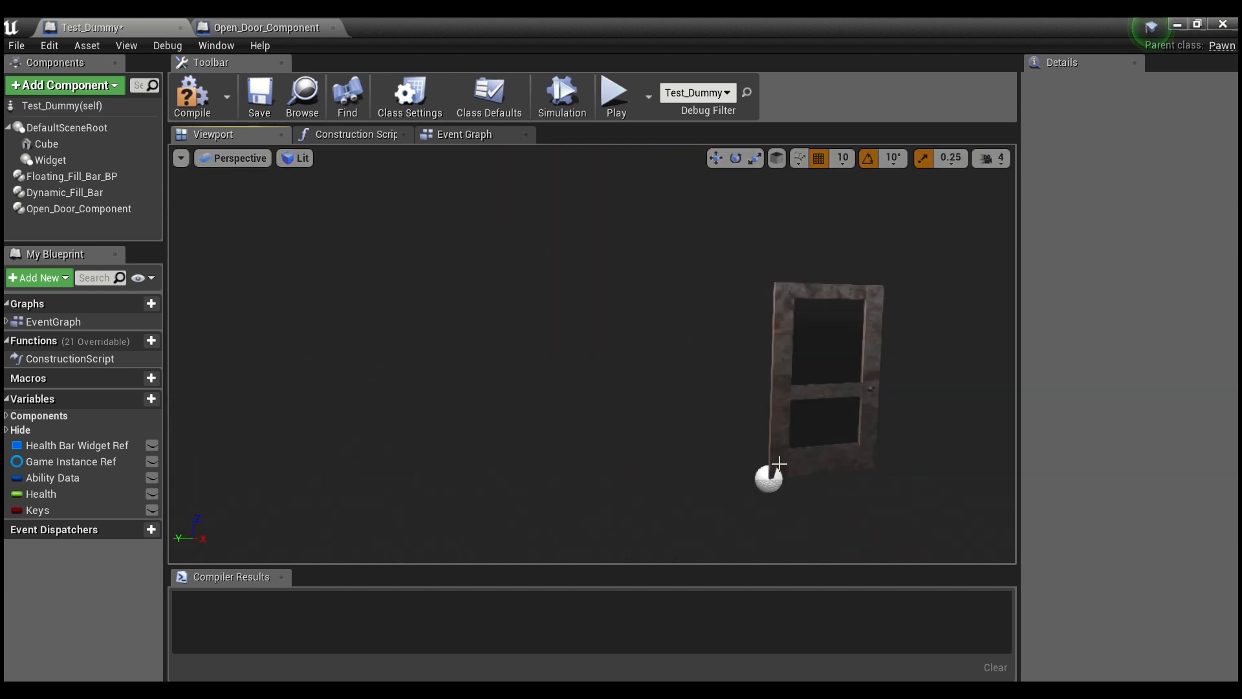
pyautogui.click(465, 134)
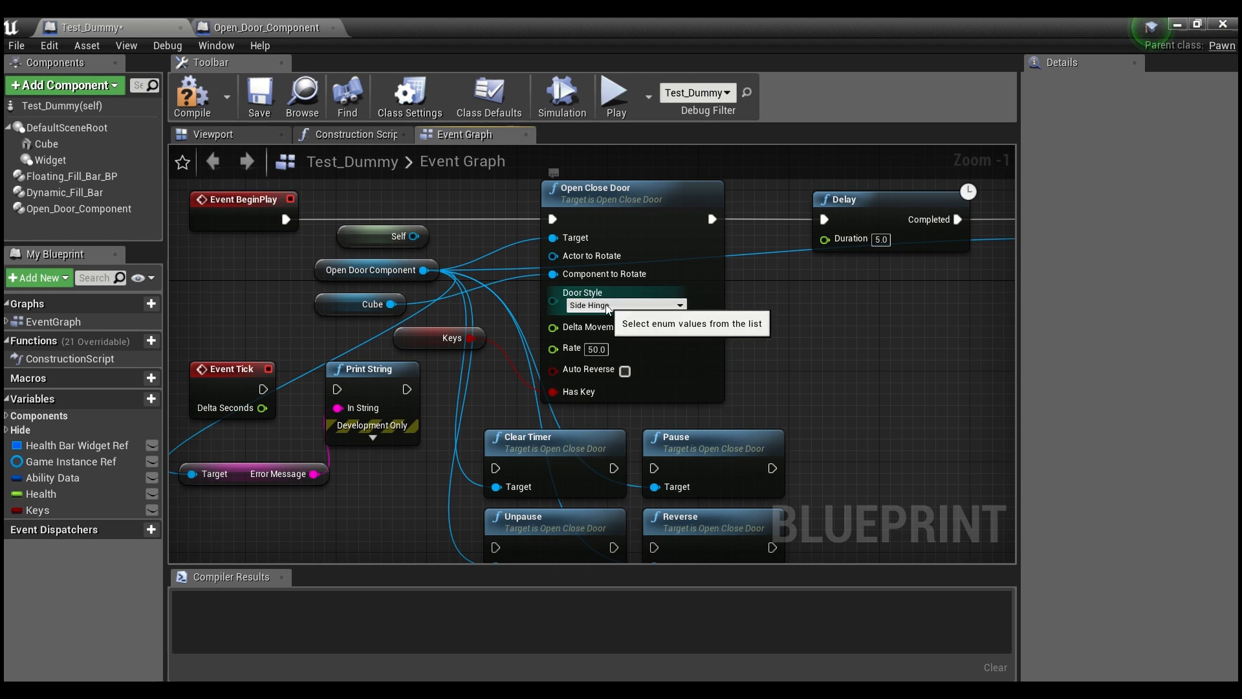
pyautogui.click(625, 305)
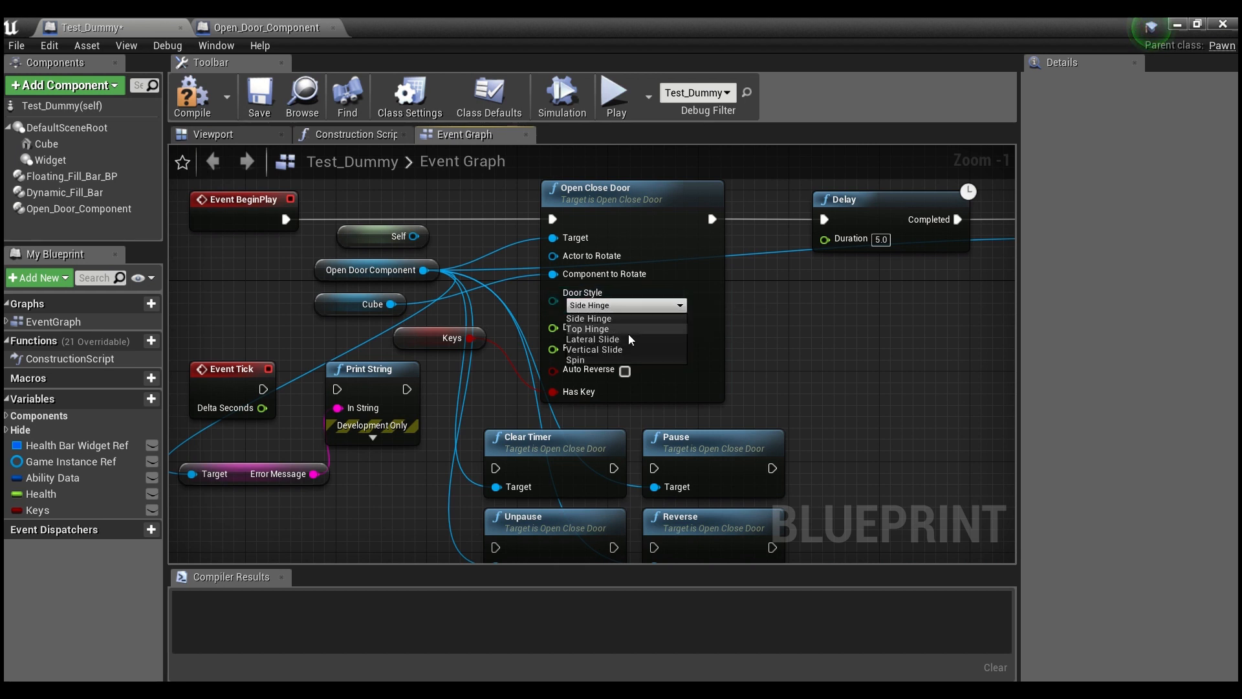
pyautogui.moveTo(602, 339)
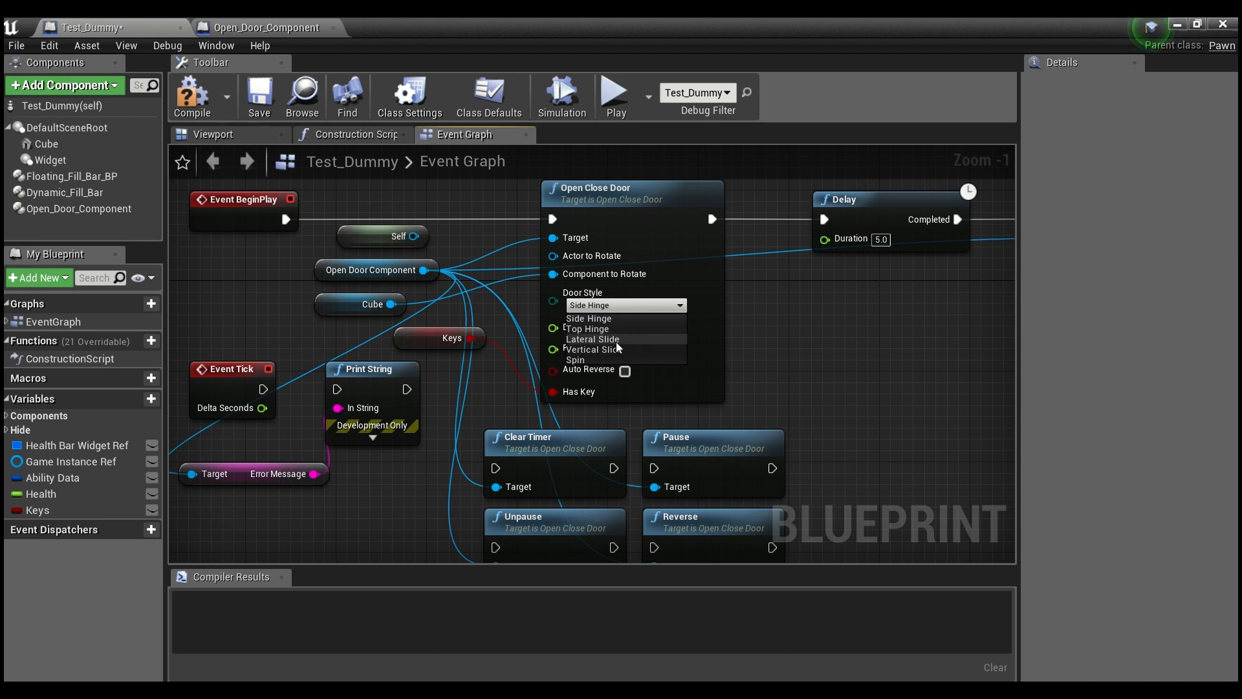
pyautogui.moveTo(590, 362)
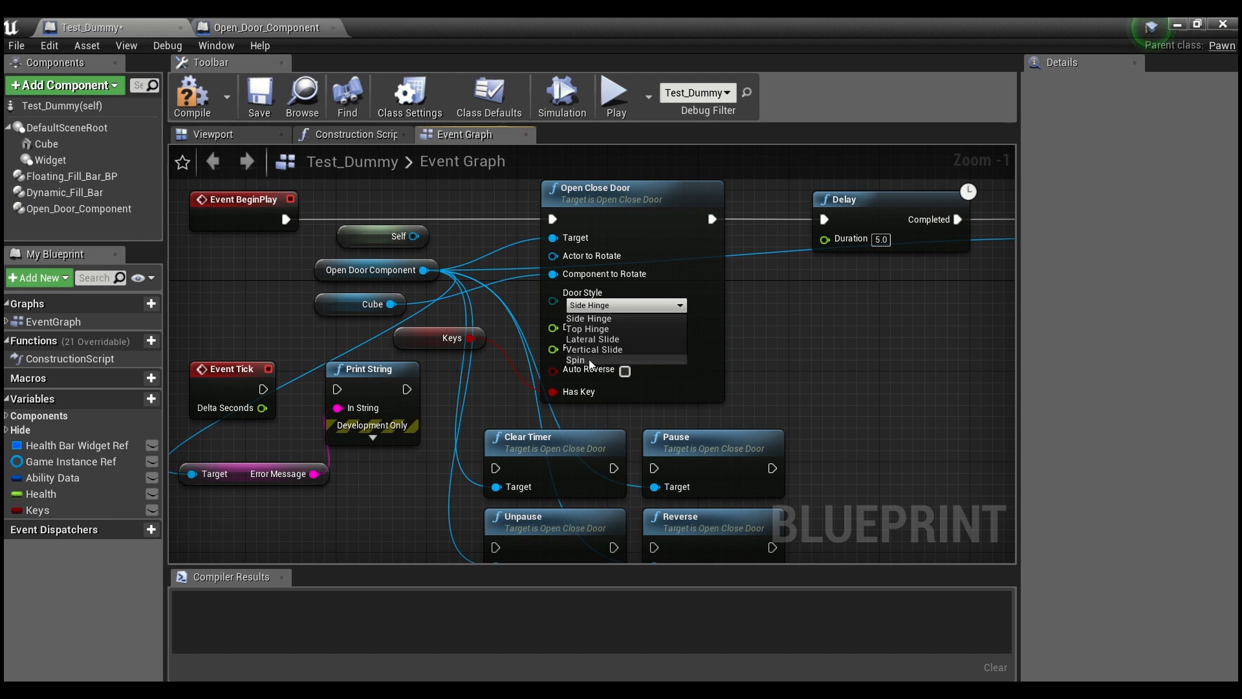
pyautogui.moveTo(593, 363)
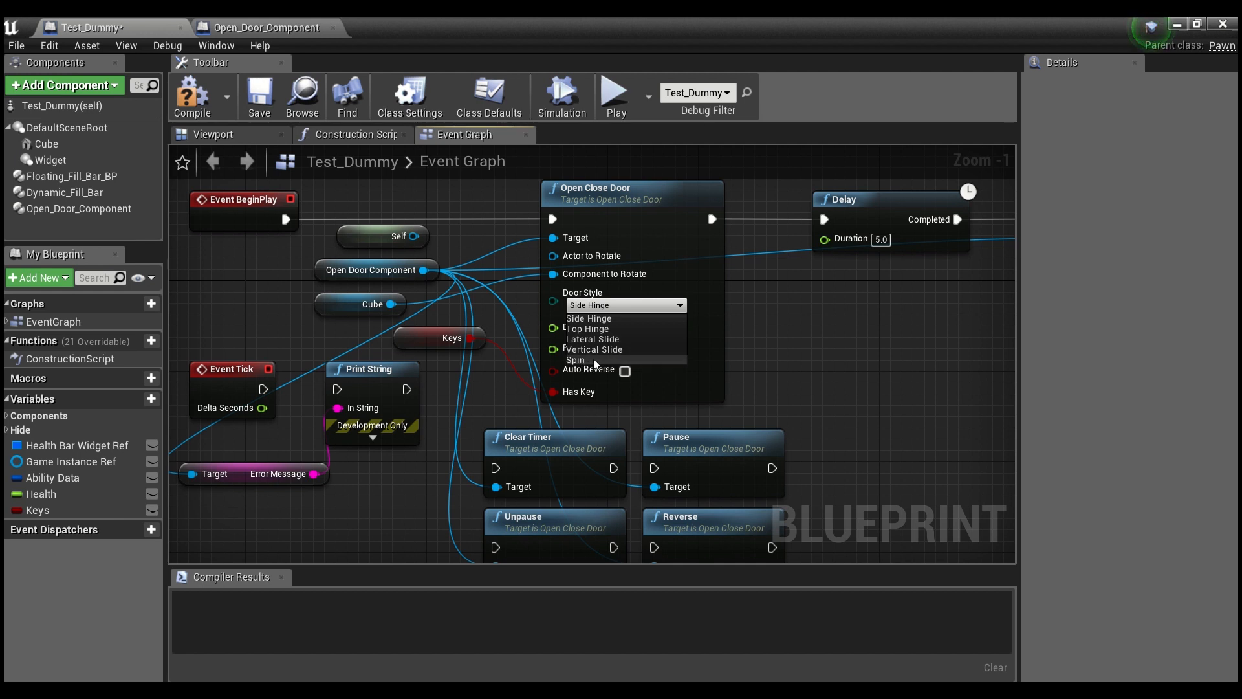
pyautogui.moveTo(600, 366)
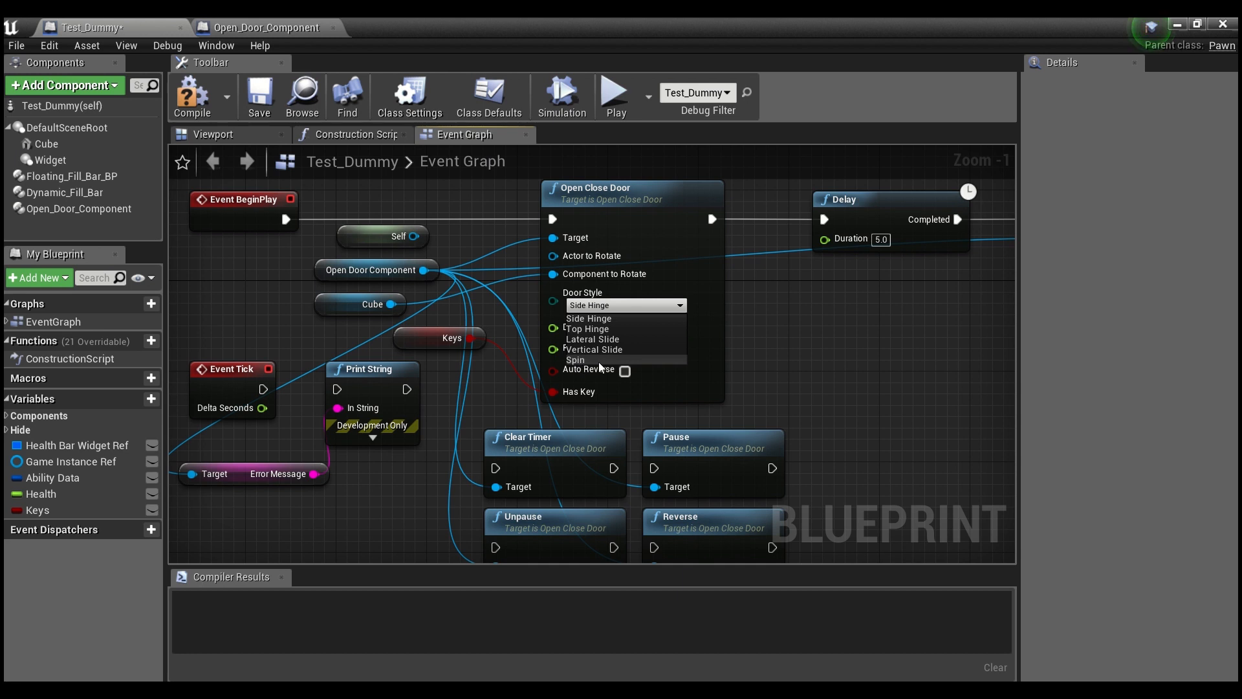
pyautogui.moveTo(601, 331)
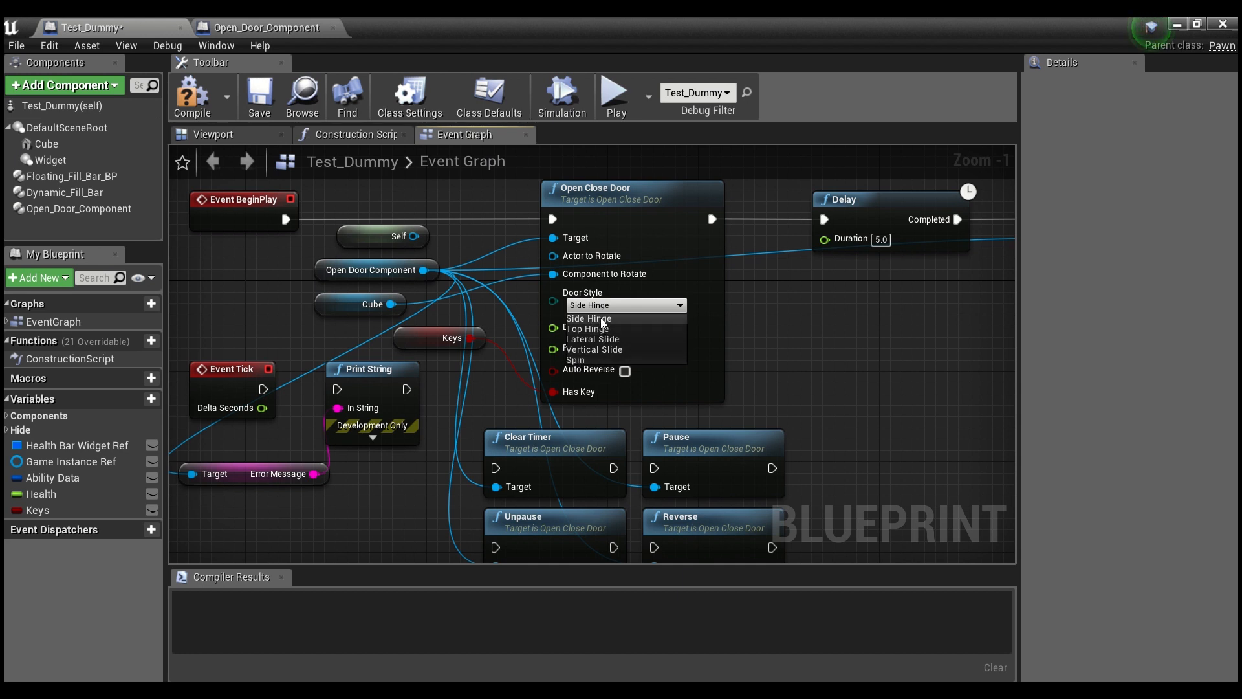
# Enter -30.0 for Delta Movement and recheck the Door Style list, keeping Side Hinge.
pyautogui.click(589, 318)
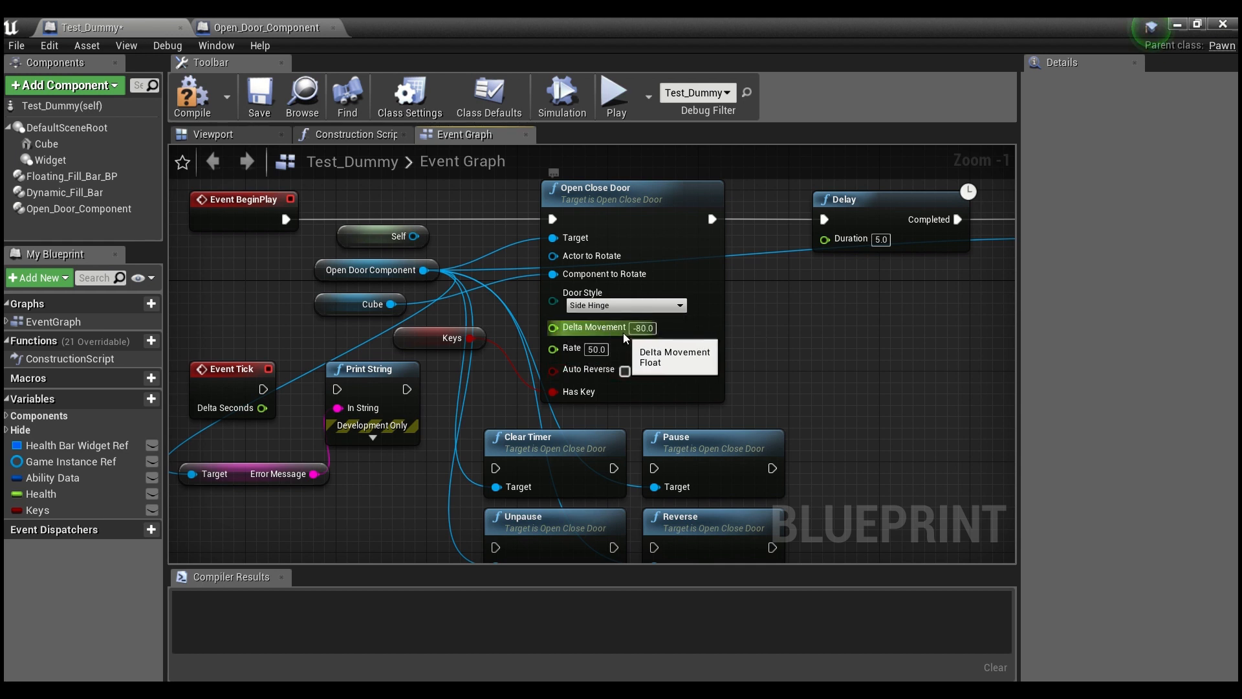
pyautogui.write('-30.0')
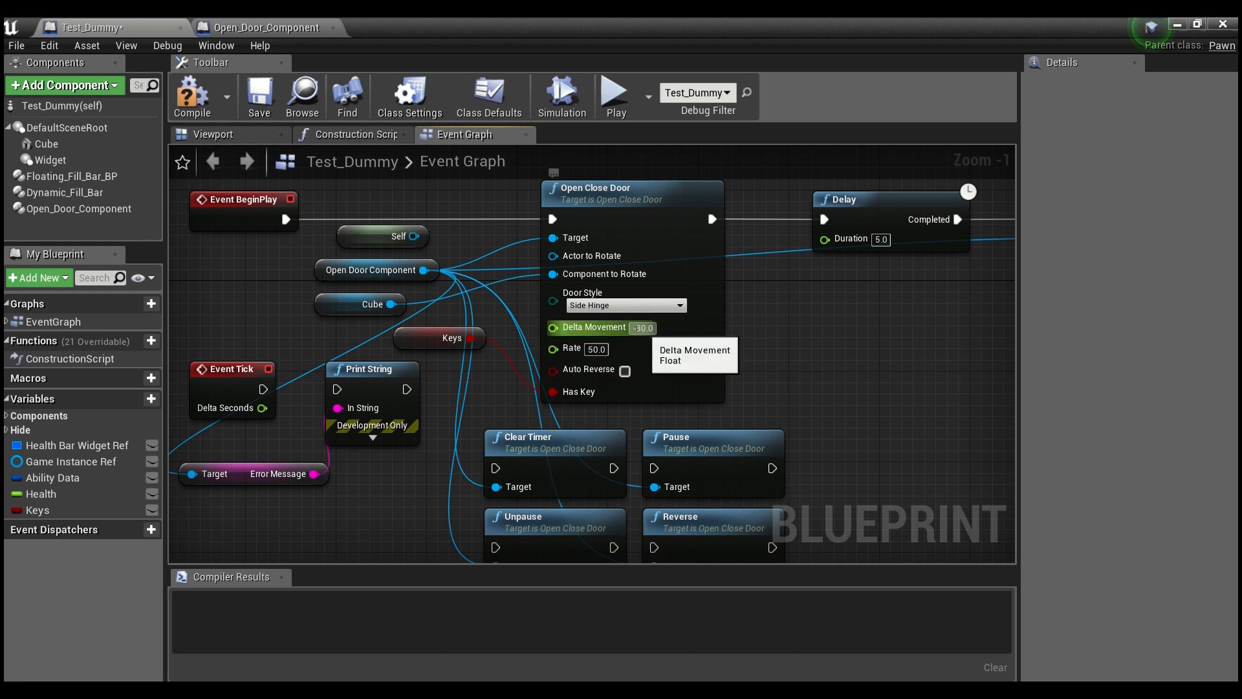
pyautogui.click(623, 305)
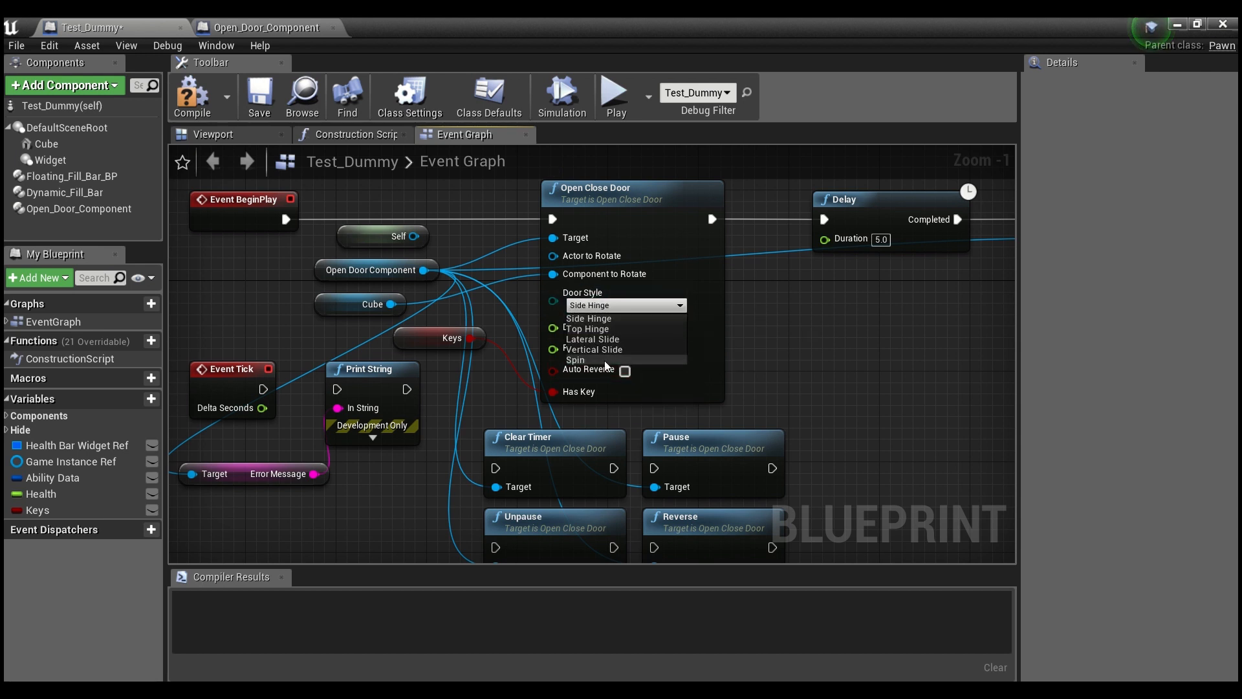
pyautogui.click(588, 318)
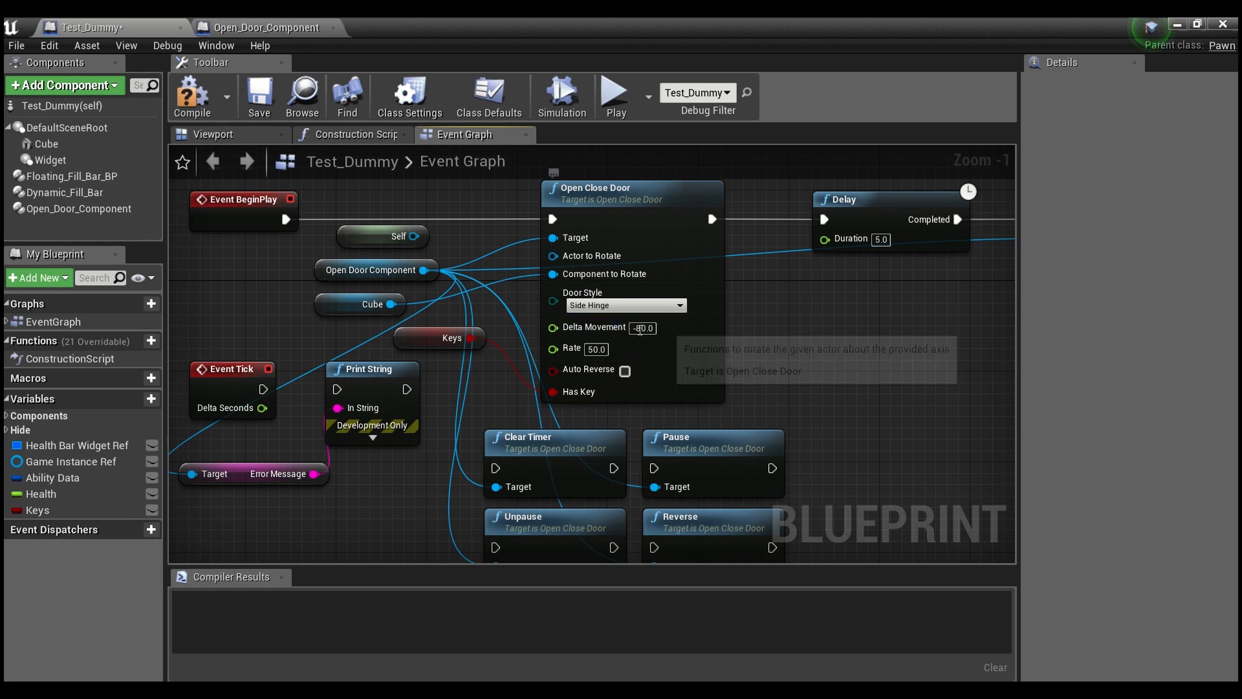
pyautogui.click(626, 304)
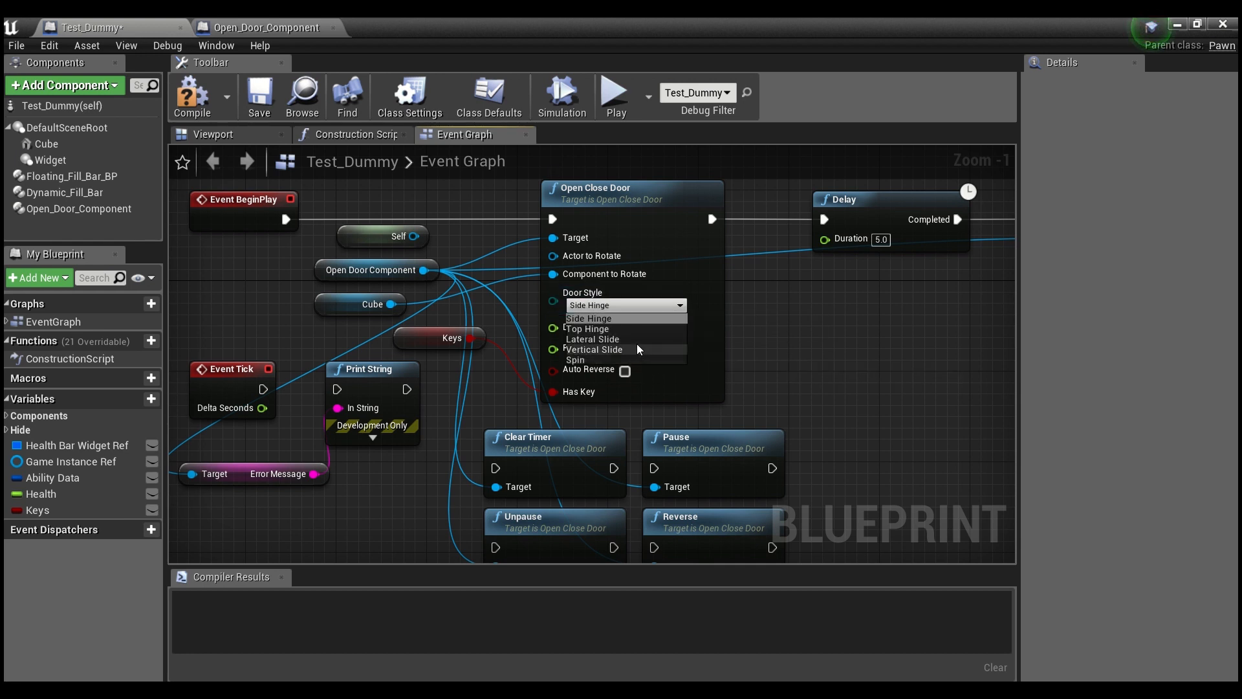
pyautogui.click(588, 318)
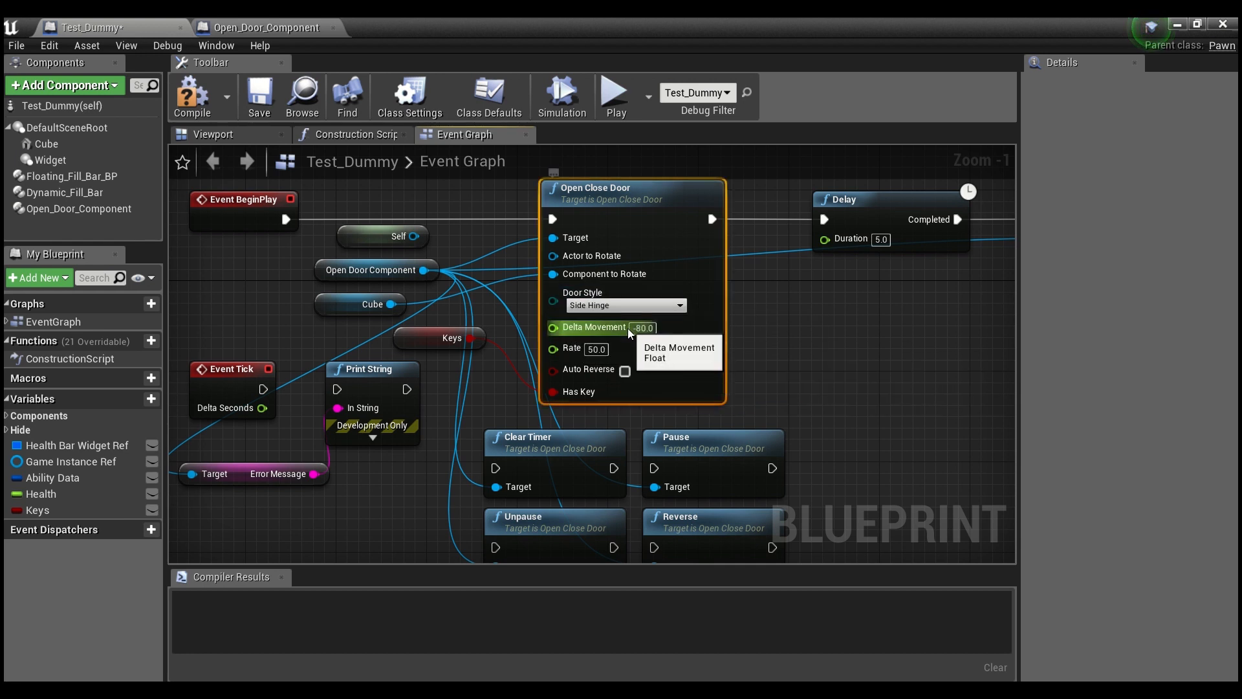
pyautogui.moveTo(610, 333)
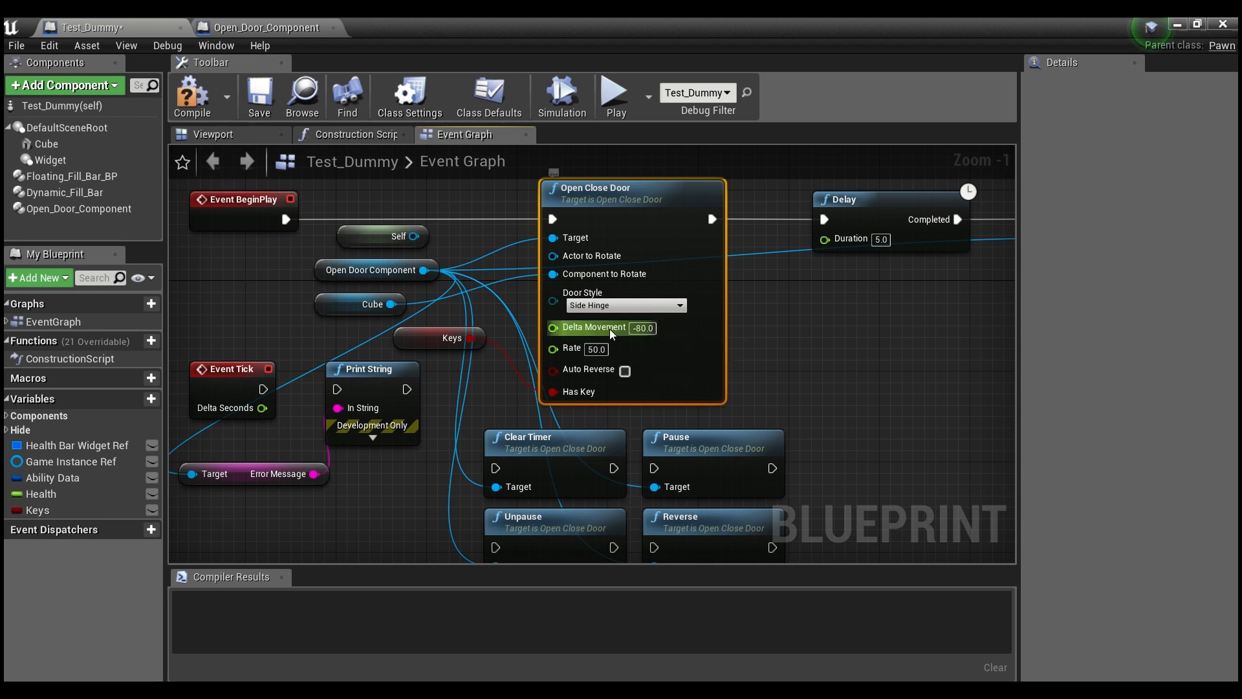
pyautogui.moveTo(648, 334)
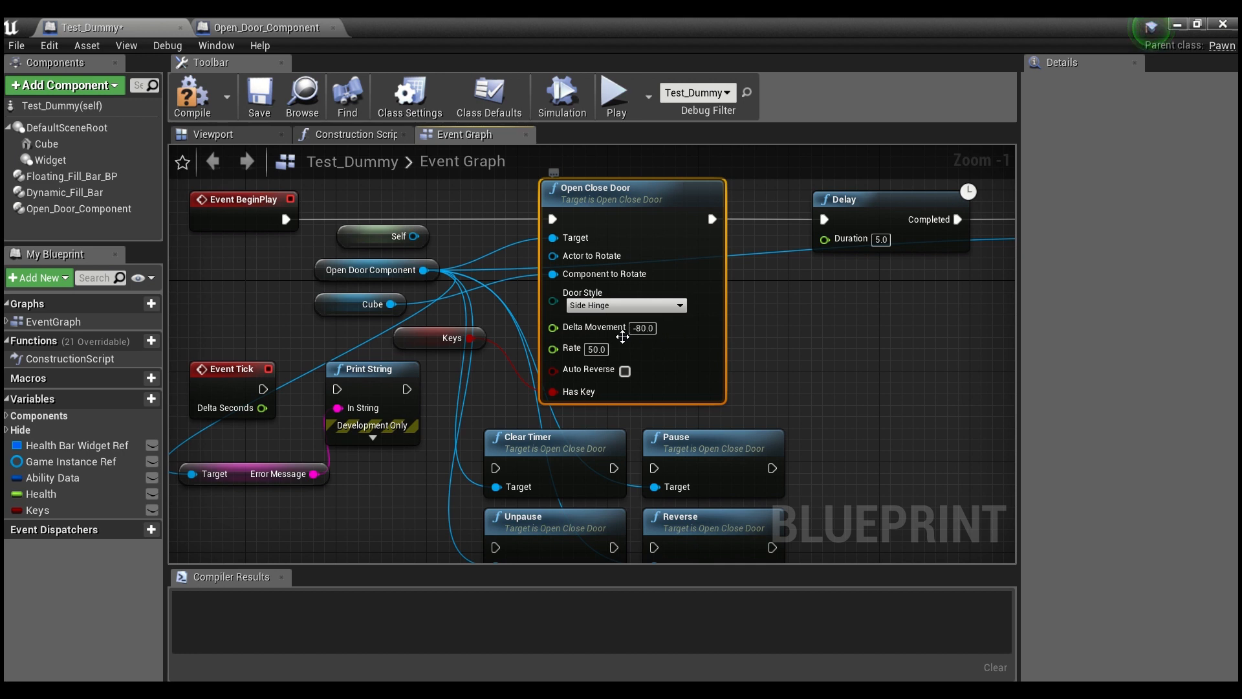
pyautogui.moveTo(603, 349)
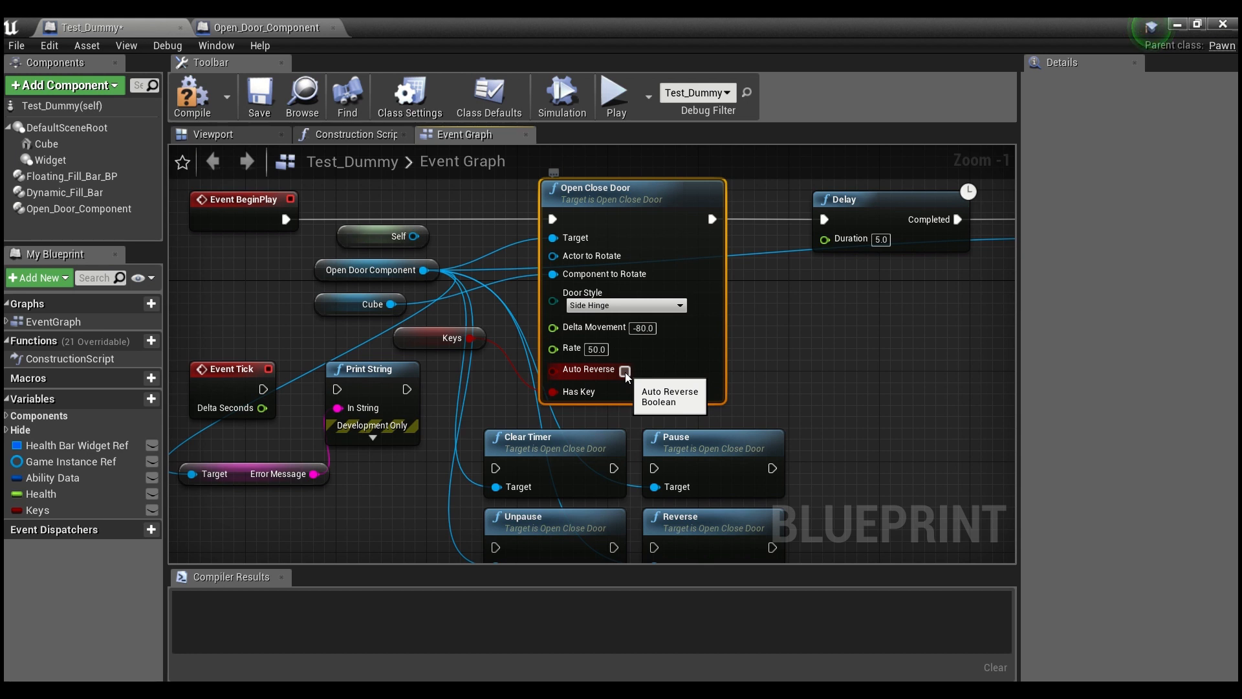
pyautogui.moveTo(720, 365)
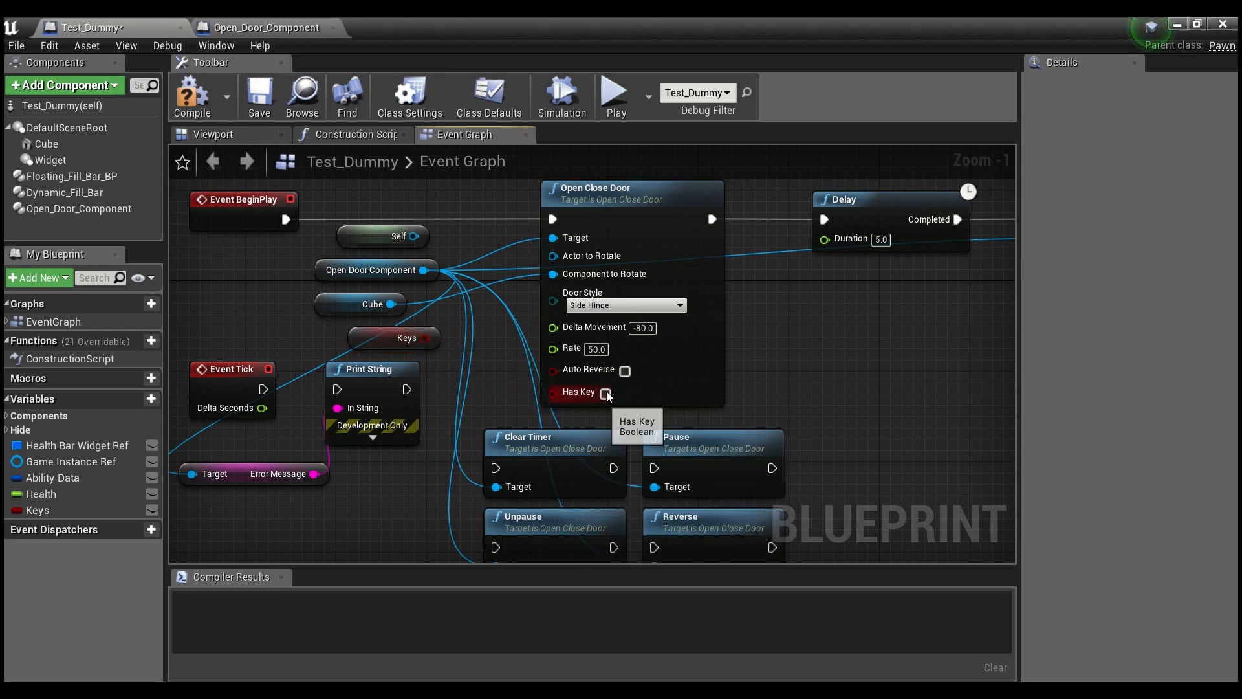
# Rewire Keys into Has Key, compile Test_Dummy, and review the Delay and Reverse nodes.
pyautogui.click(606, 392)
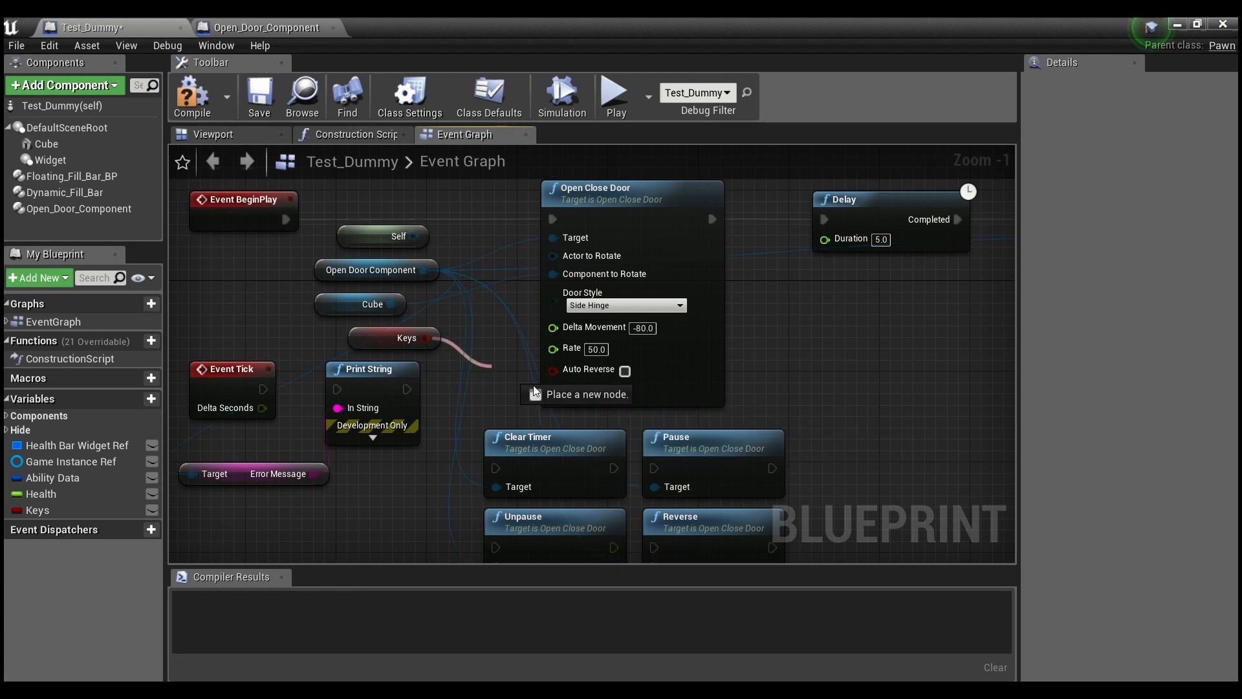
pyautogui.click(394, 337)
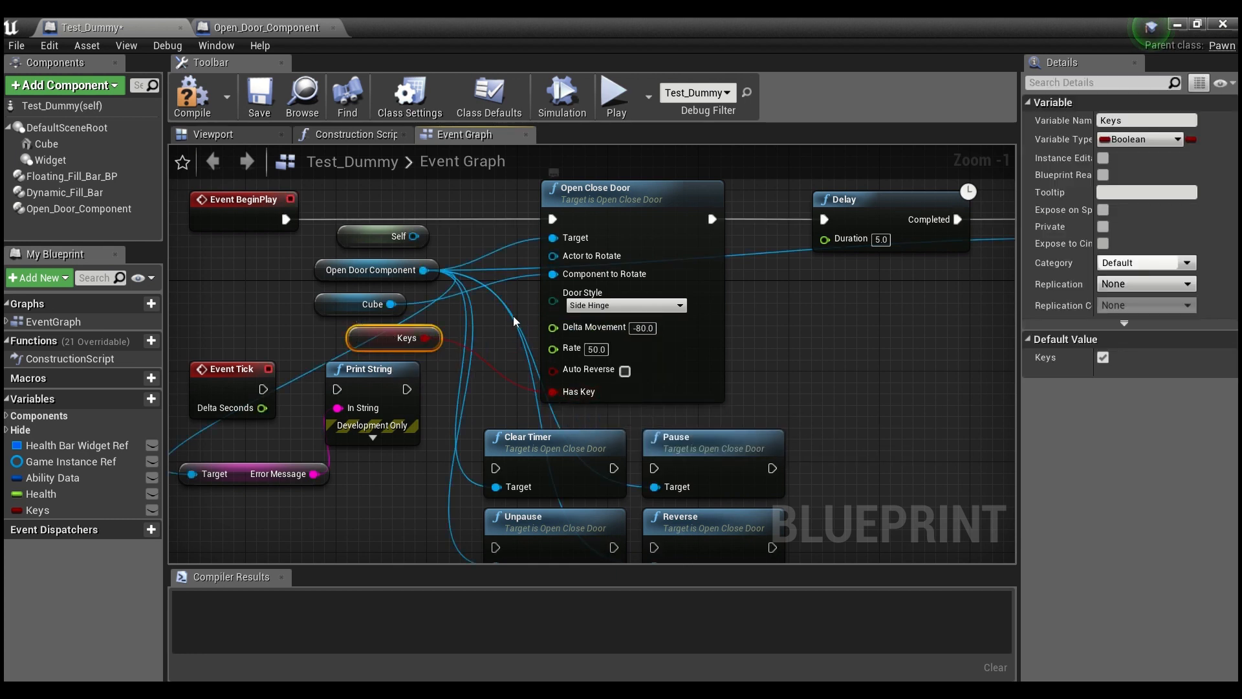
pyautogui.moveTo(192, 97)
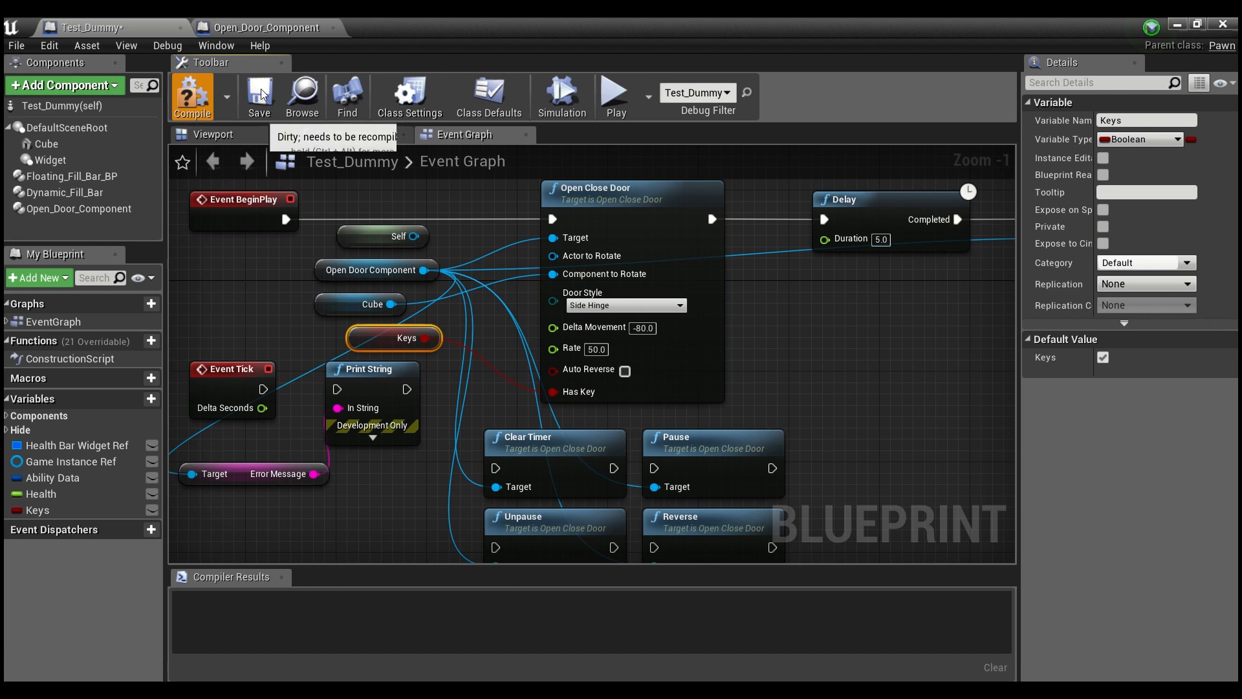
pyautogui.click(192, 95)
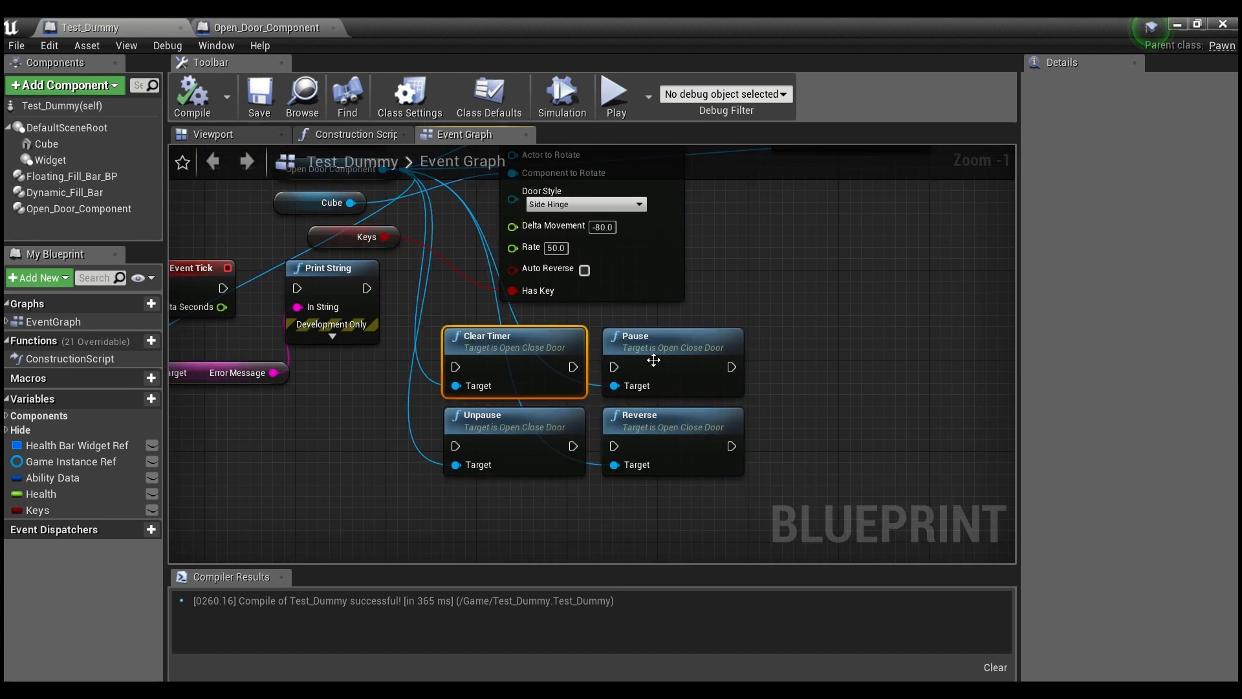
pyautogui.click(514, 414)
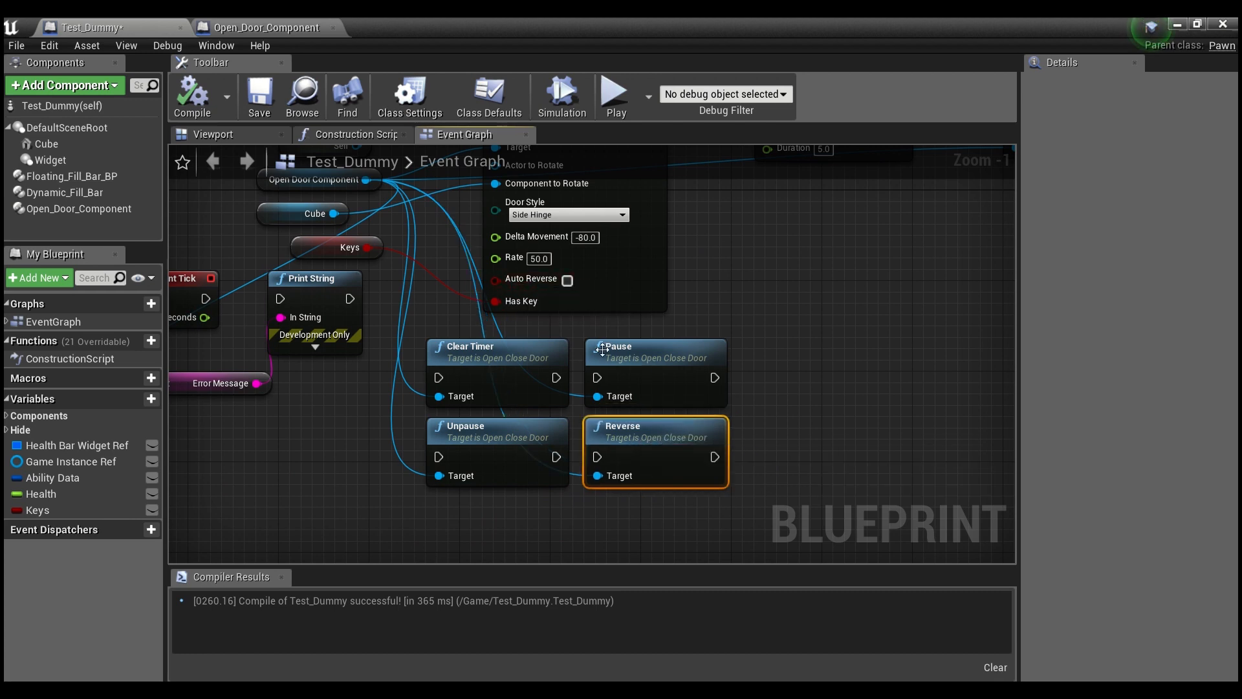
pyautogui.click(808, 267)
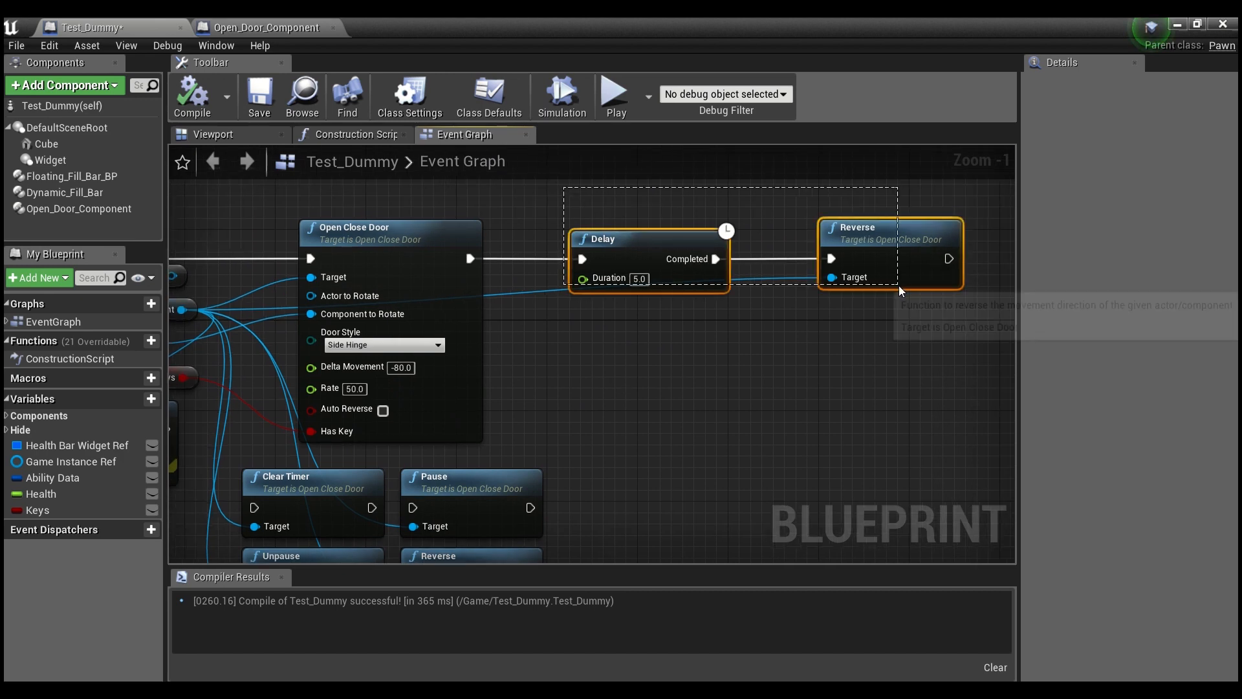
pyautogui.moveTo(608, 278)
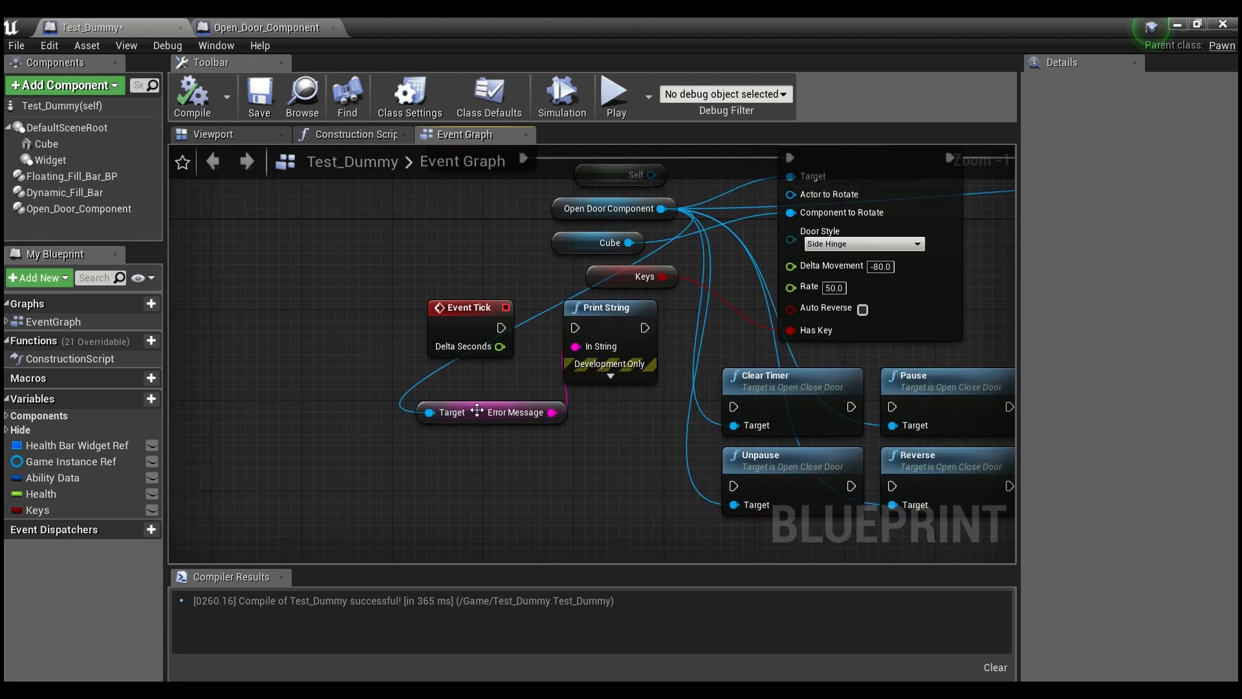
pyautogui.click(490, 412)
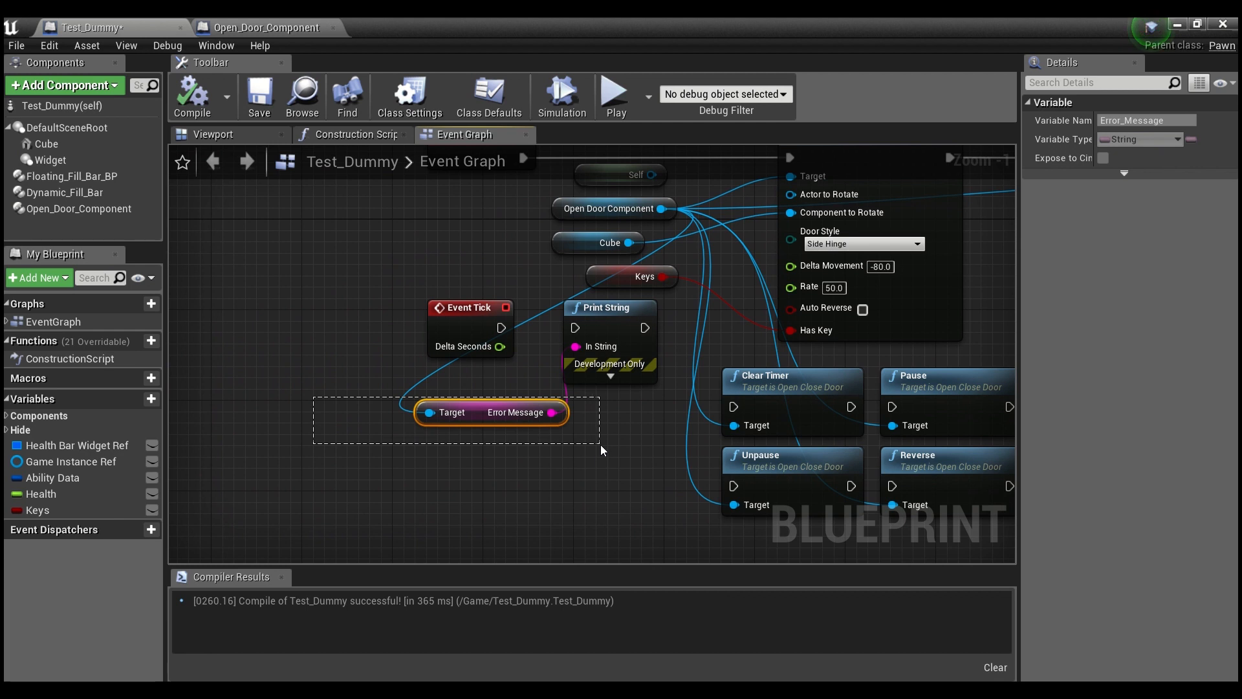
pyautogui.moveTo(504, 327)
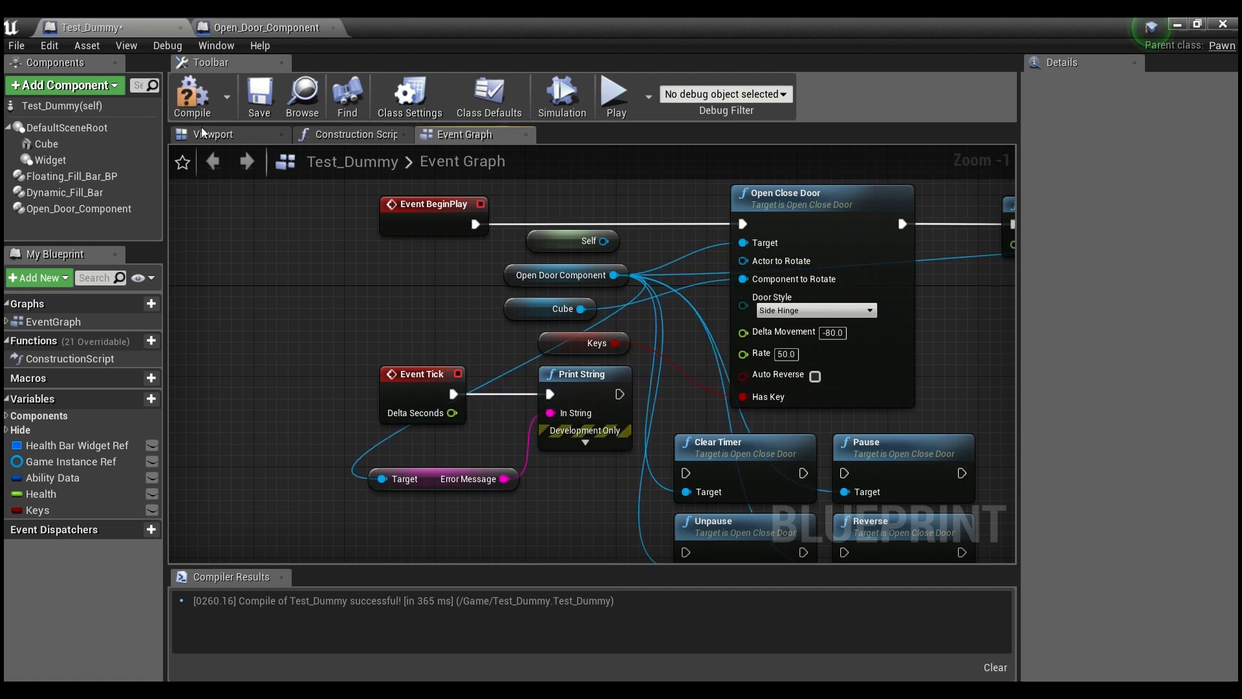
# Test the doors in the level, then break Event Tick's link to Print String and recompile.
pyautogui.click(190, 95)
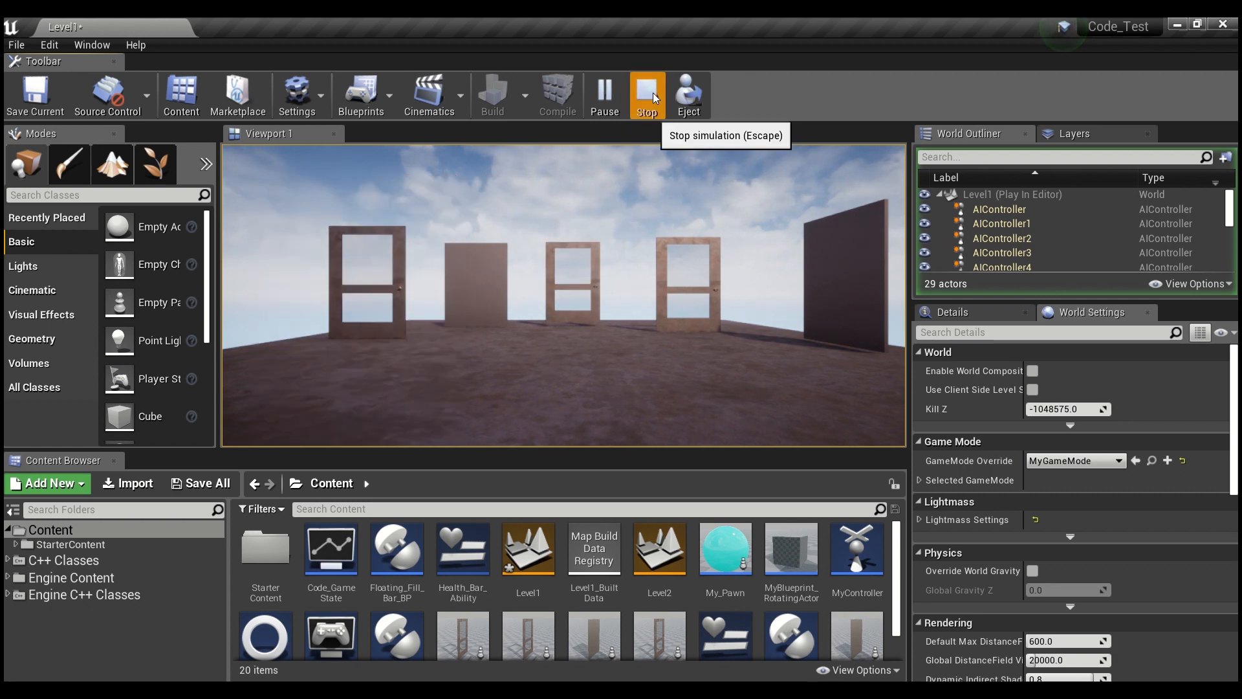
pyautogui.click(647, 93)
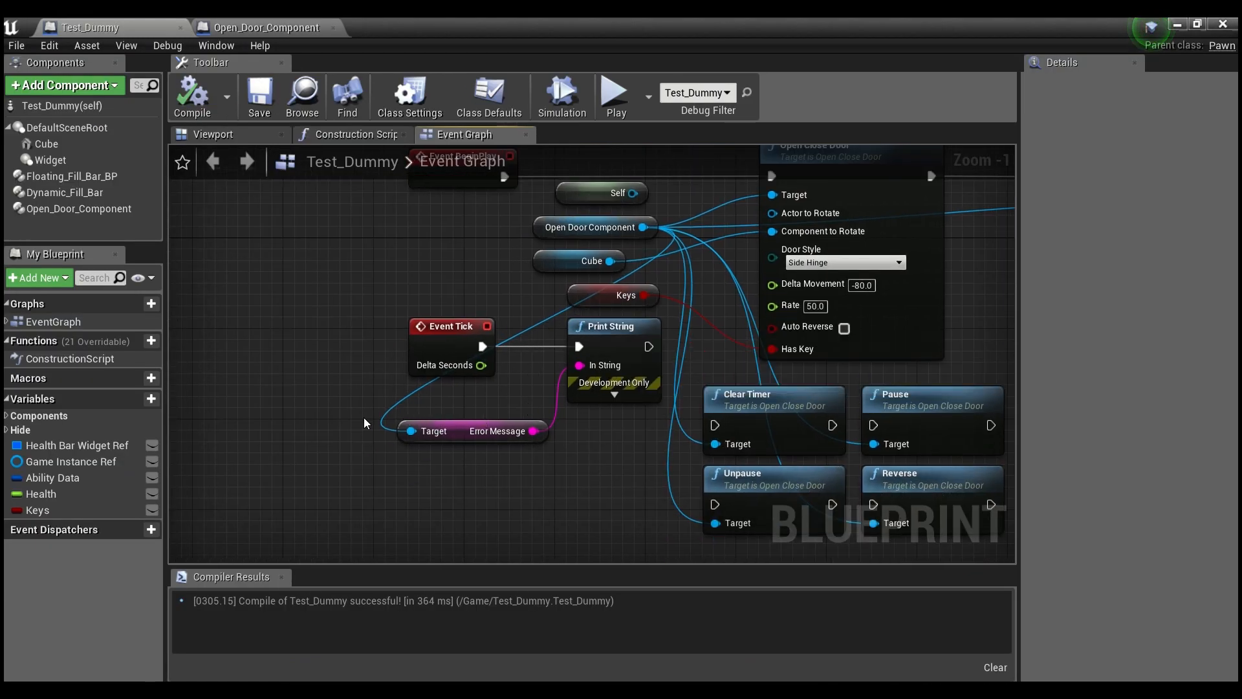
pyautogui.rightClick(482, 346)
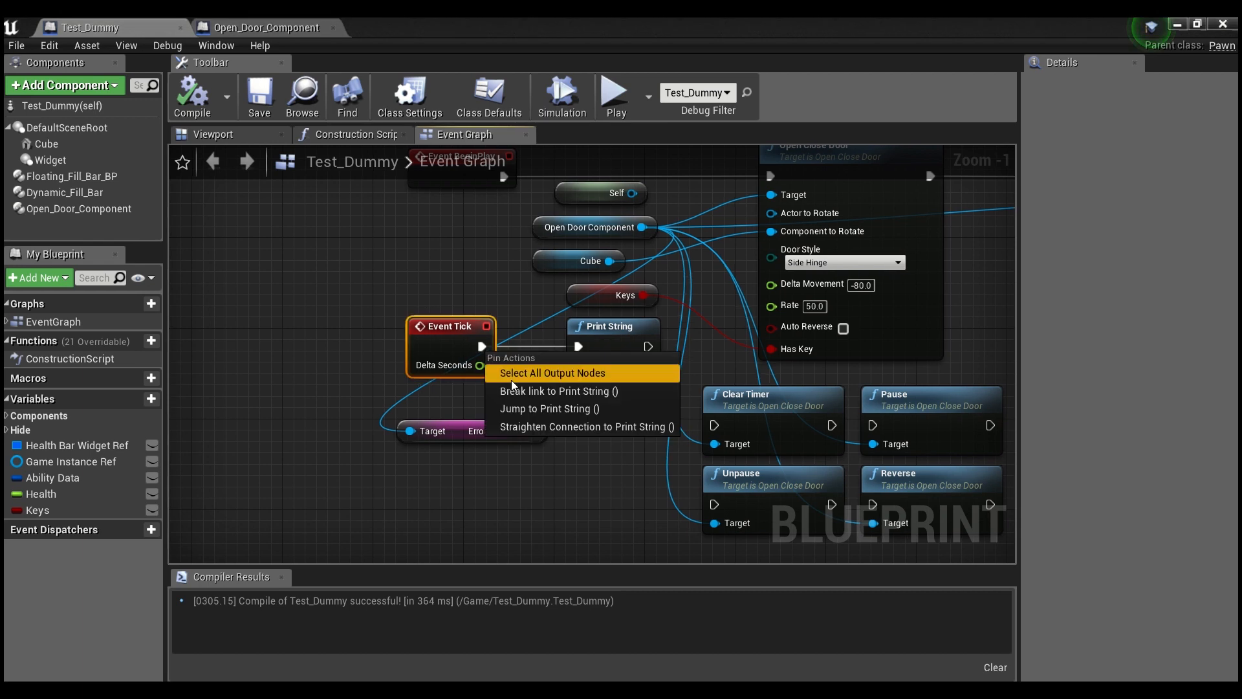
pyautogui.click(558, 391)
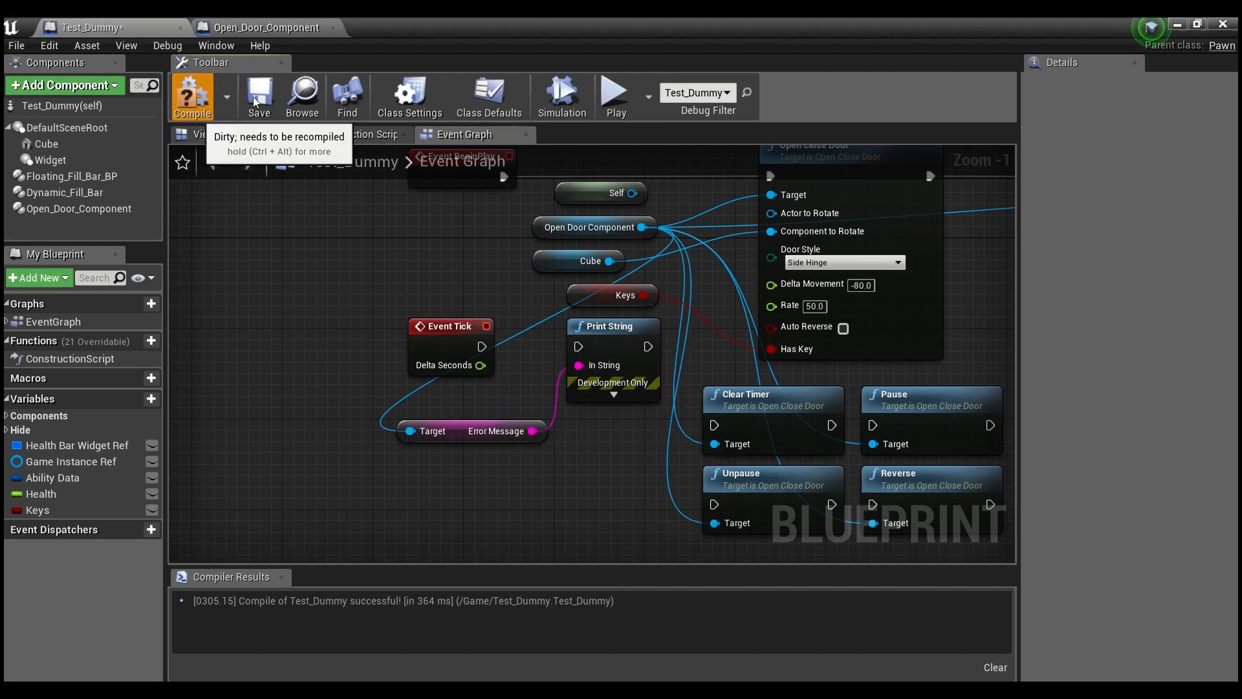
pyautogui.click(270, 27)
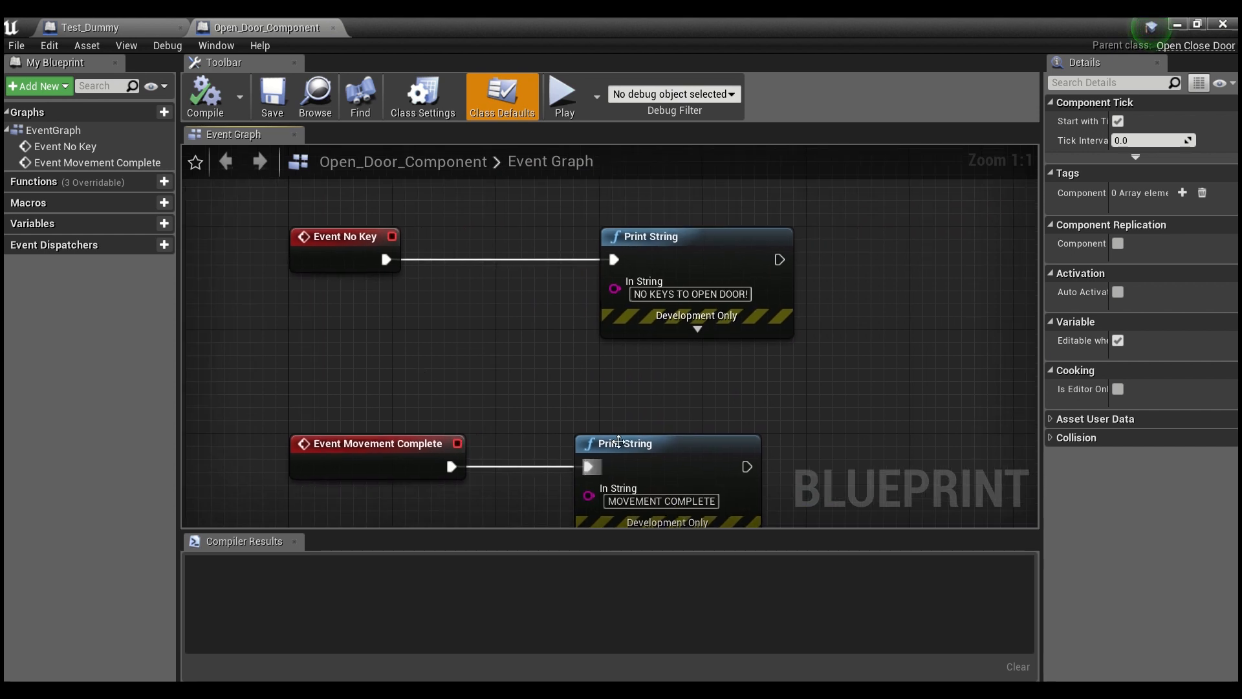
pyautogui.moveTo(354, 388)
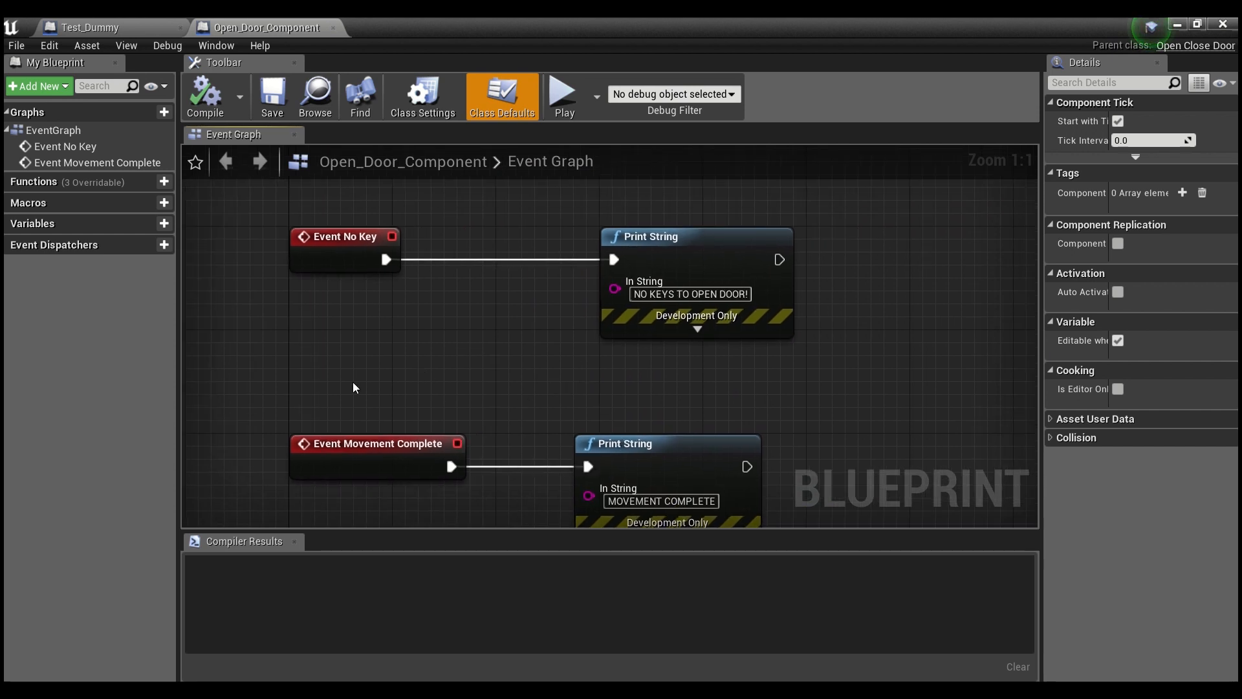
pyautogui.moveTo(364, 304)
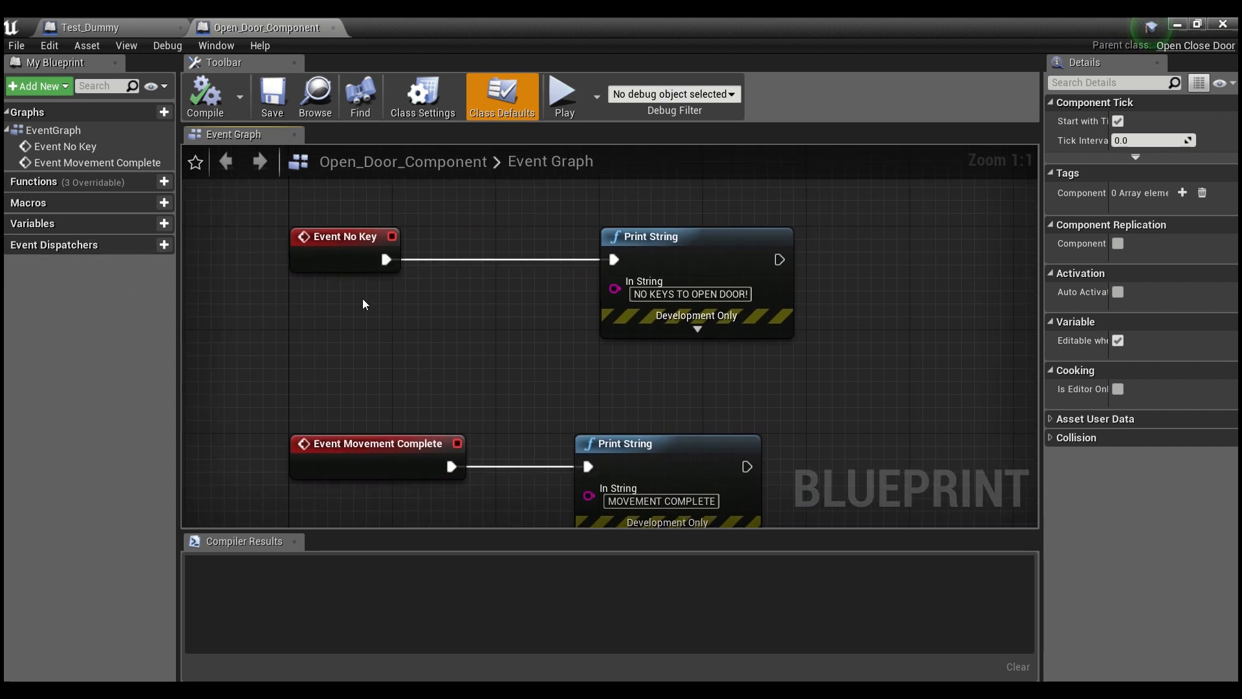
pyautogui.moveTo(495, 367)
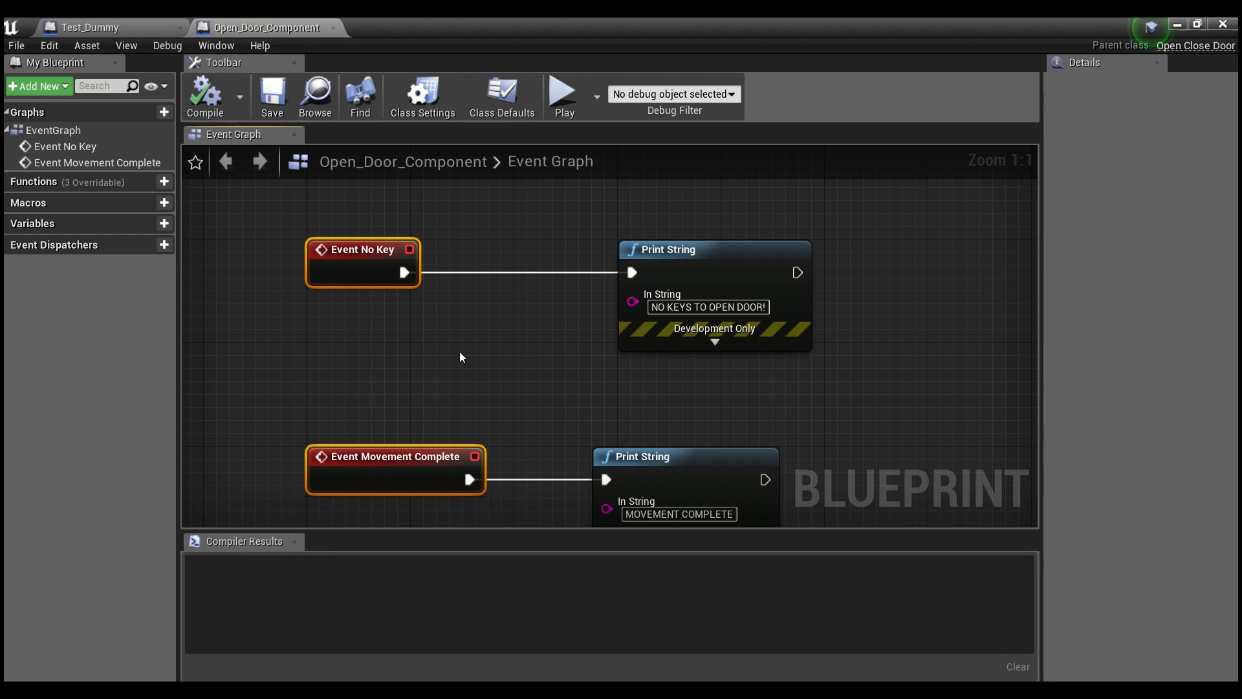
pyautogui.moveTo(522, 395)
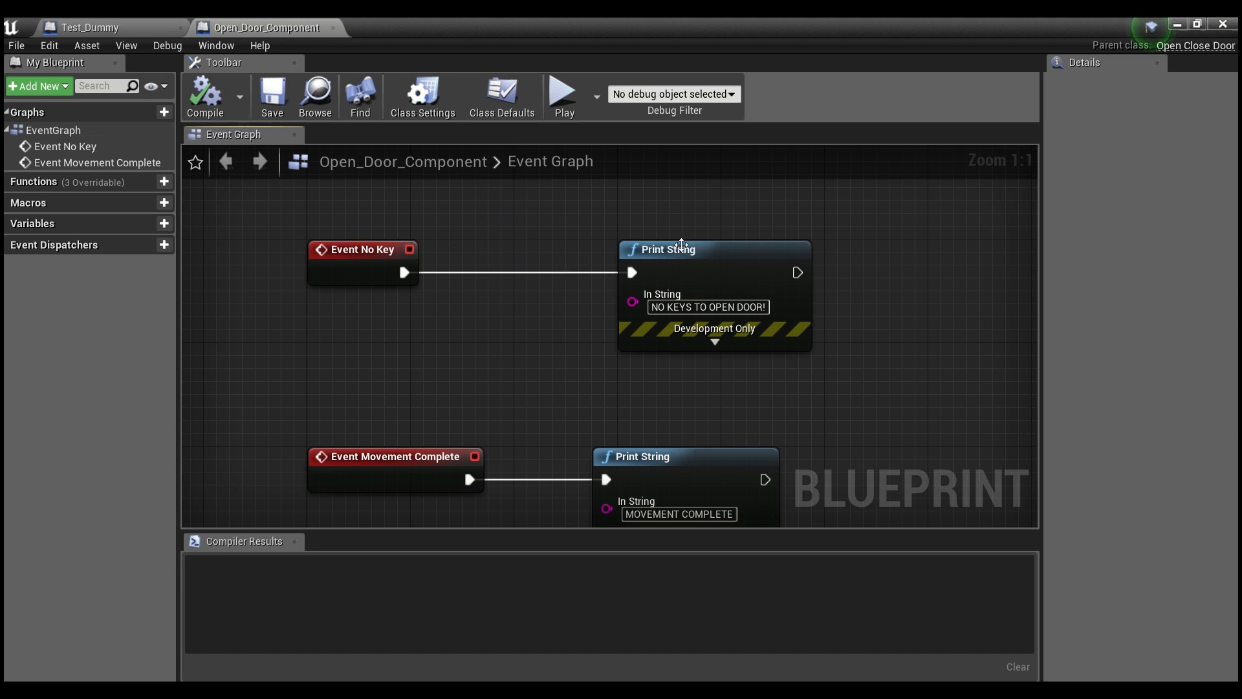
# Check Test_Dummy, return to Open_Door_Component, and select Movement Complete with its print node.
pyautogui.click(92, 26)
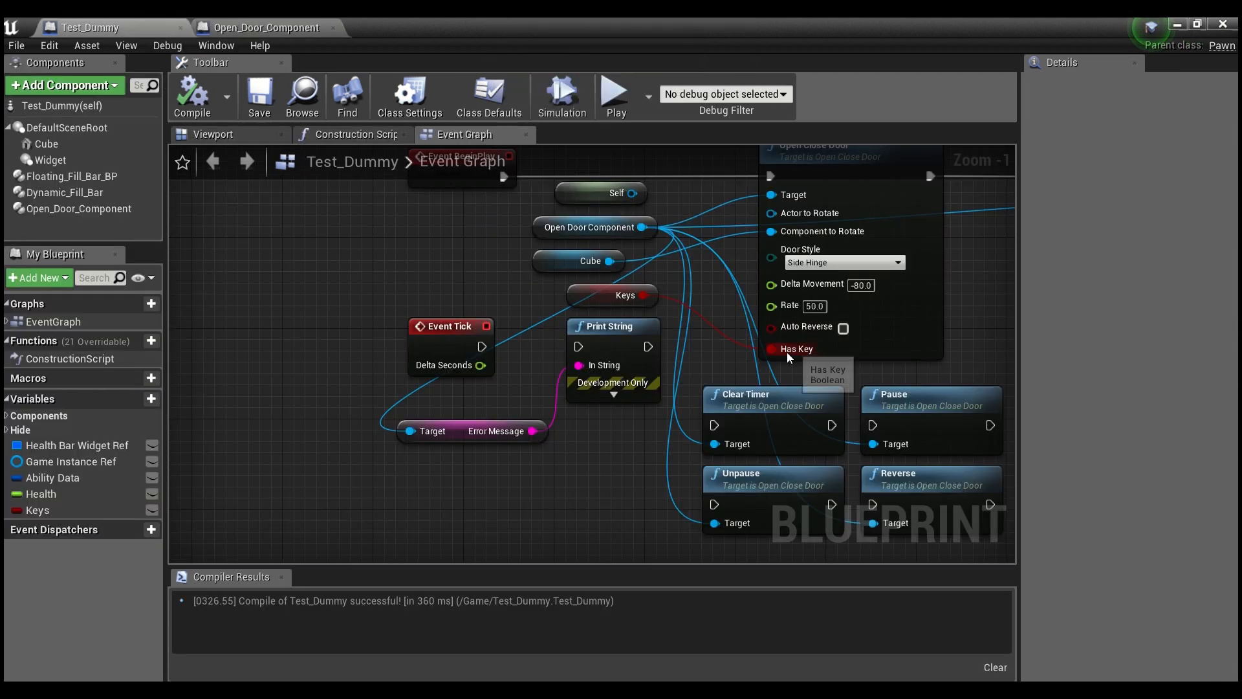
pyautogui.click(264, 28)
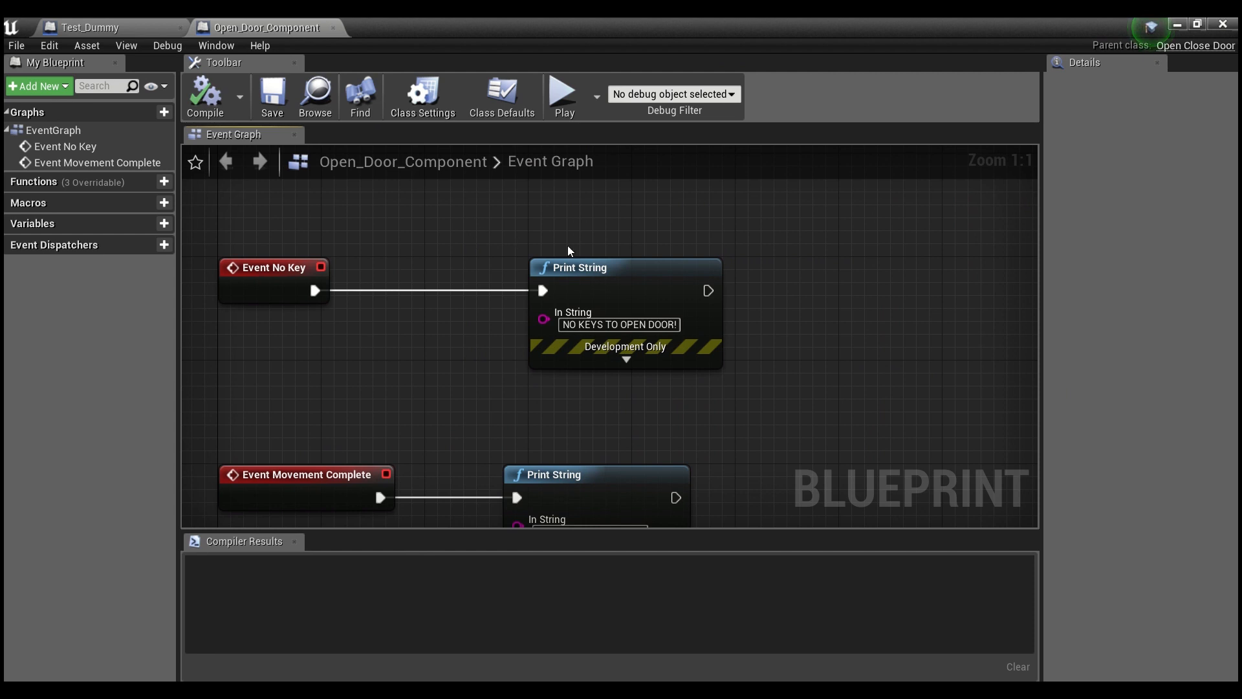
pyautogui.moveTo(232, 230)
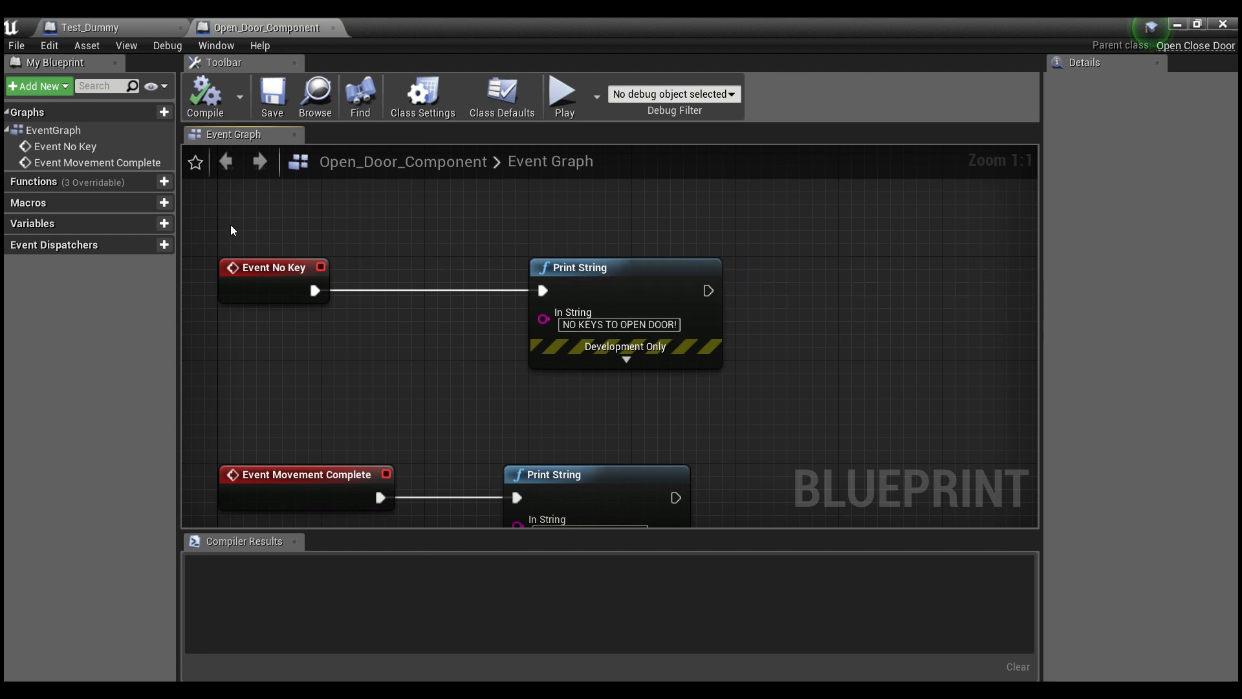
pyautogui.click(611, 416)
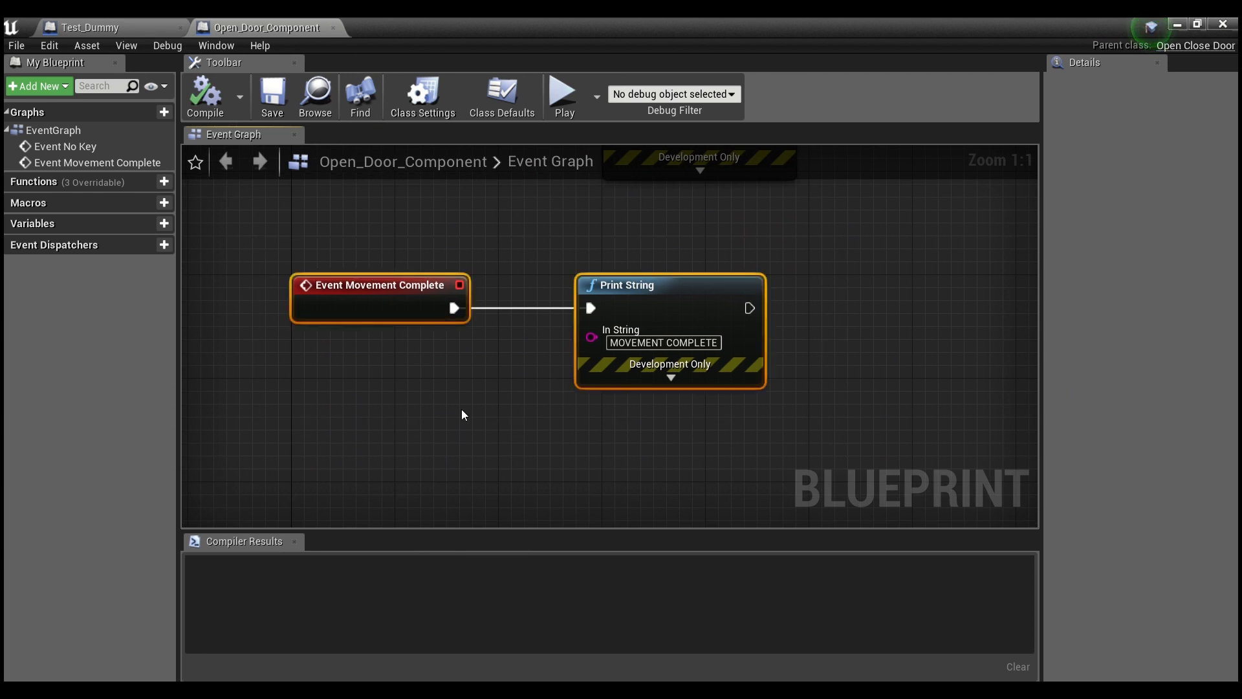
pyautogui.moveTo(466, 385)
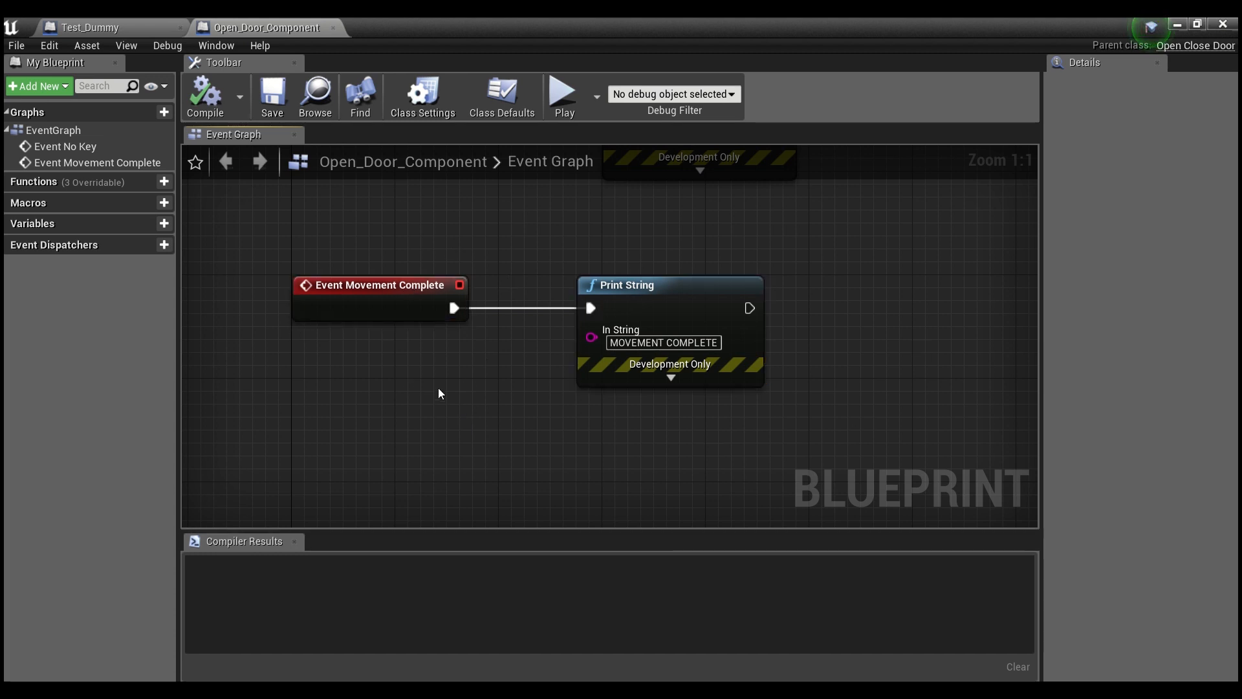
pyautogui.moveTo(475, 371)
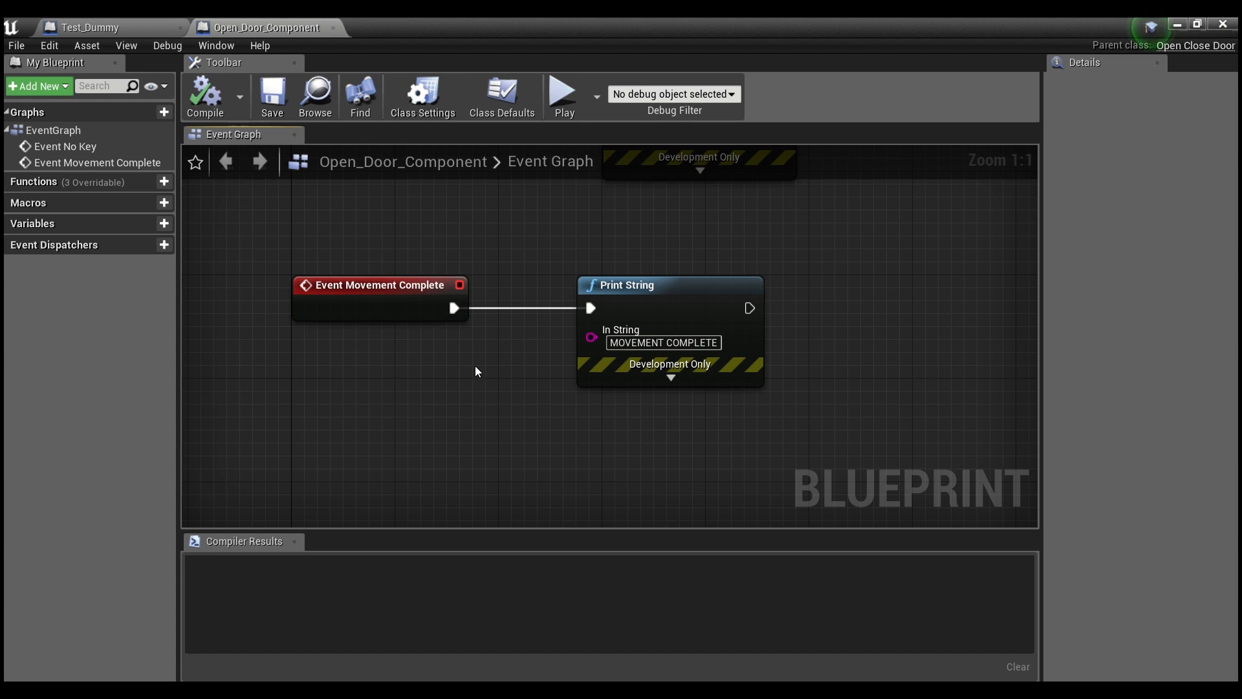
pyautogui.moveTo(425, 307)
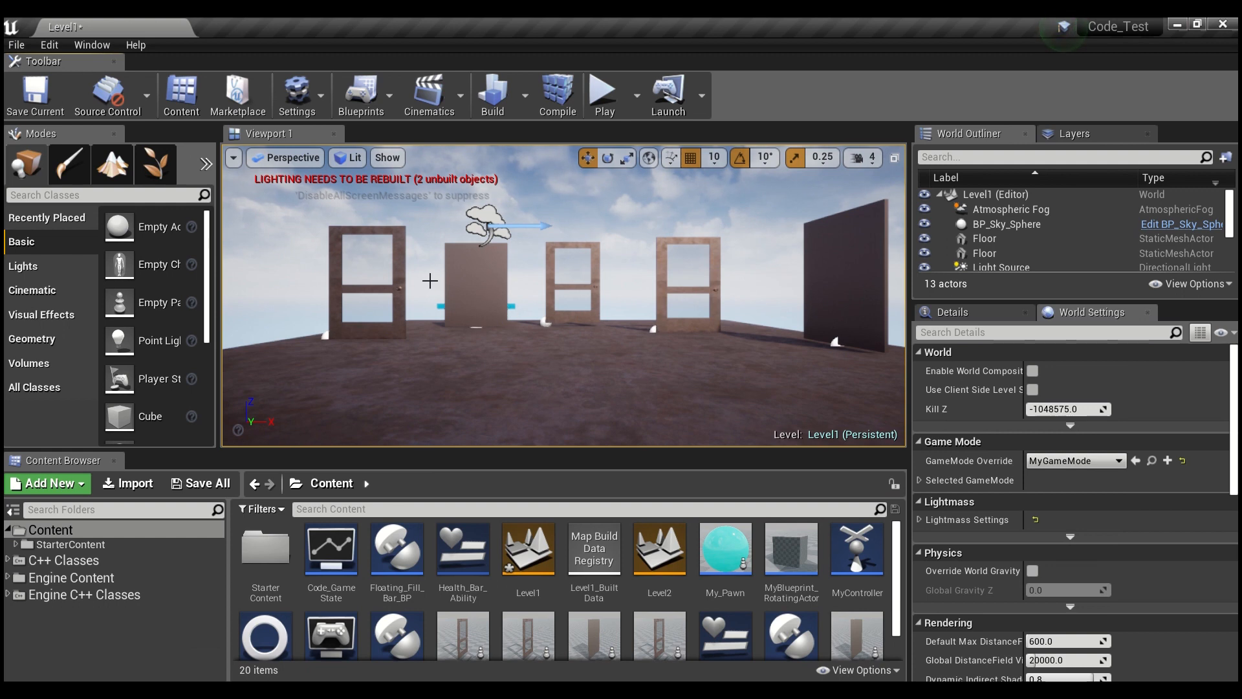
pyautogui.moveTo(510, 319)
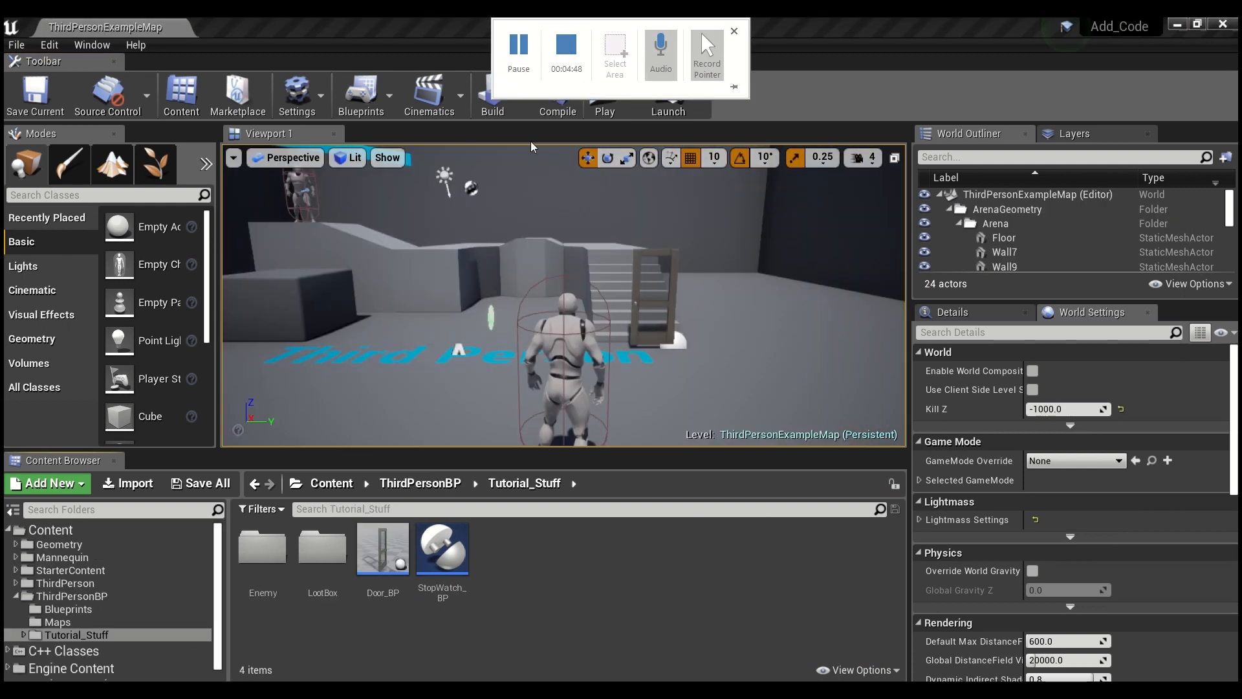
# Bring up the Content Browser's Add New menu in the Add_Code project.
pyautogui.click(732, 31)
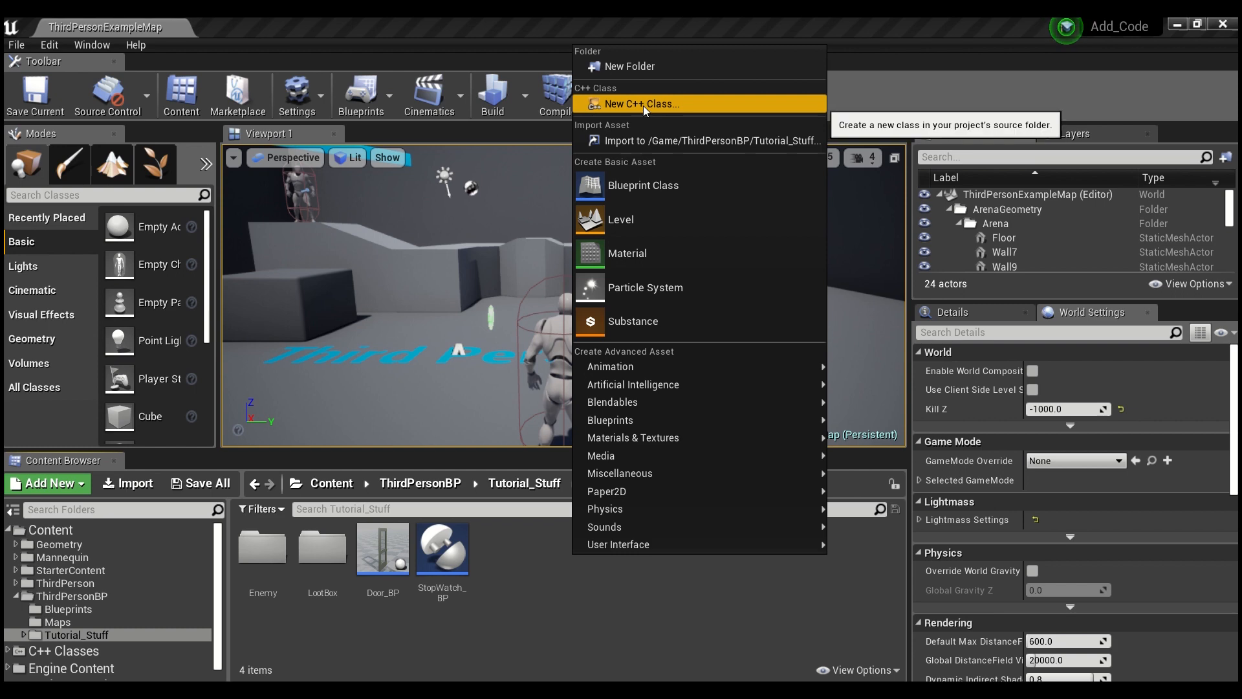
# Create a new Actor Component C++ class named Open_Close_Door.
pyautogui.click(641, 104)
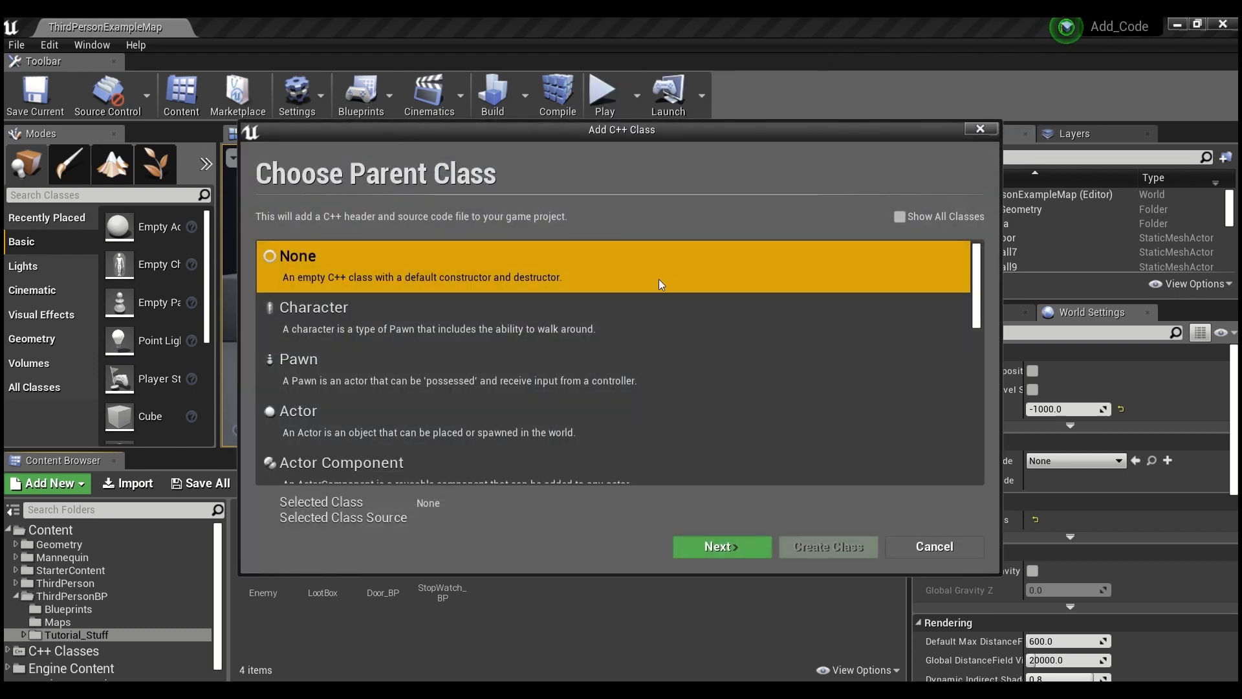
pyautogui.click(342, 463)
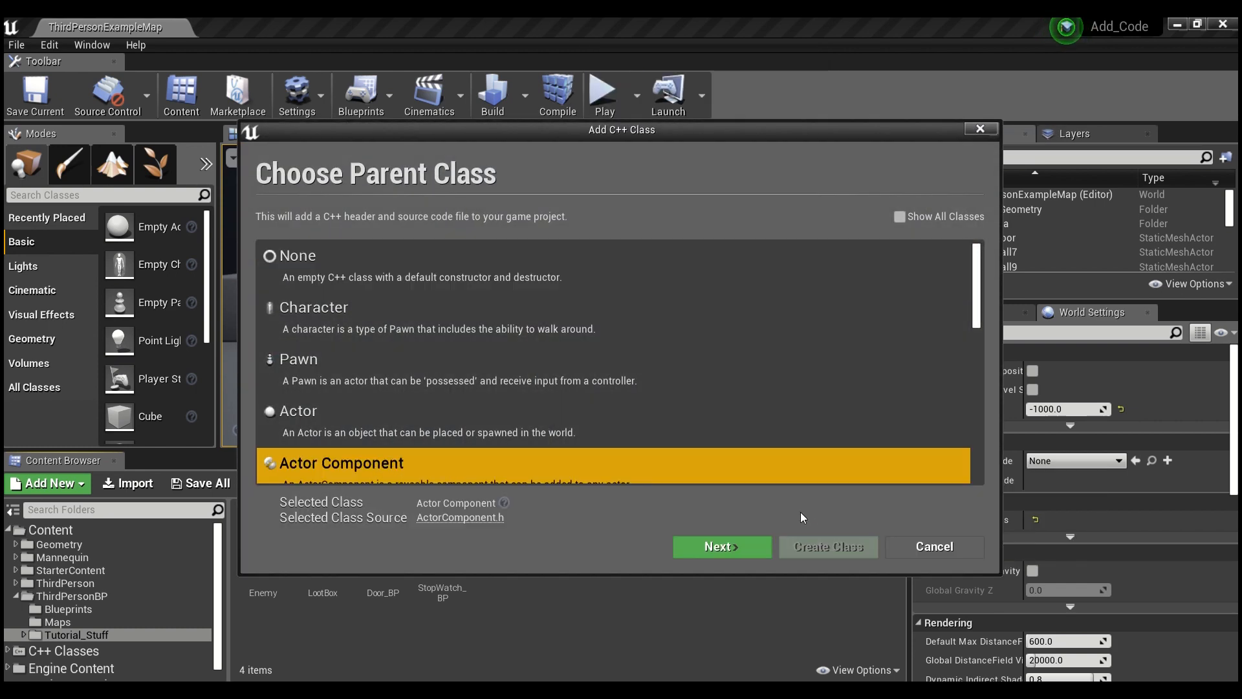
pyautogui.click(720, 546)
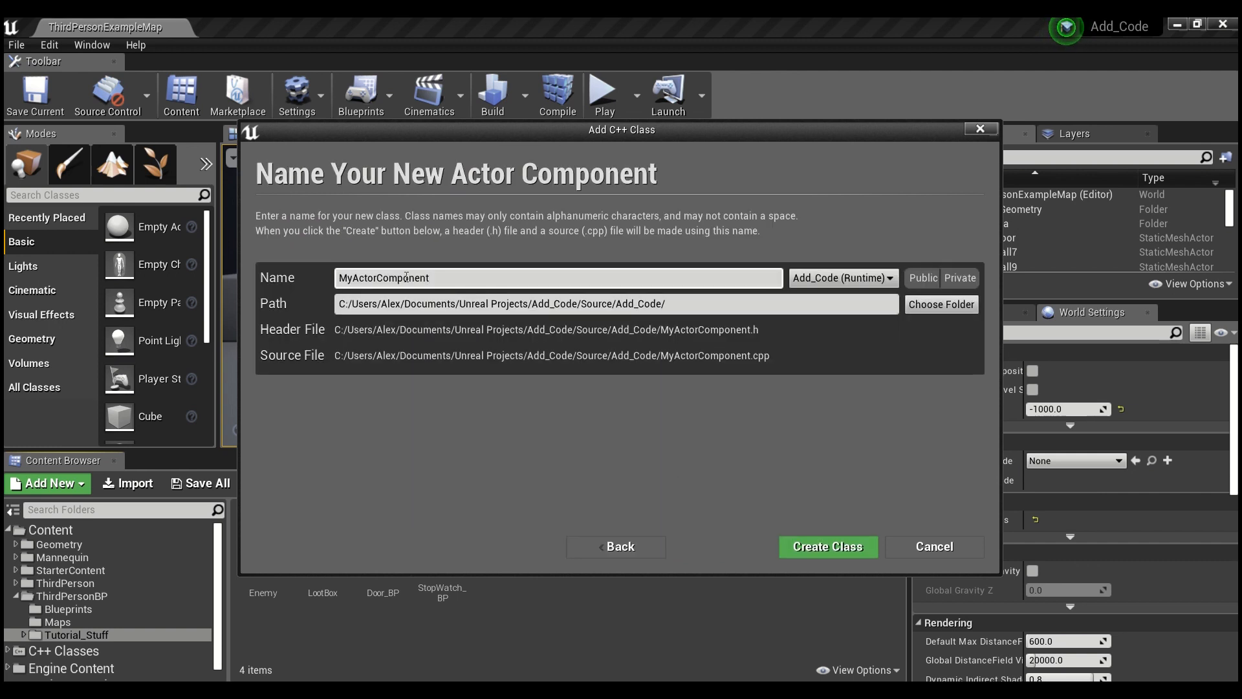
pyautogui.tripleClick(384, 277)
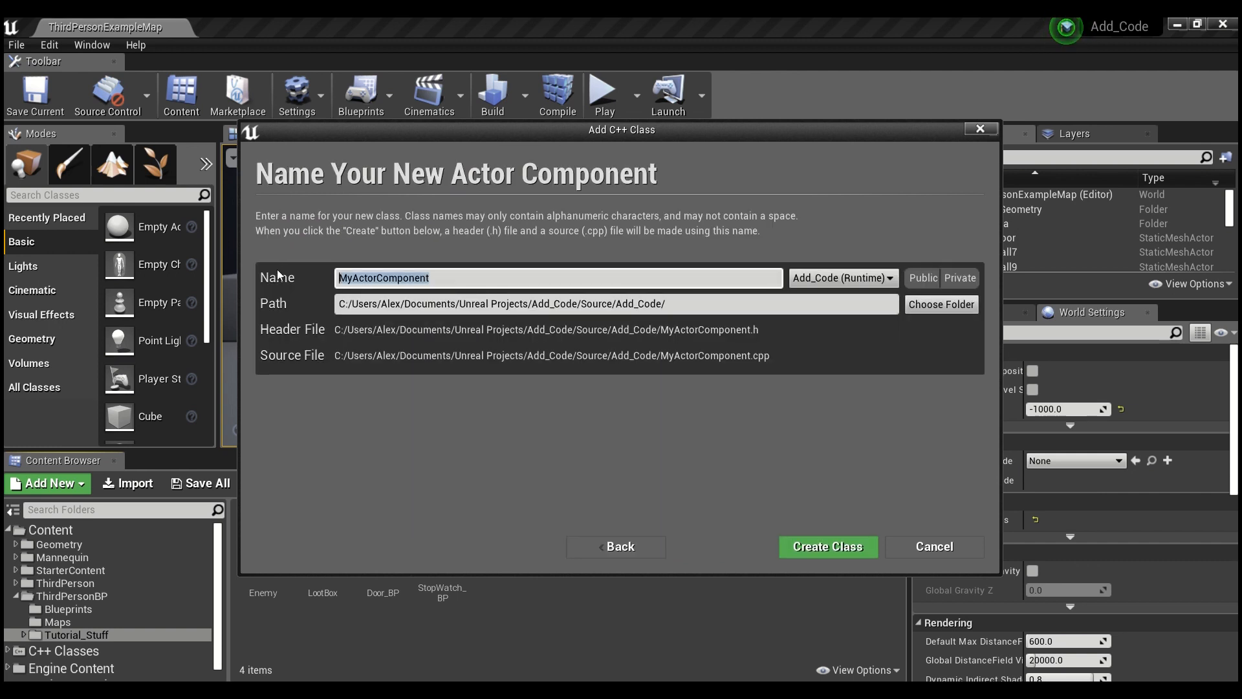
pyautogui.write('Open_')
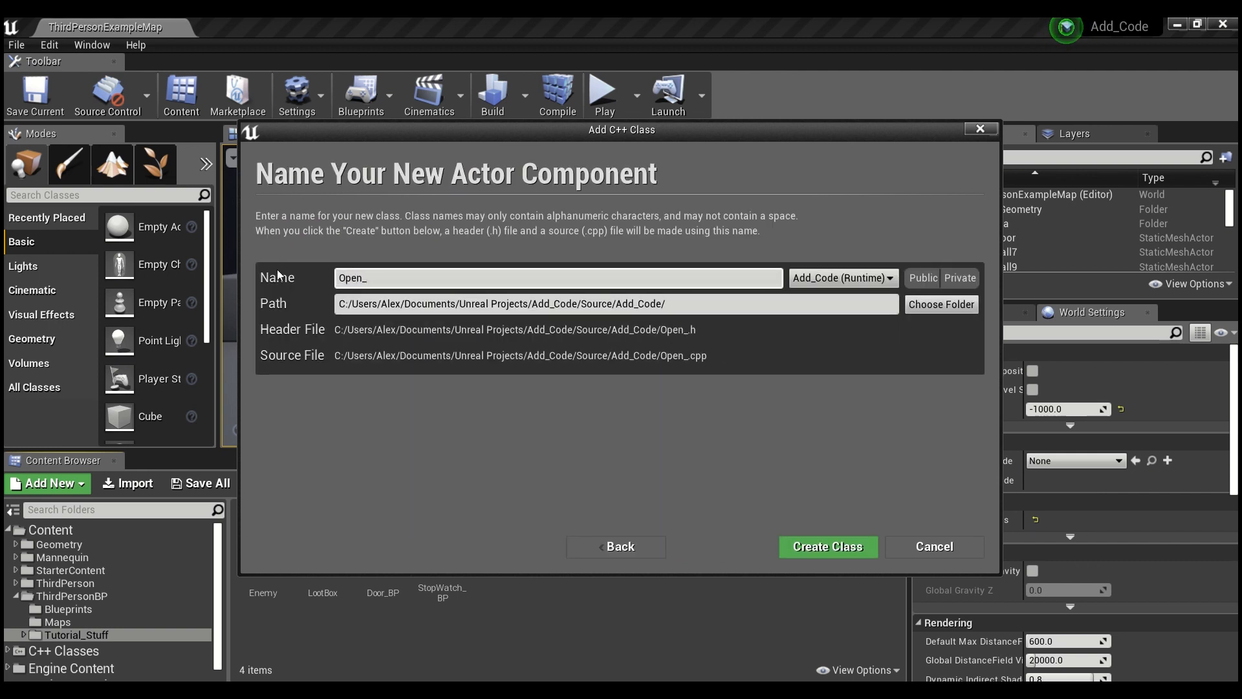
pyautogui.write('Close_')
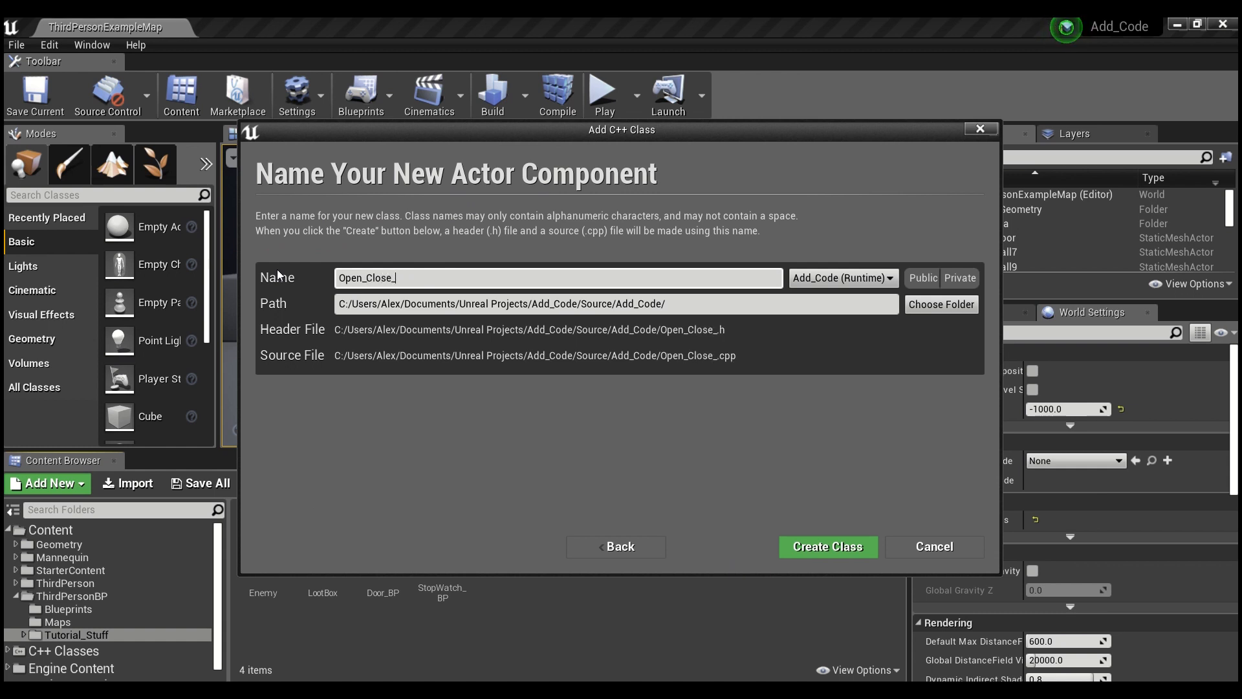
pyautogui.write('Door')
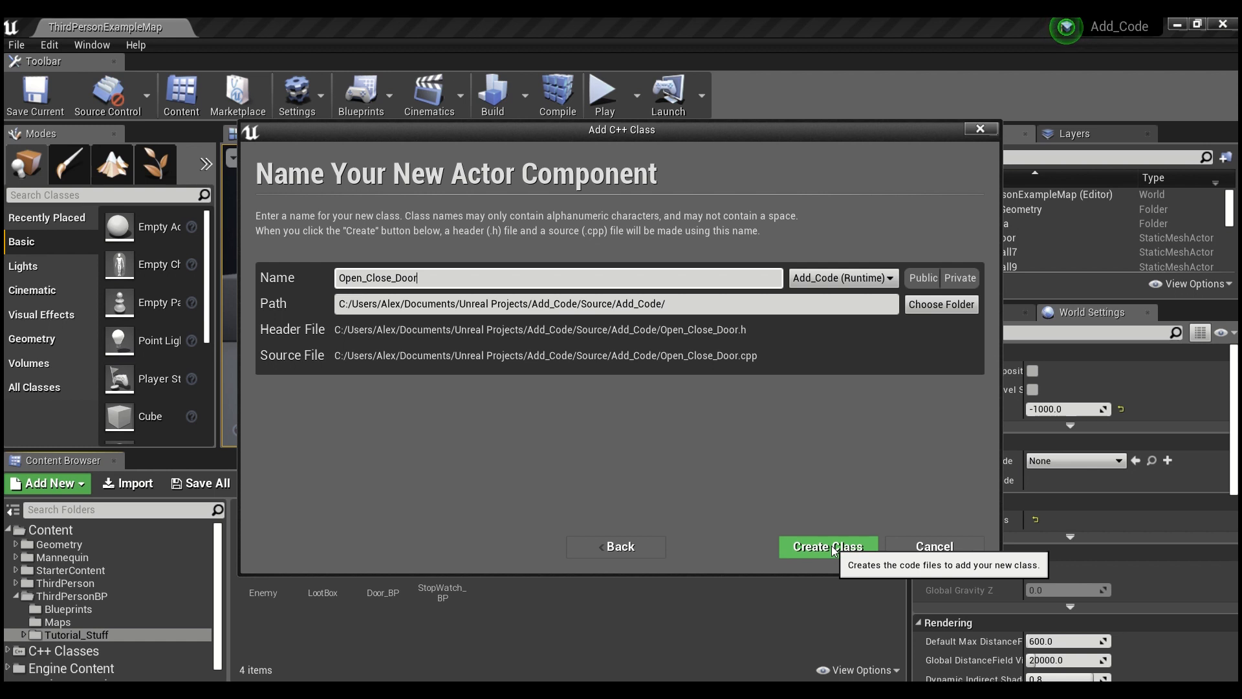
pyautogui.click(827, 547)
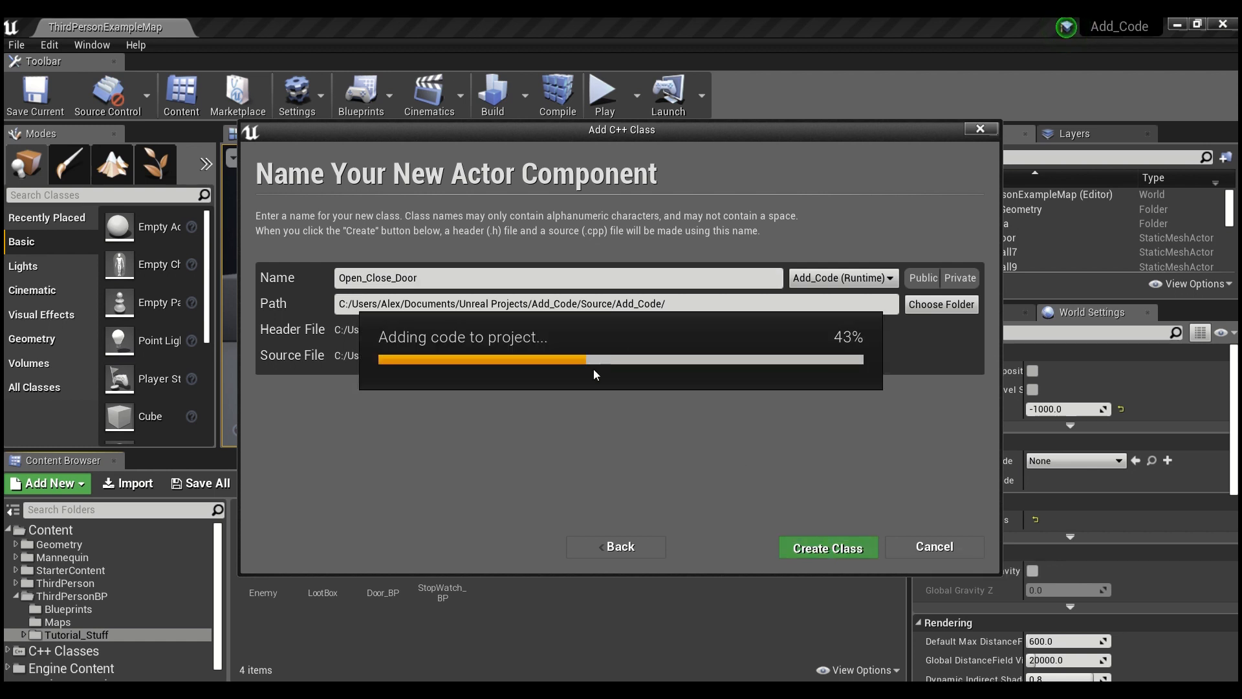
pyautogui.moveTo(459, 113)
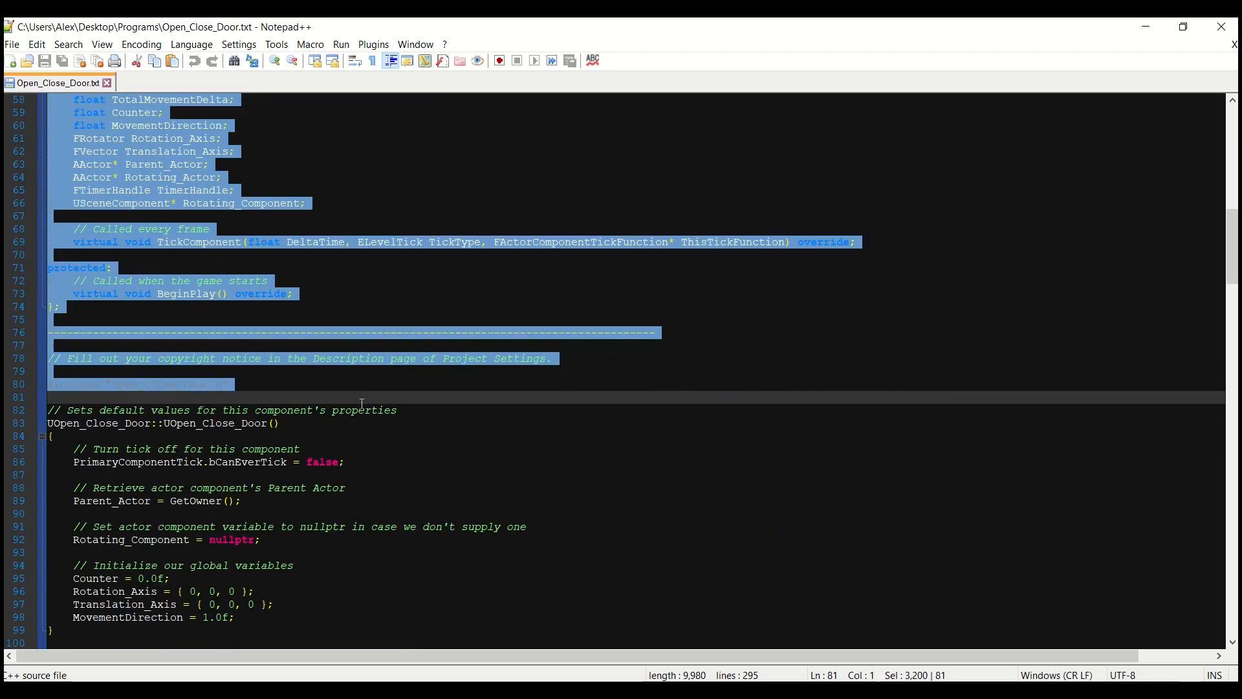
# Scroll through Open_Close_Door.txt to the header code section.
pyautogui.scroll(-3)
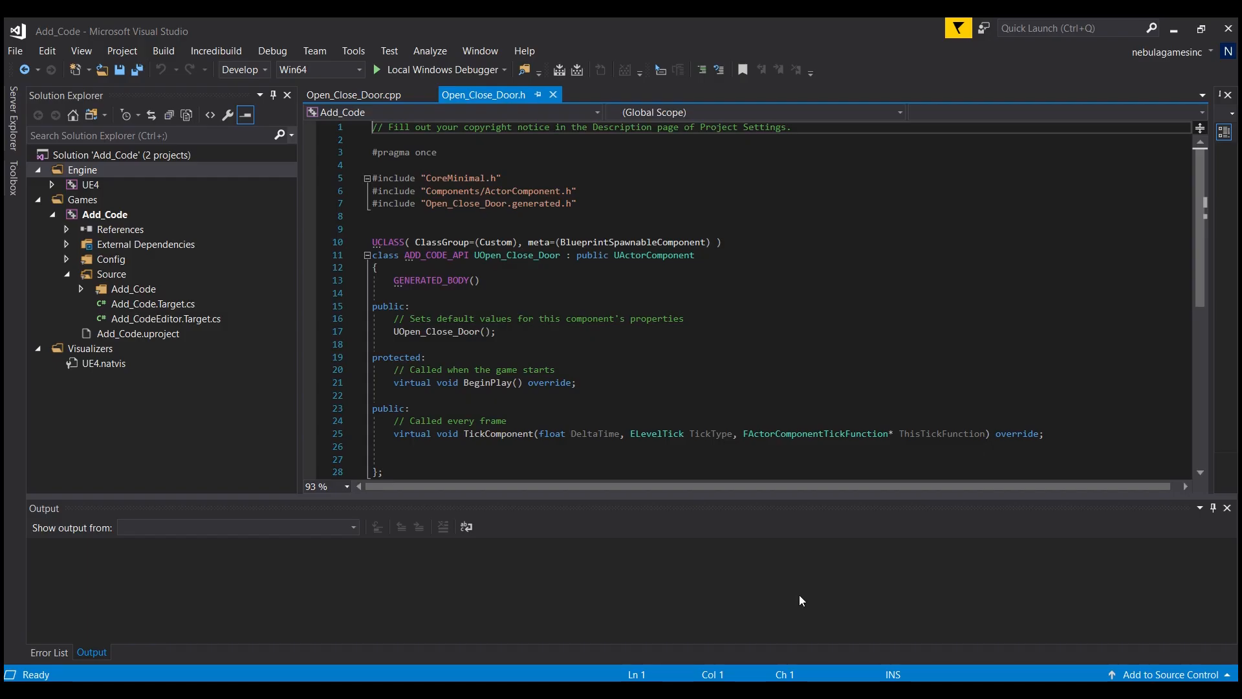
# Replace the Open_Close_Door.h template with the copied code, keeping the ADD_CODE_API class line.
pyautogui.scroll(-3)
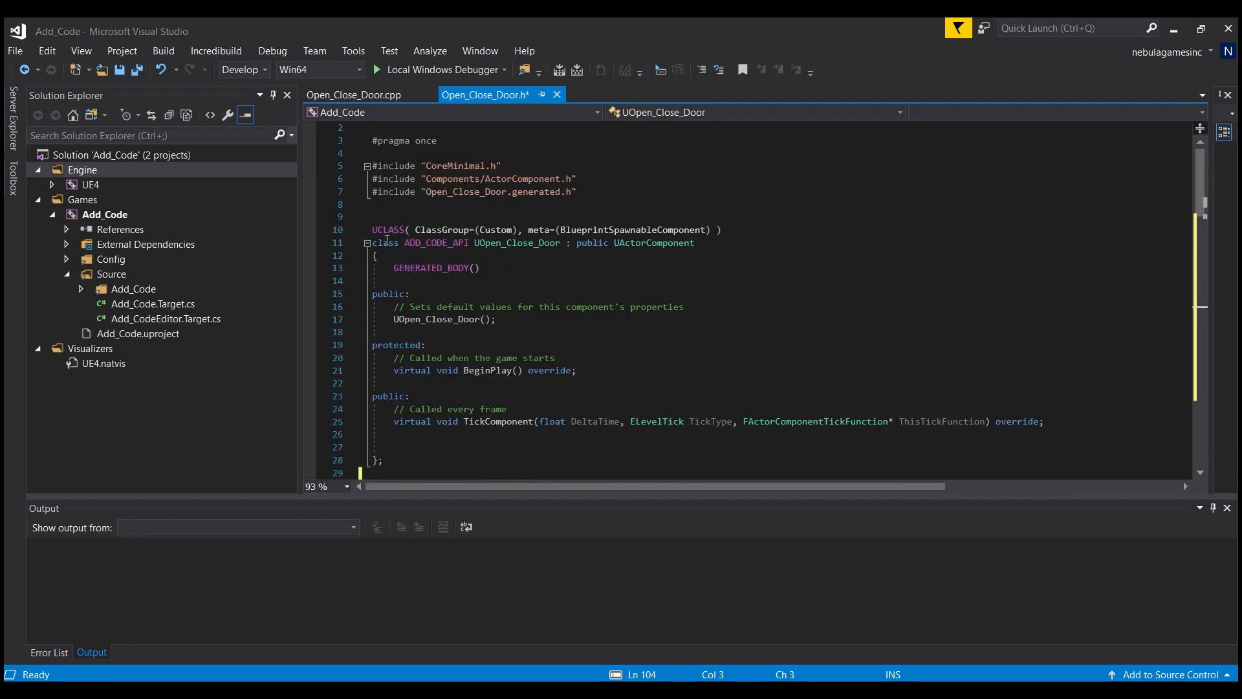
pyautogui.doubleClick(387, 242)
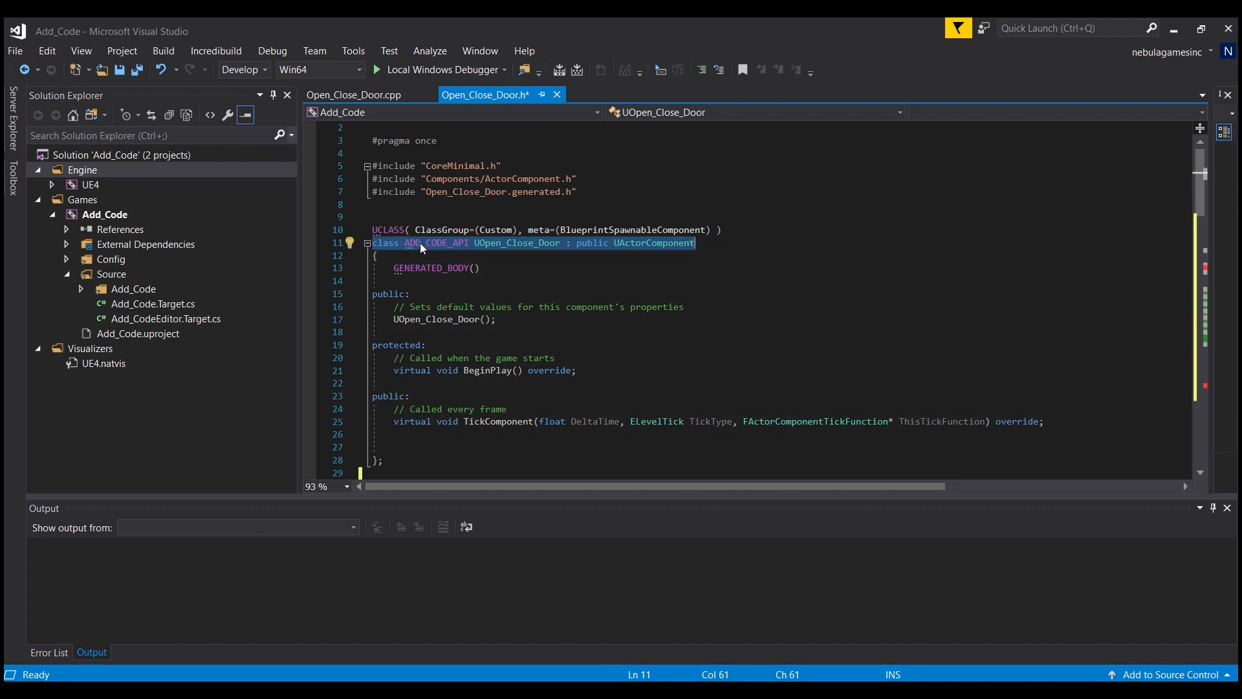
pyautogui.moveTo(492, 255)
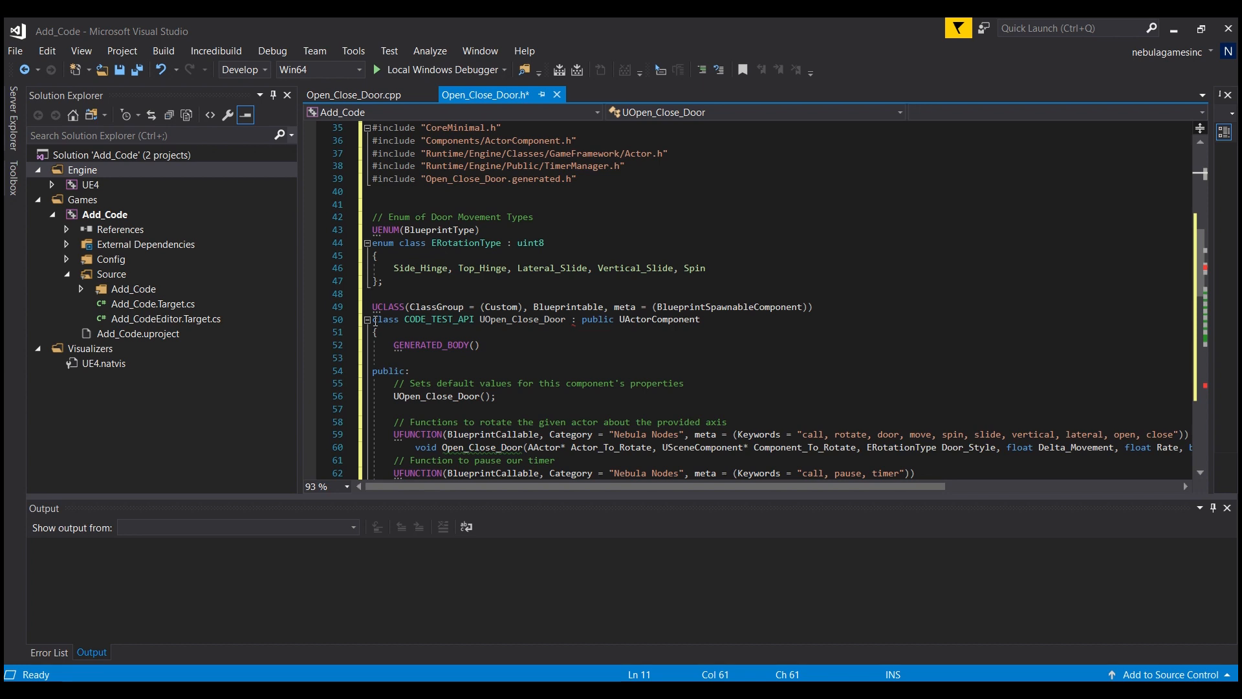
pyautogui.moveTo(674, 307); pyautogui.dragTo(816, 307)
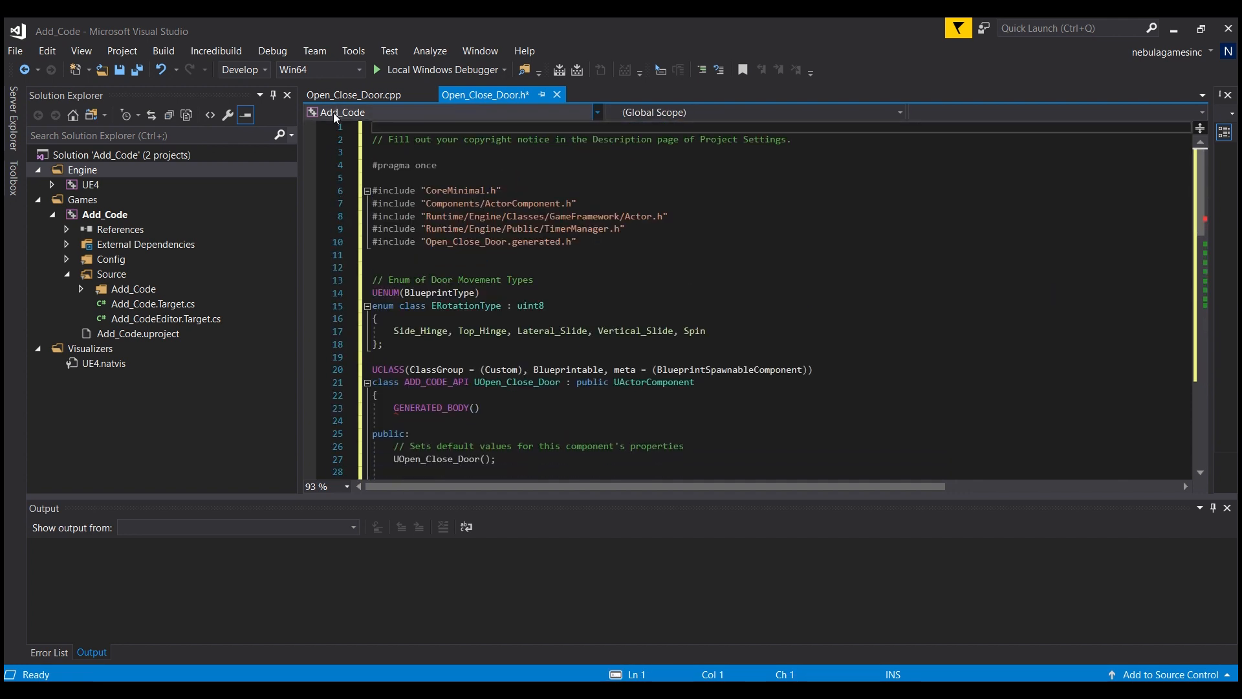
pyautogui.click(354, 95)
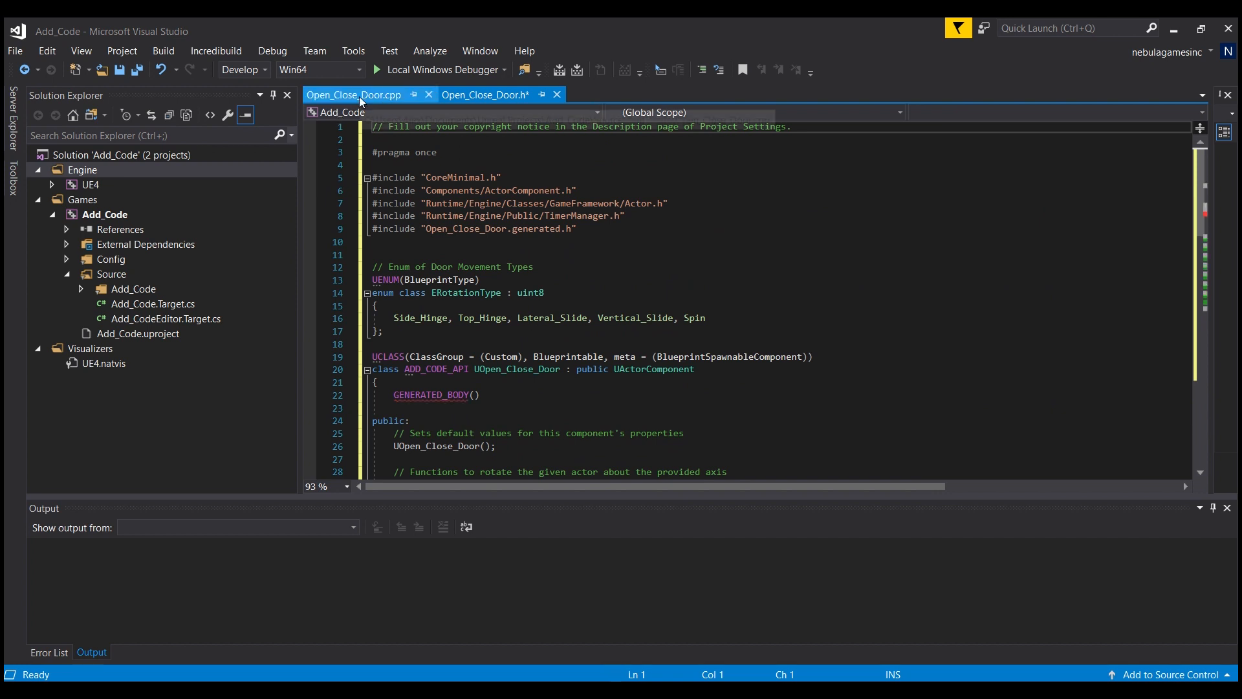
pyautogui.click(353, 94)
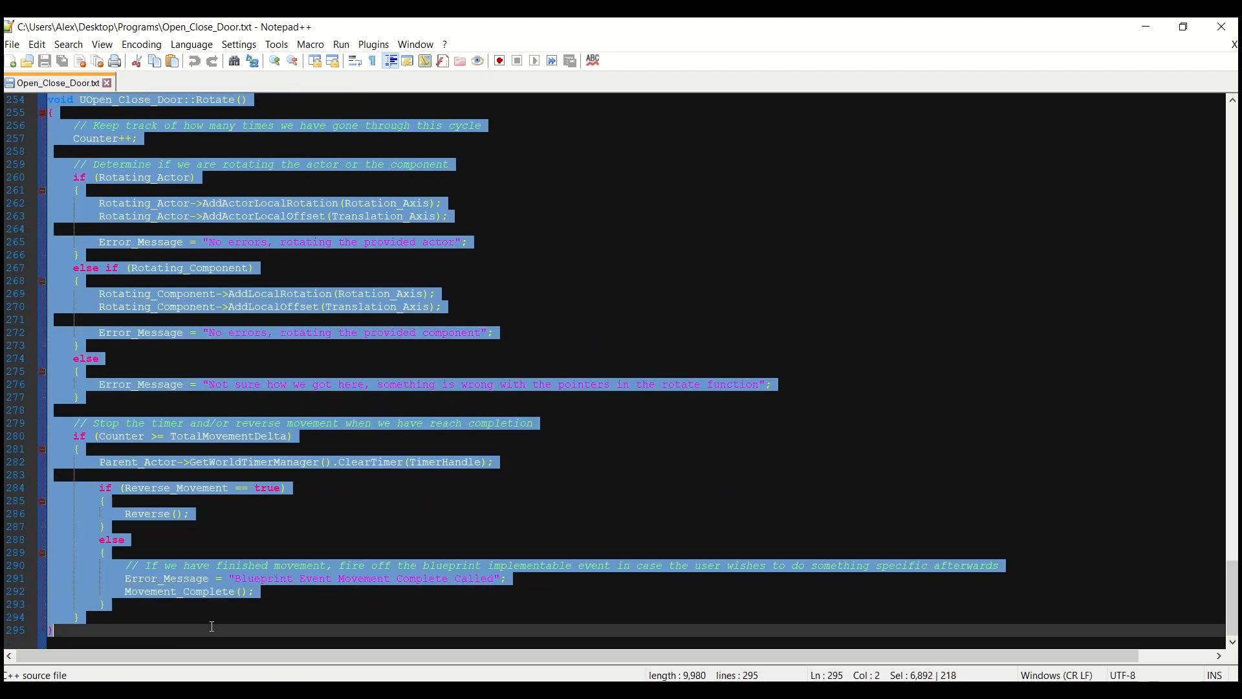
# Extend the selection through the end of the implementation code in Open_Close_Door.txt.
pyautogui.click(441, 307)
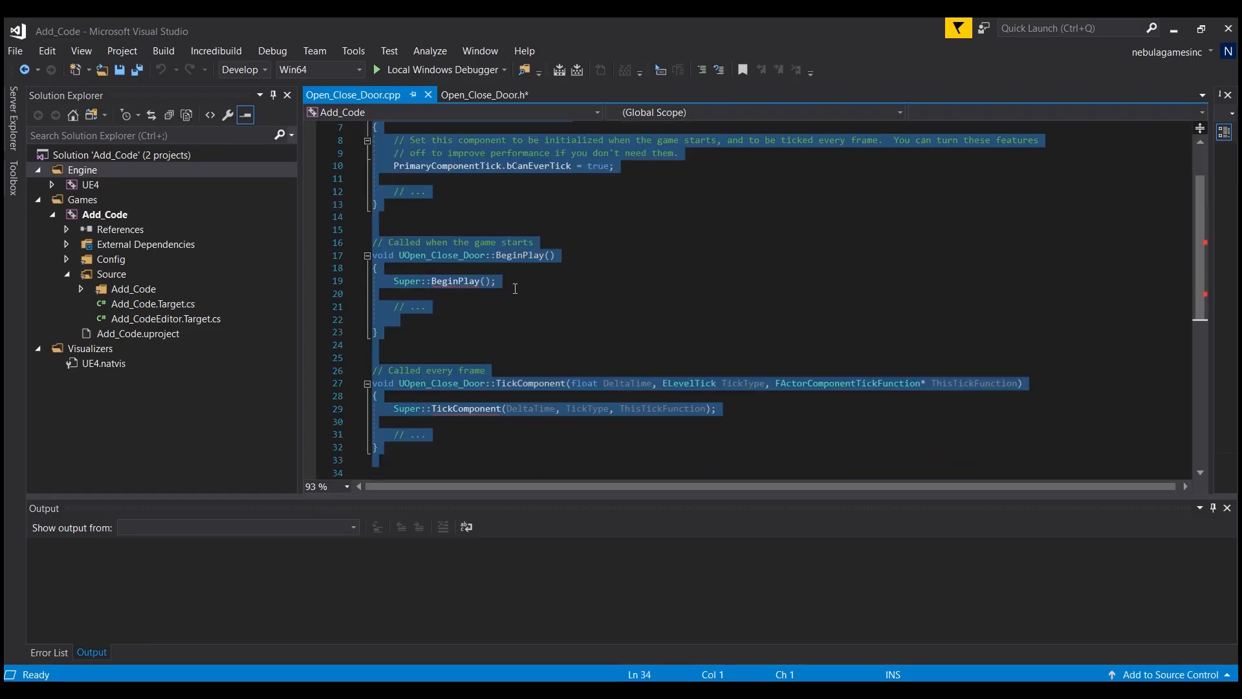
# Scroll through the pasted Open_Close_Door.cpp implementation to review the constructor and functions.
pyautogui.scroll(-3)
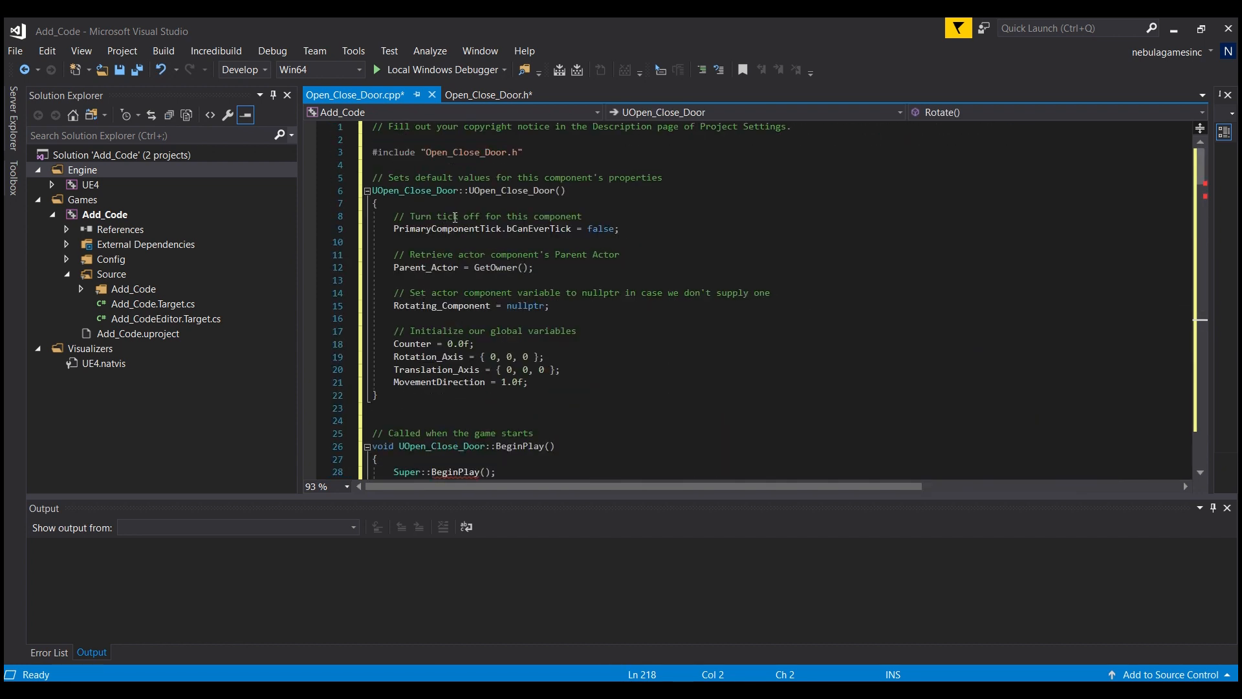
pyautogui.moveTo(529, 190)
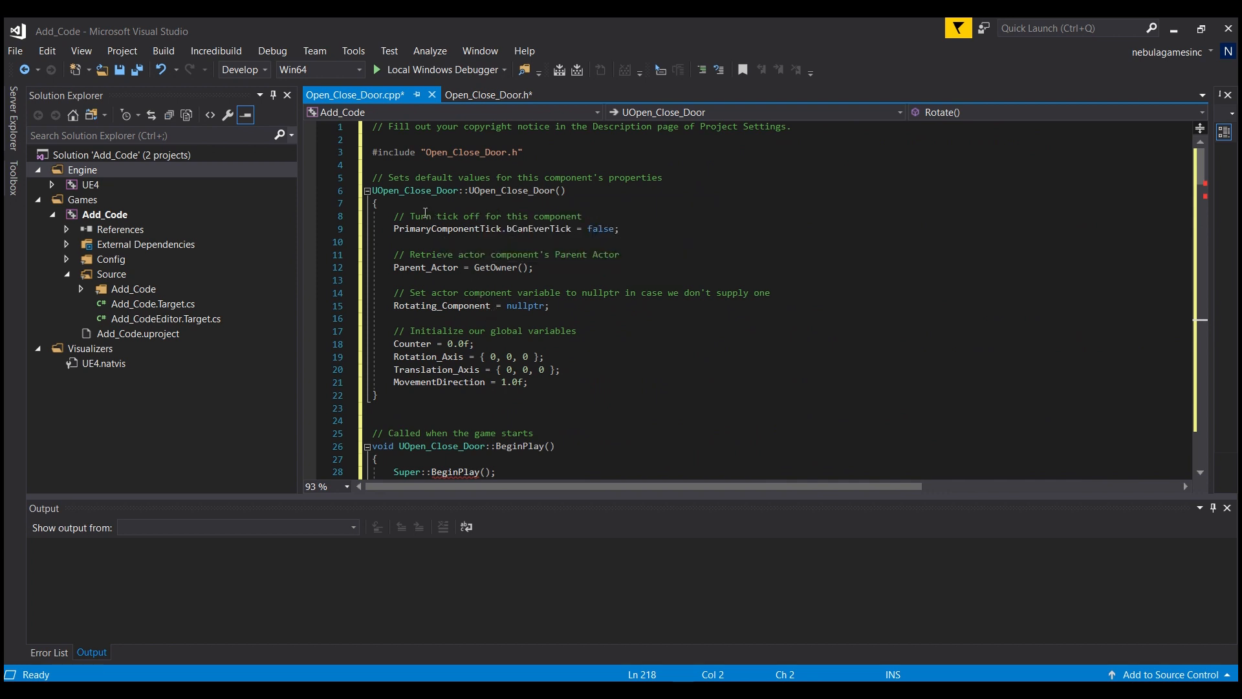
pyautogui.moveTo(389, 190)
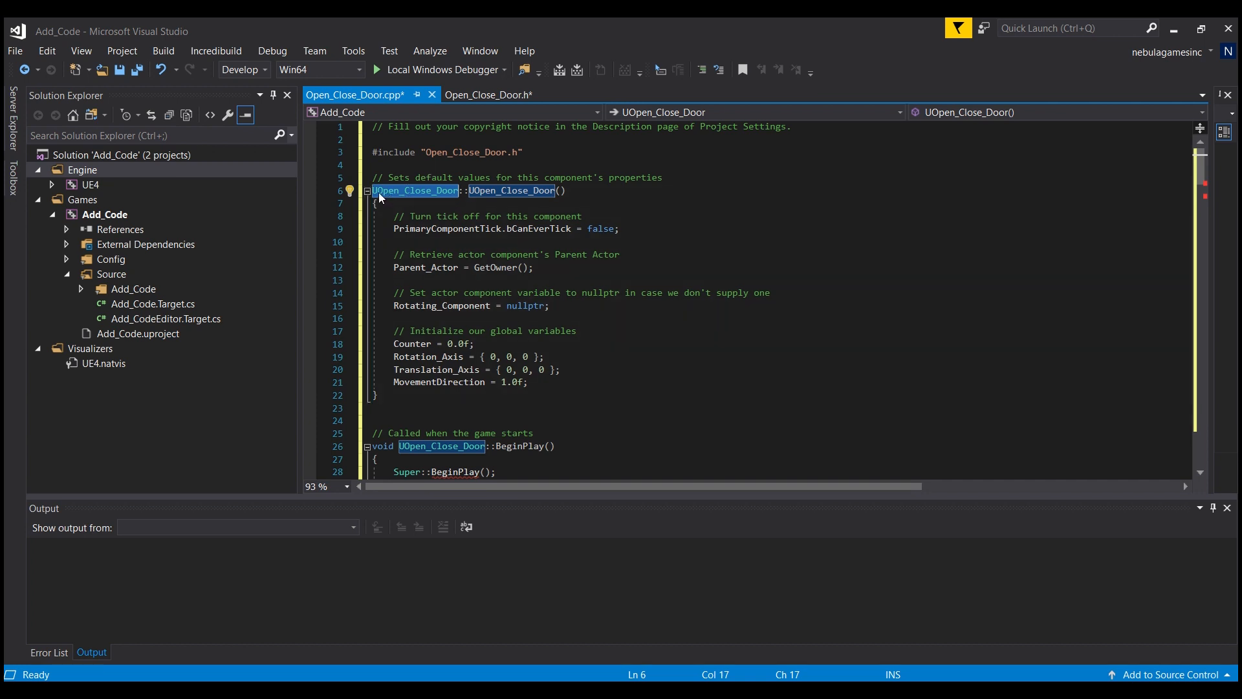
pyautogui.moveTo(451, 395)
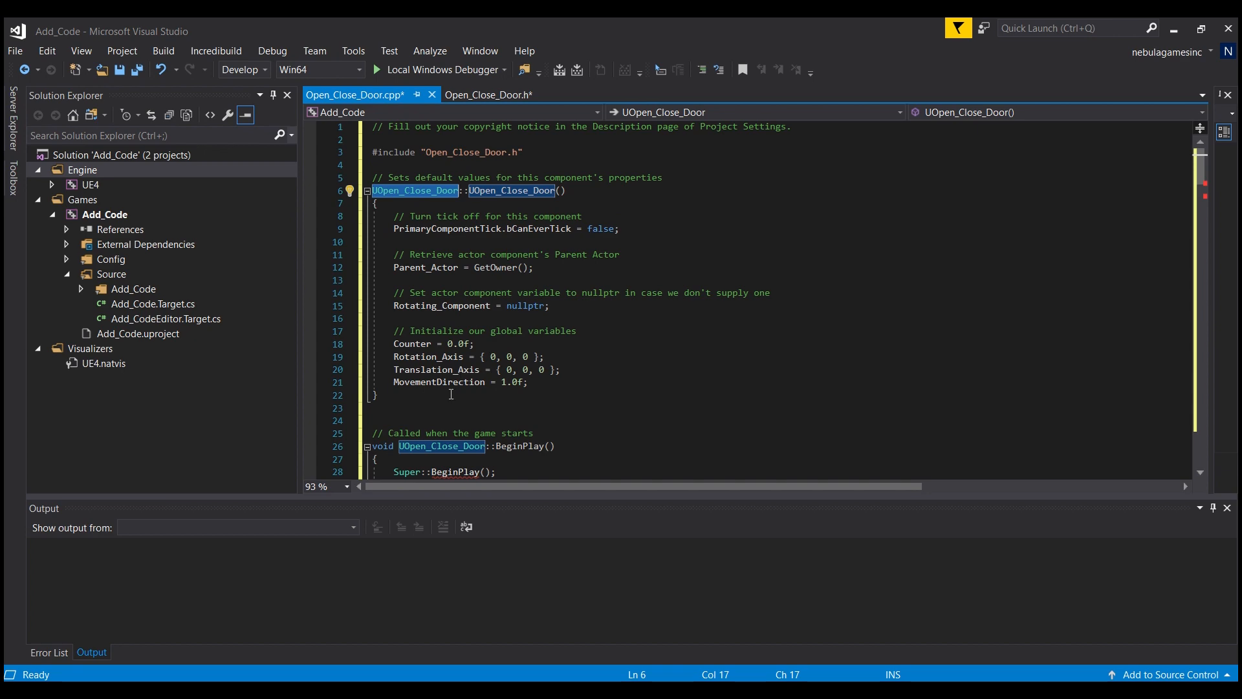
pyautogui.scroll(-3)
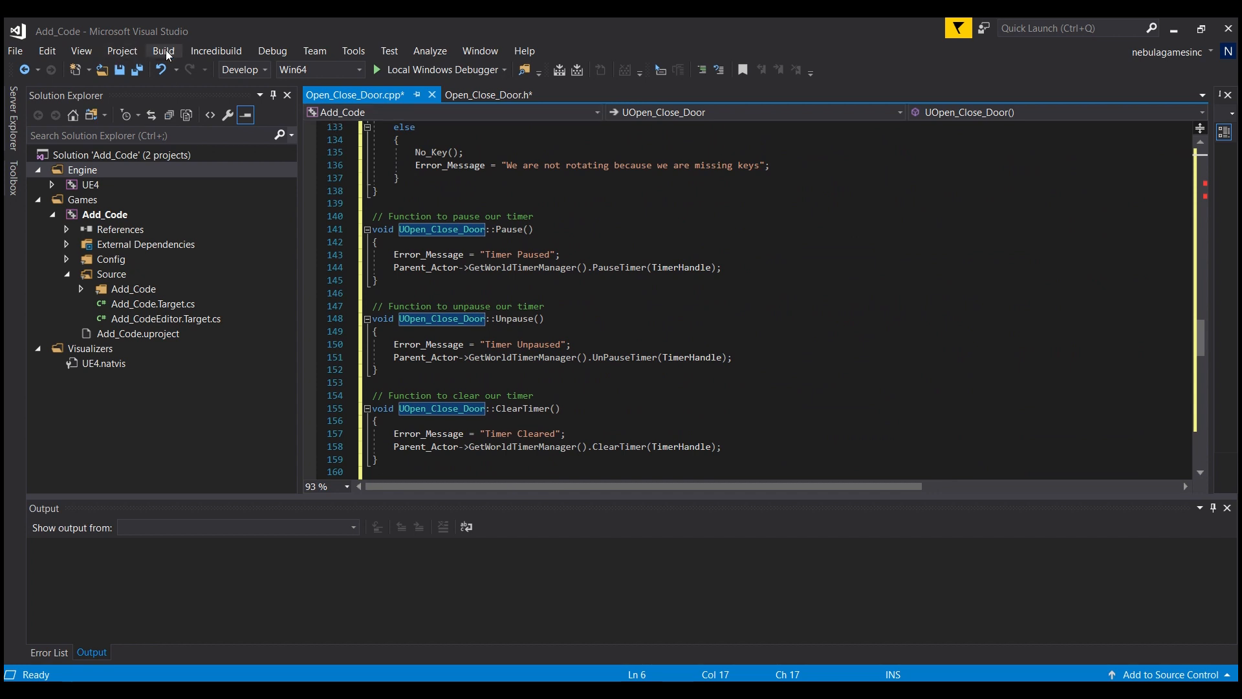
# Build the Add_Code solution and confirm 'Build: 1 succeeded' in the Output window.
pyautogui.click(163, 49)
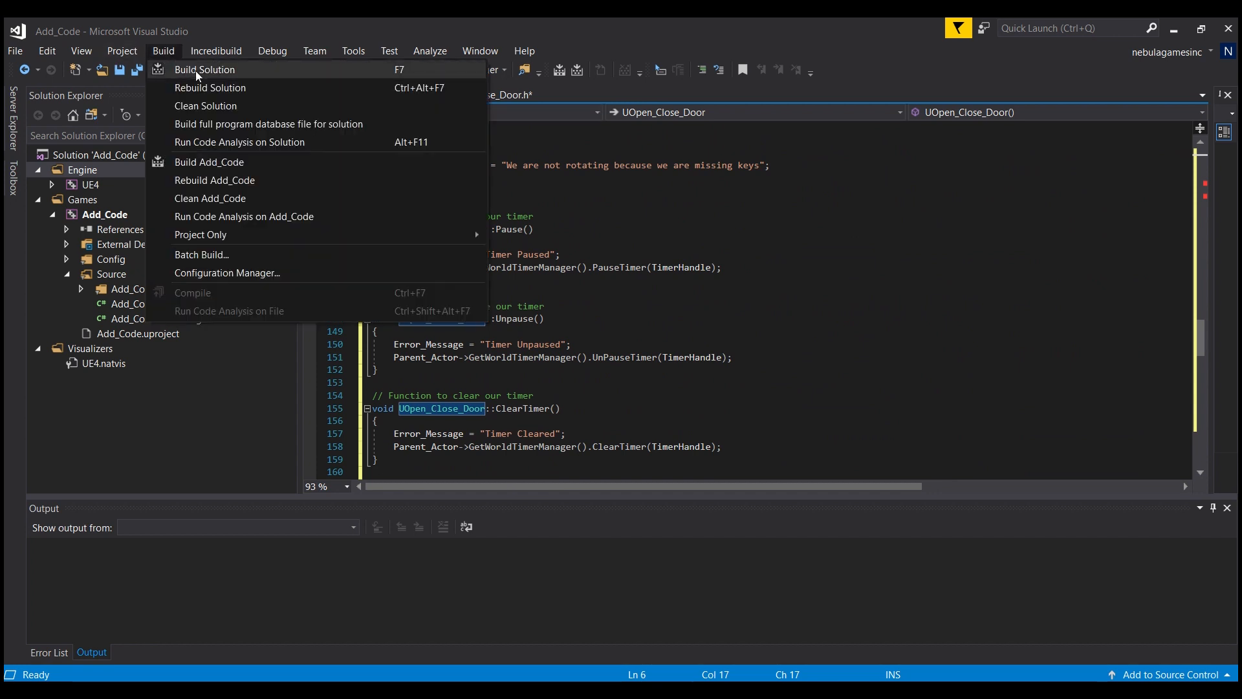
pyautogui.click(204, 70)
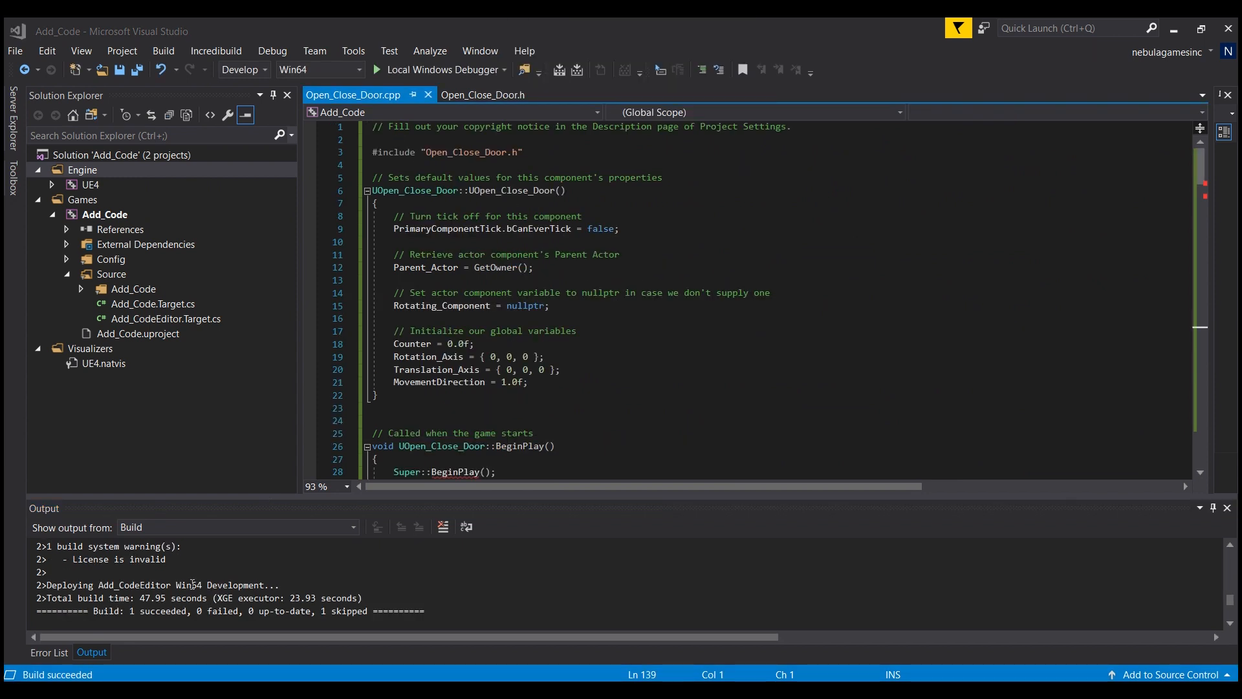
pyautogui.doubleClick(138, 611)
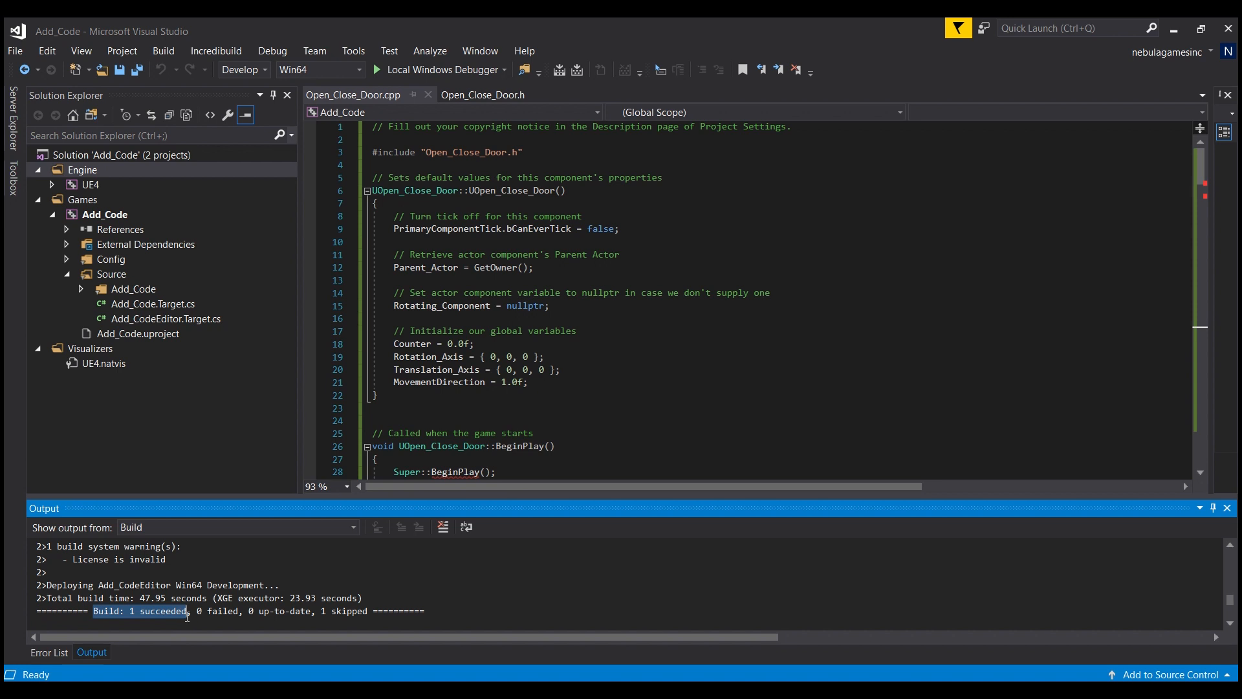
pyautogui.click(543, 357)
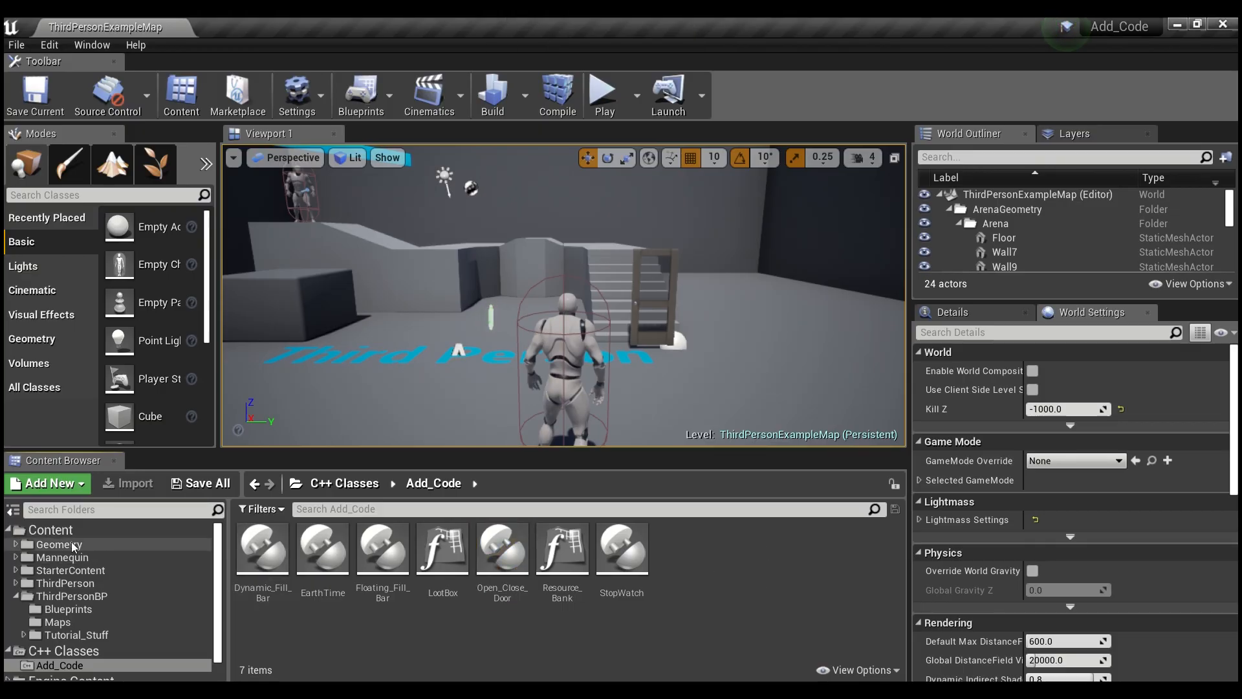
# In Tutorial_Stuff, create a Blueprint Class with Open_Close_Door as its parent class.
pyautogui.click(49, 529)
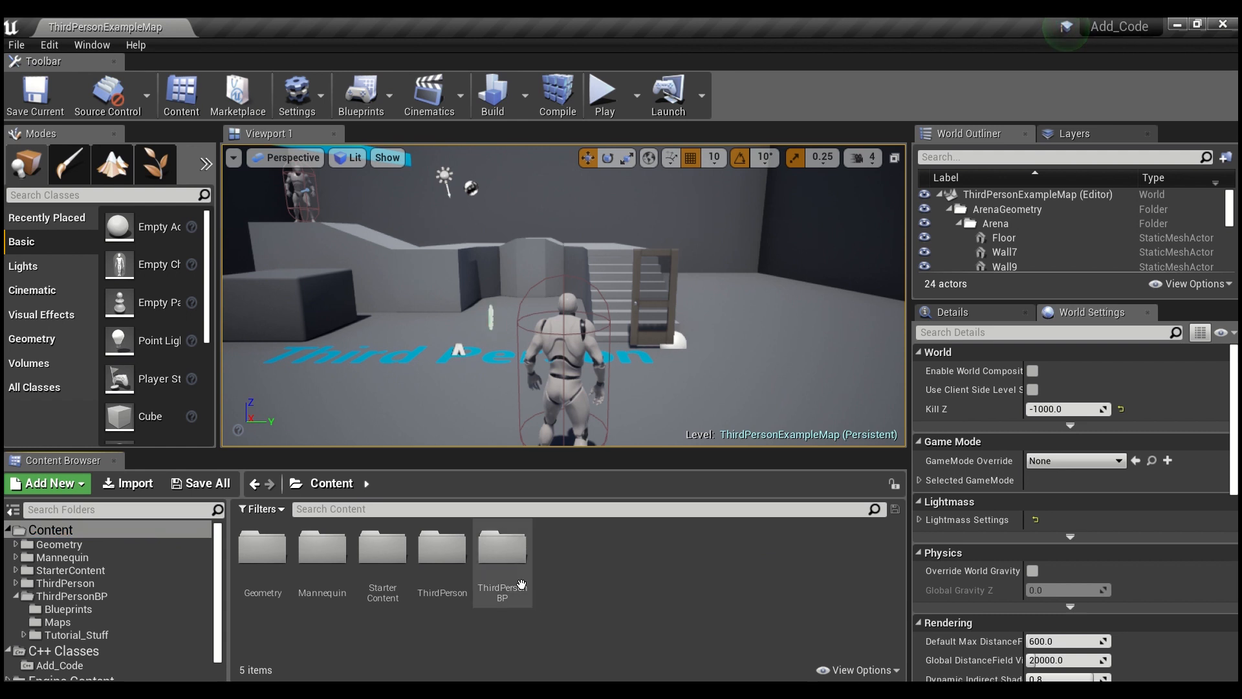
pyautogui.click(502, 547)
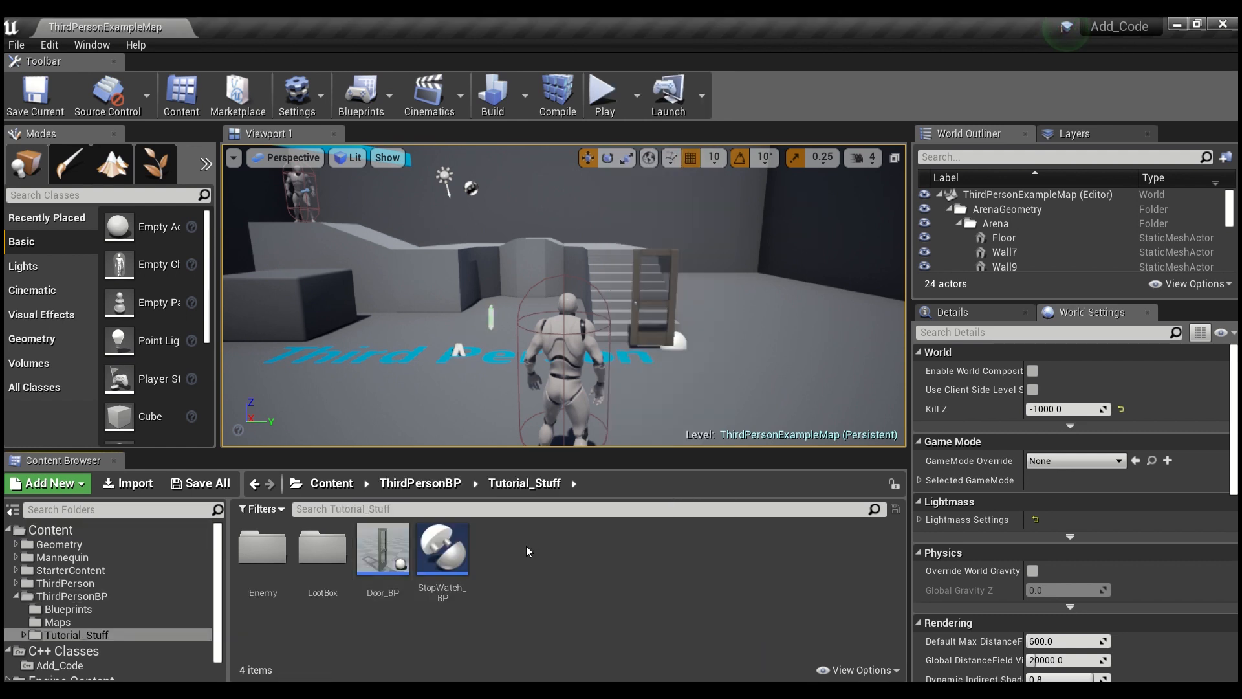
pyautogui.click(45, 484)
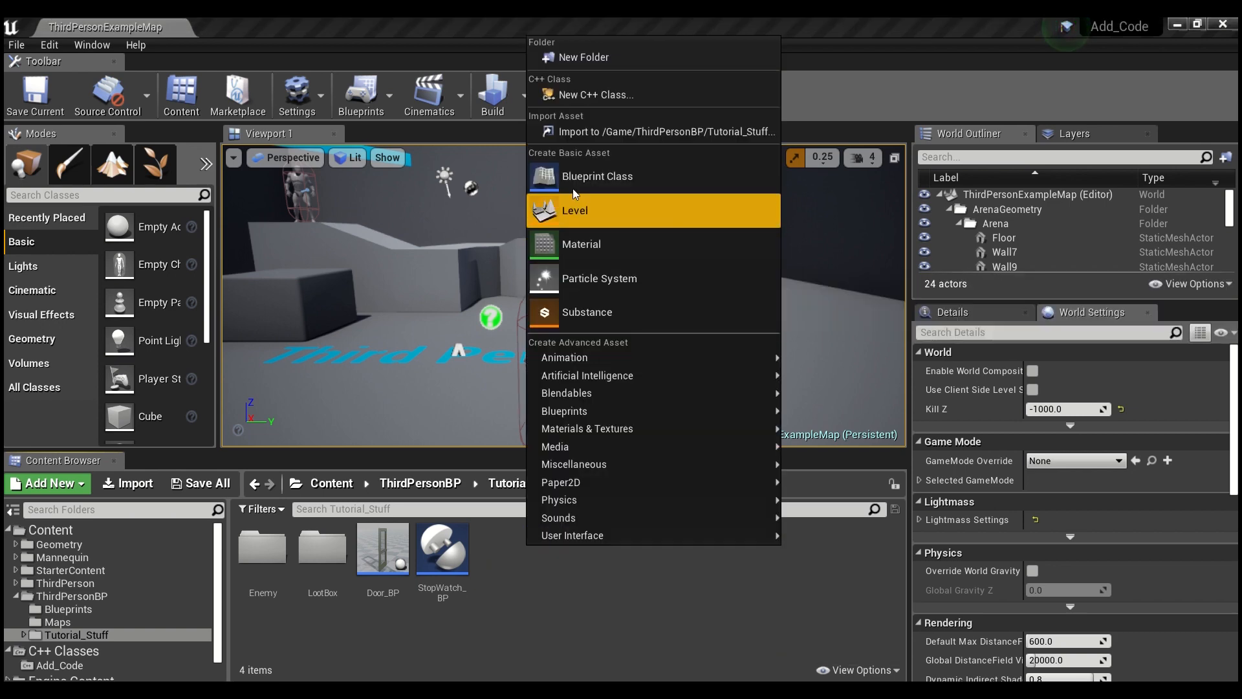
pyautogui.moveTo(596, 176)
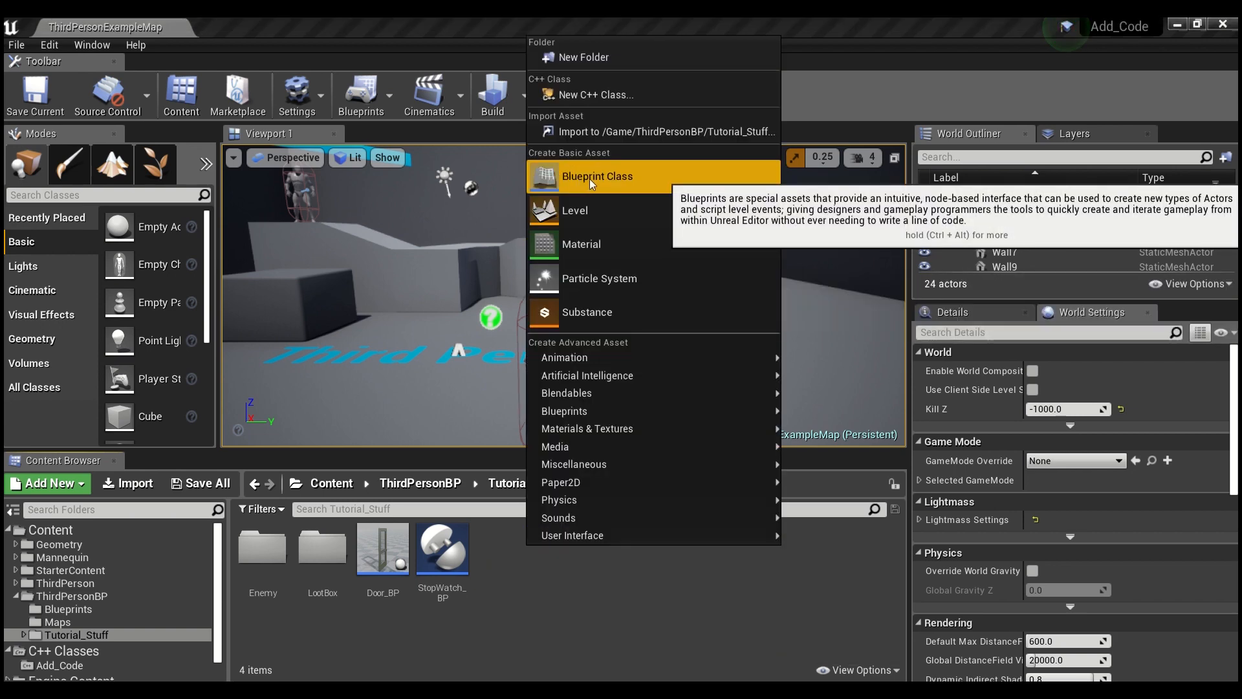
pyautogui.click(598, 176)
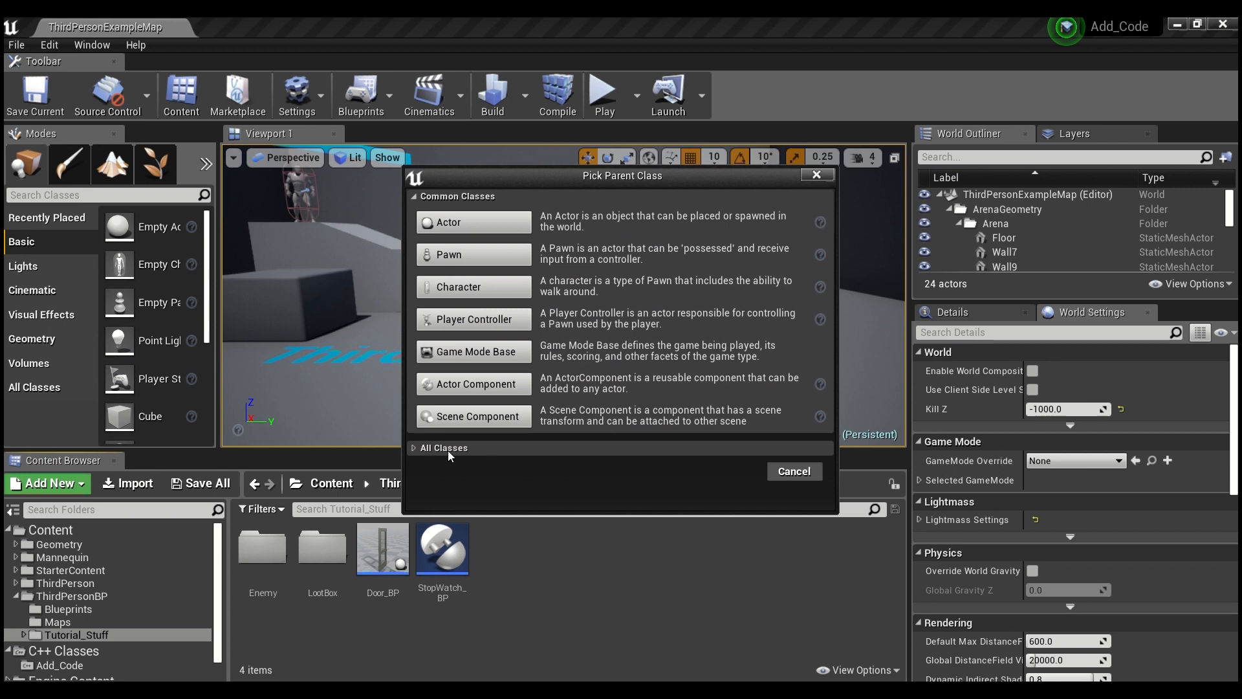
pyautogui.click(413, 448)
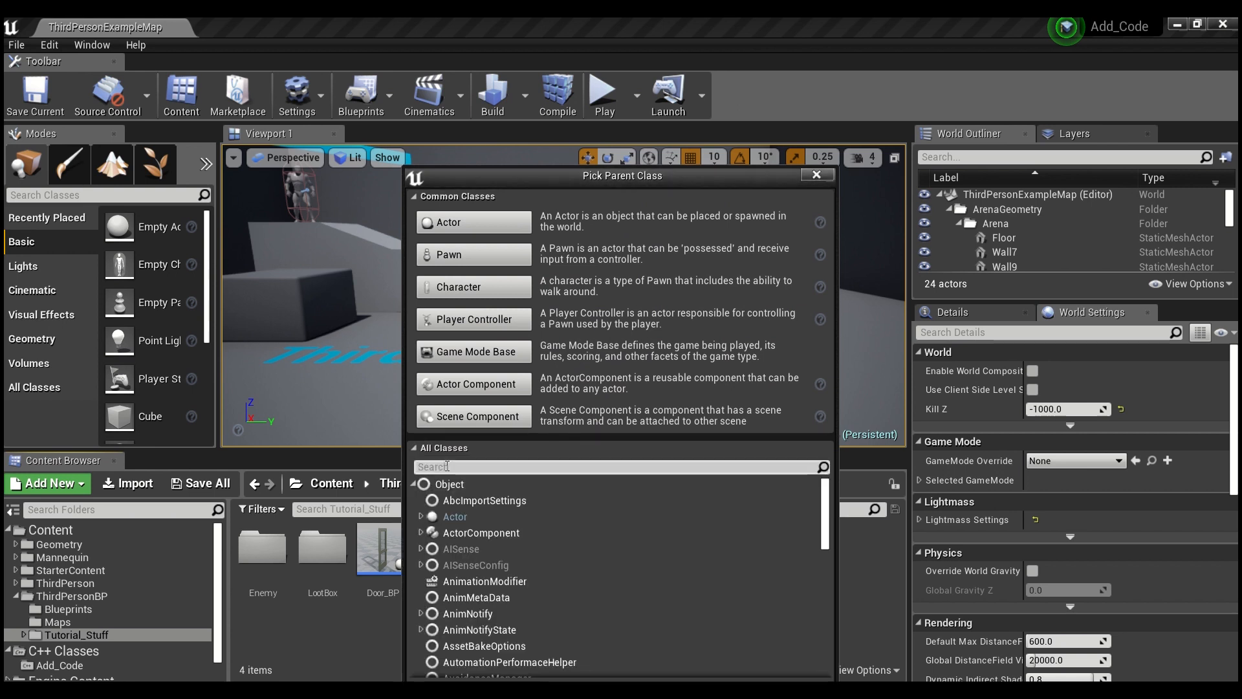
pyautogui.write('open')
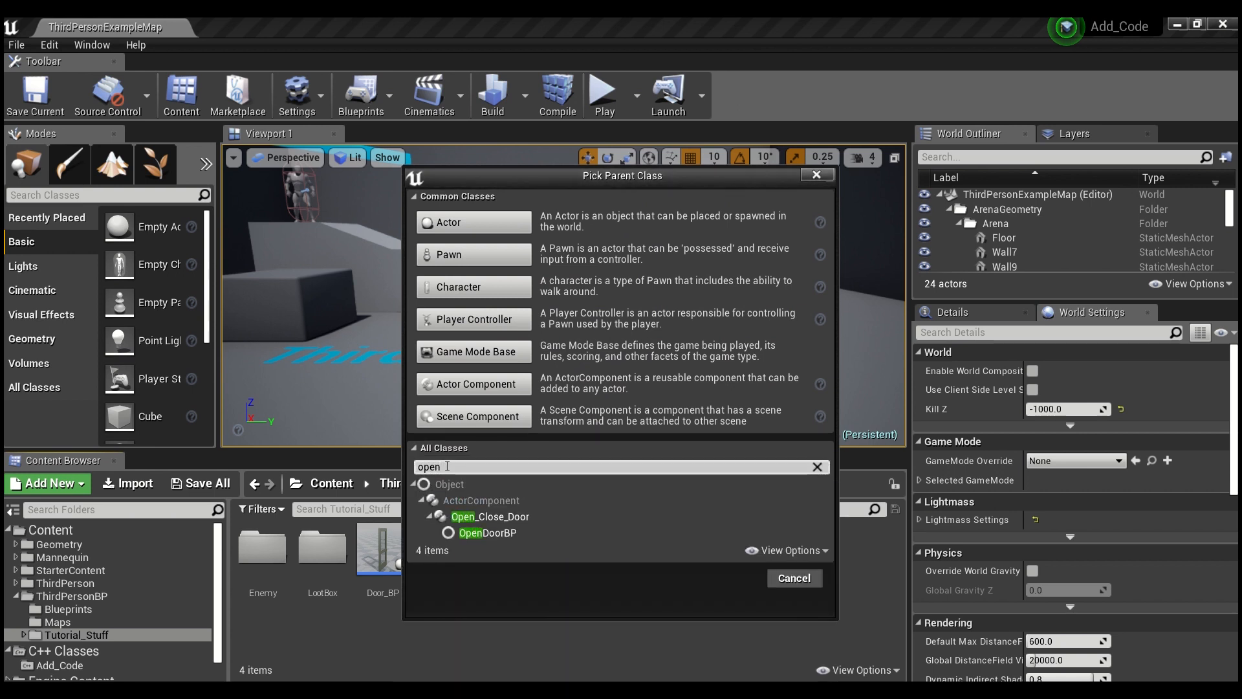
pyautogui.moveTo(490, 516)
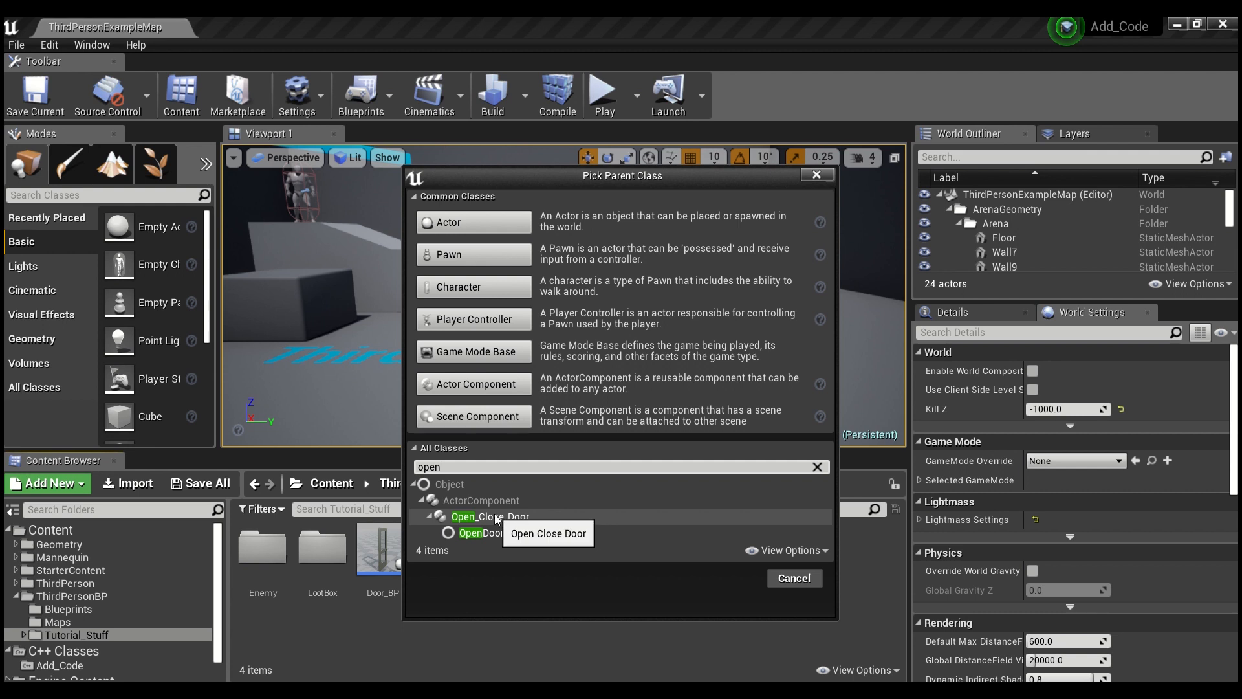
pyautogui.click(489, 516)
pyautogui.write('Open_Door_ComponentBP')
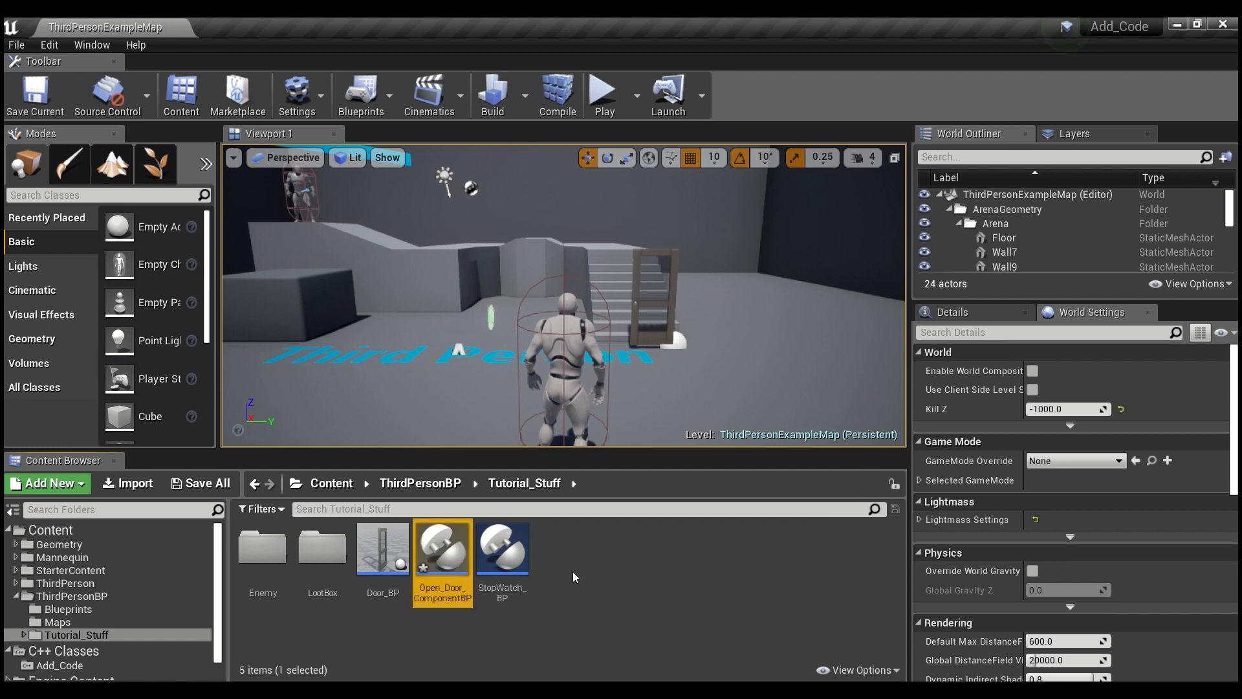
# Open Open_Door_ComponentBP and add a Movement Complete event override.
pyautogui.doubleClick(441, 547)
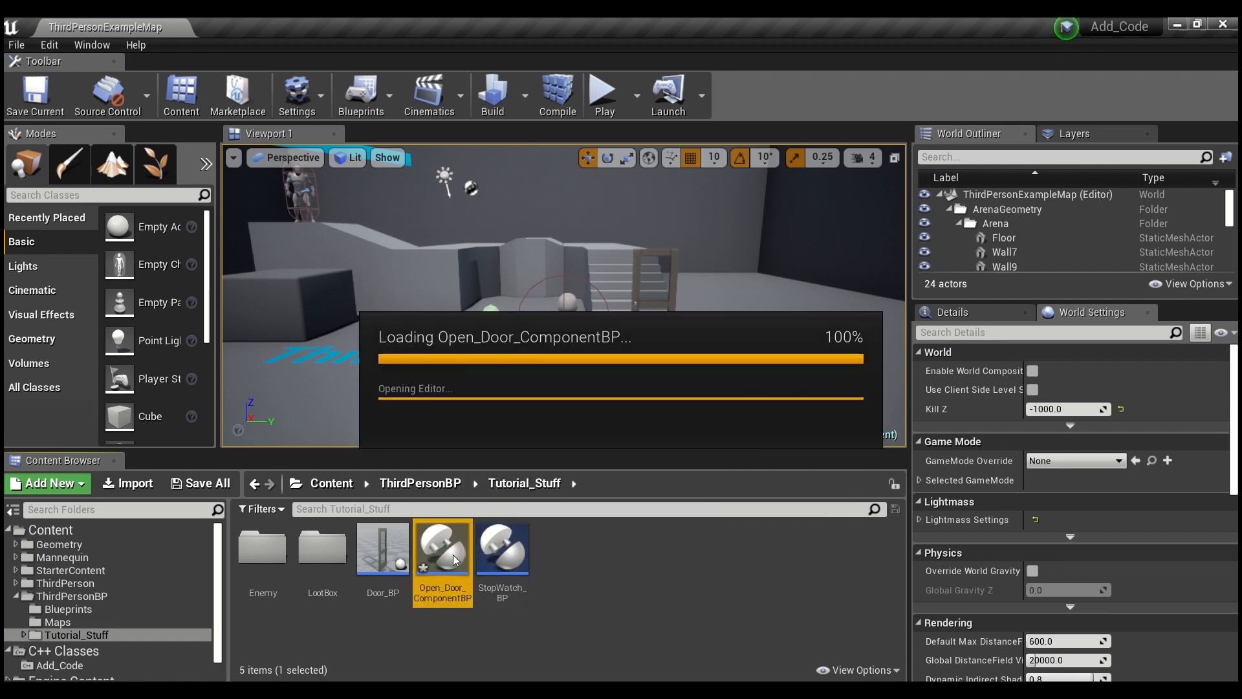
pyautogui.doubleClick(442, 549)
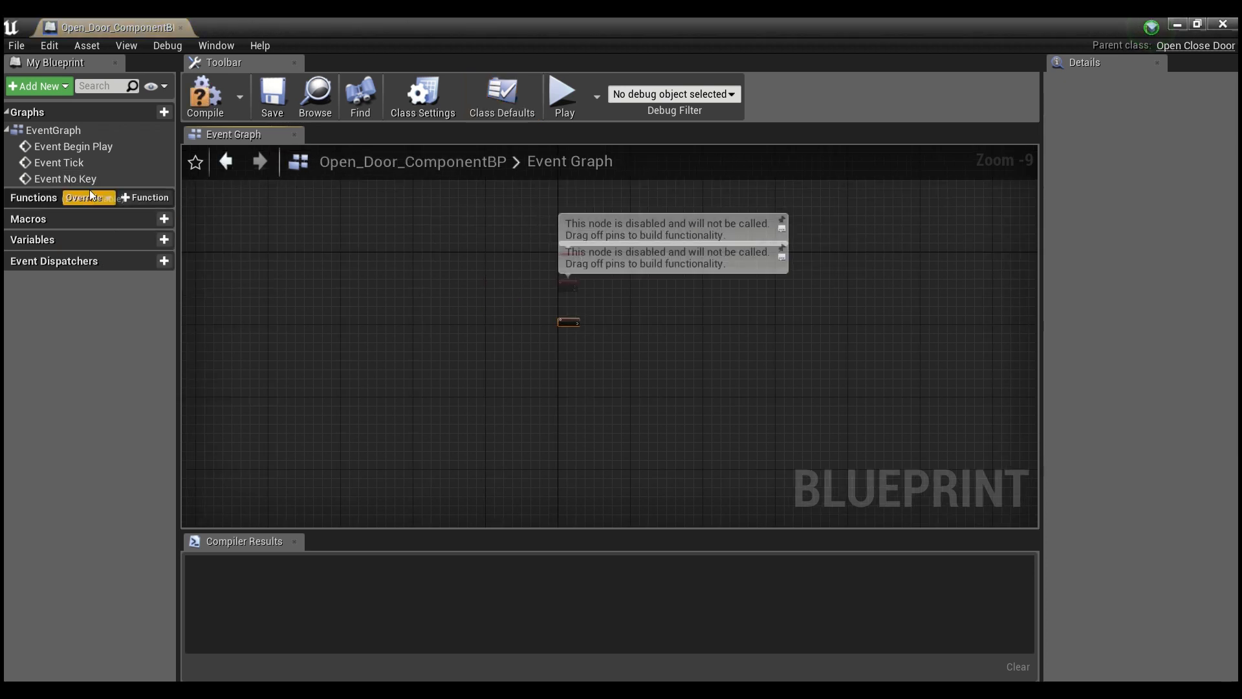
pyautogui.click(88, 197)
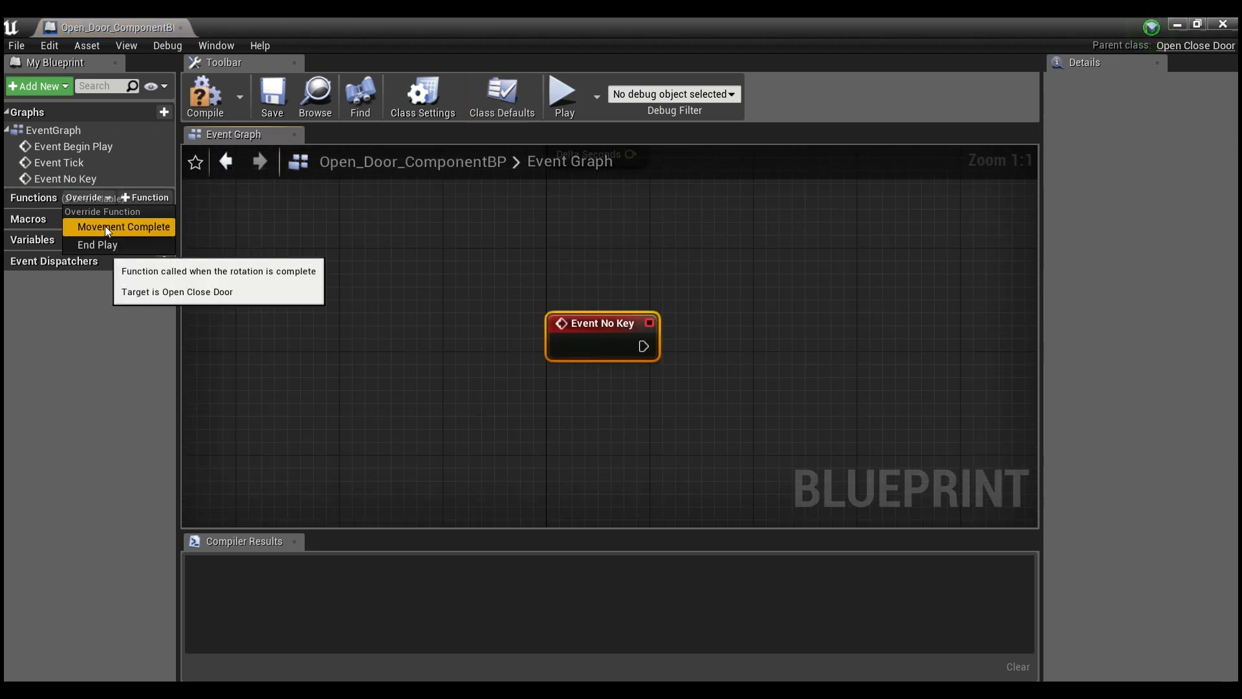
pyautogui.click(127, 226)
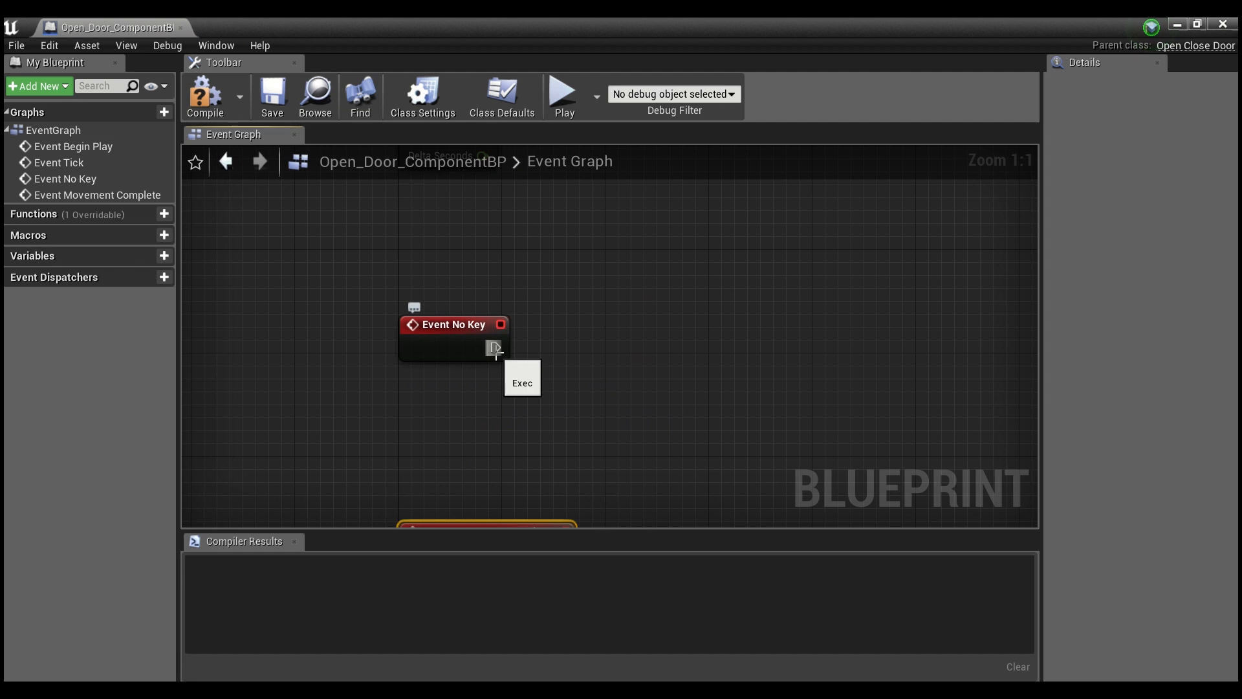
# Add Print String nodes printing 'NO KEY!!' and 'FINISHED', then save the blueprint.
pyautogui.moveTo(495, 347); pyautogui.dragTo(674, 385)
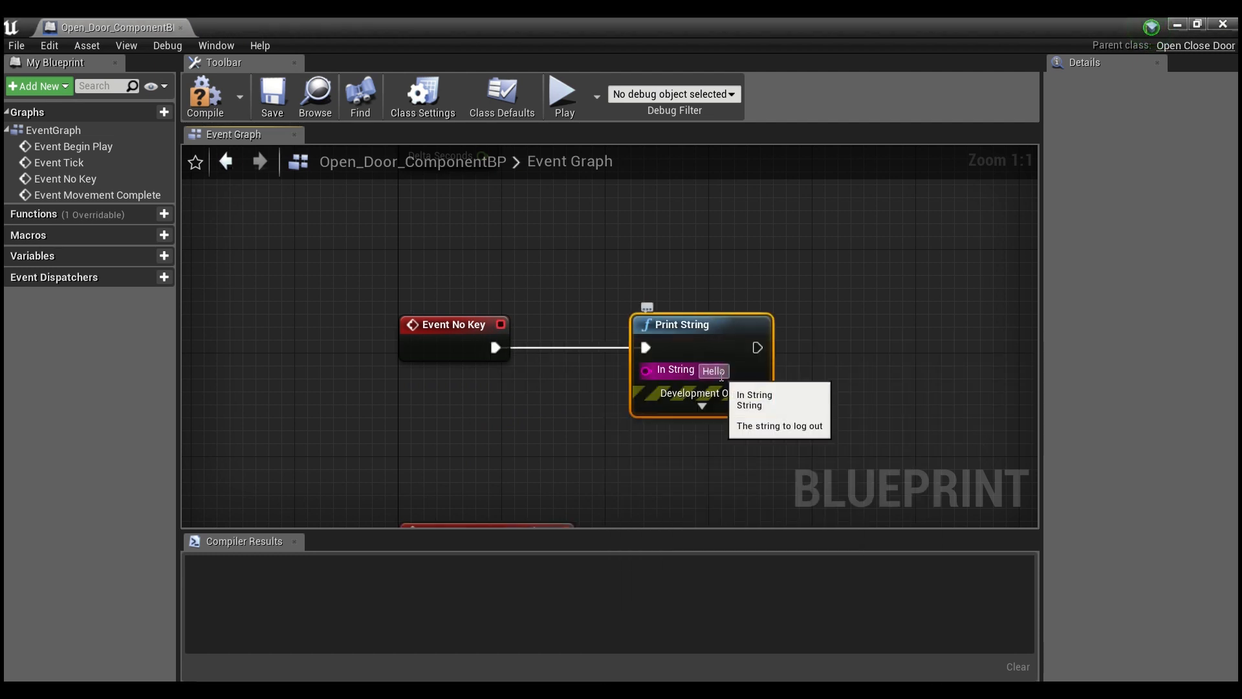
pyautogui.write('NO')
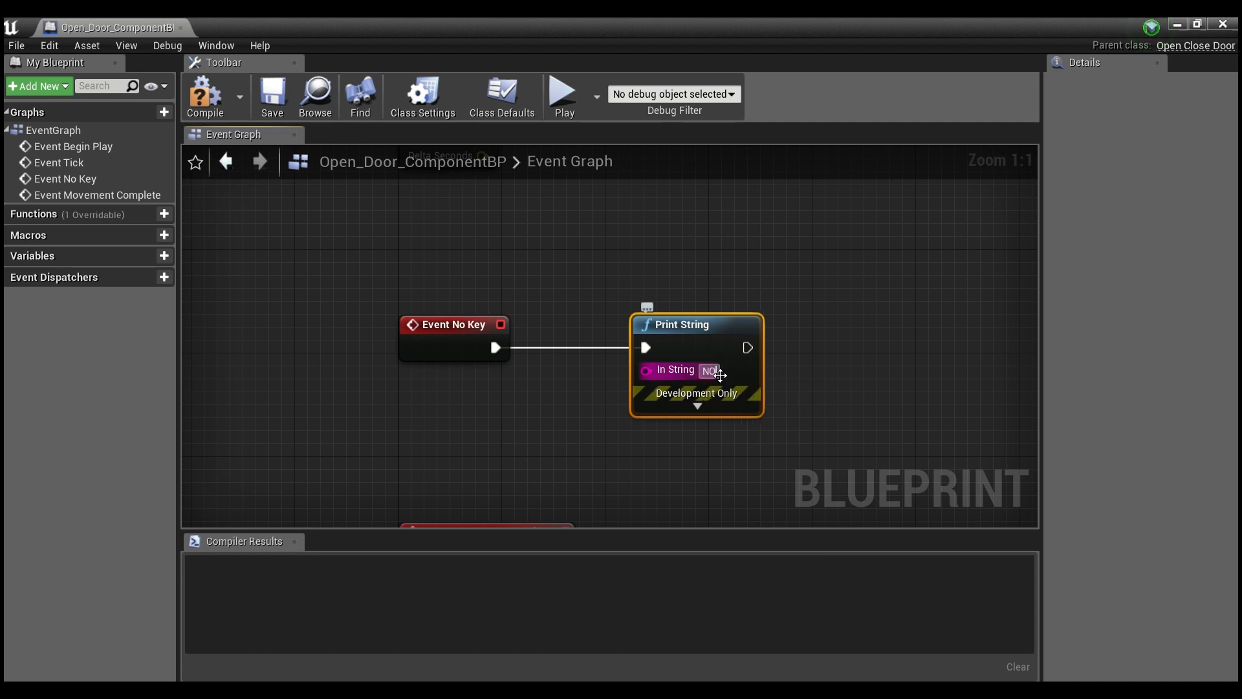
pyautogui.write('NO KEY!!')
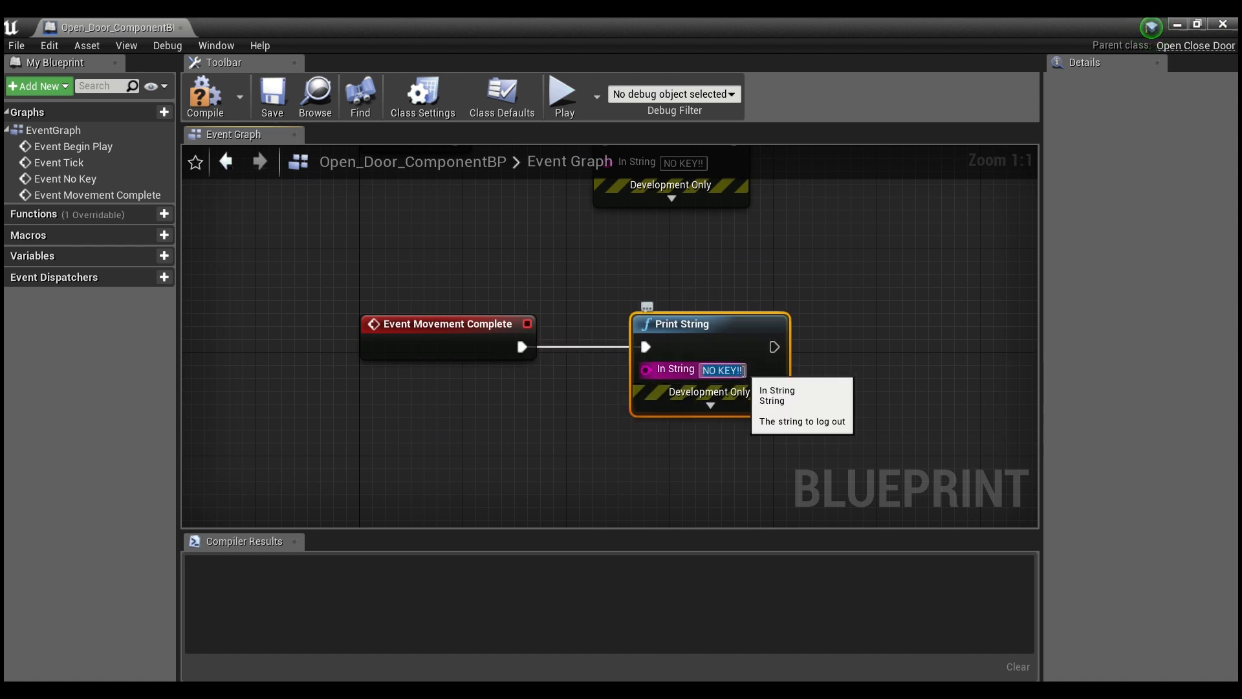
pyautogui.write('FINISHED')
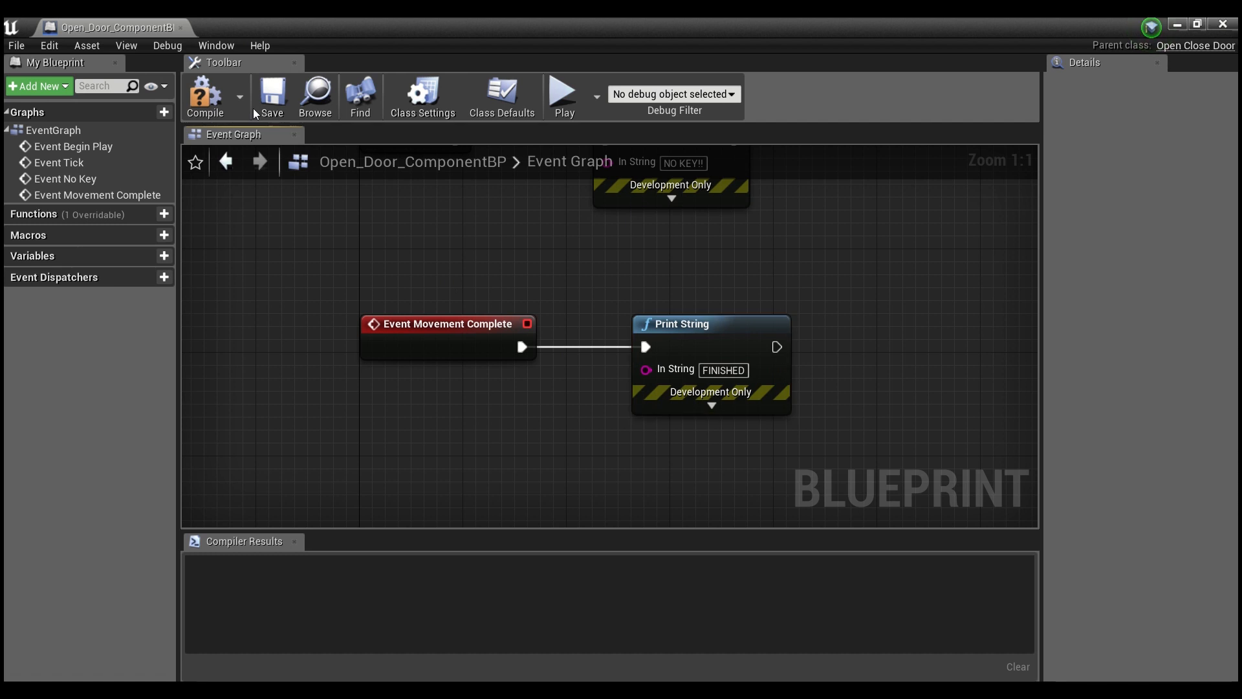
pyautogui.click(205, 95)
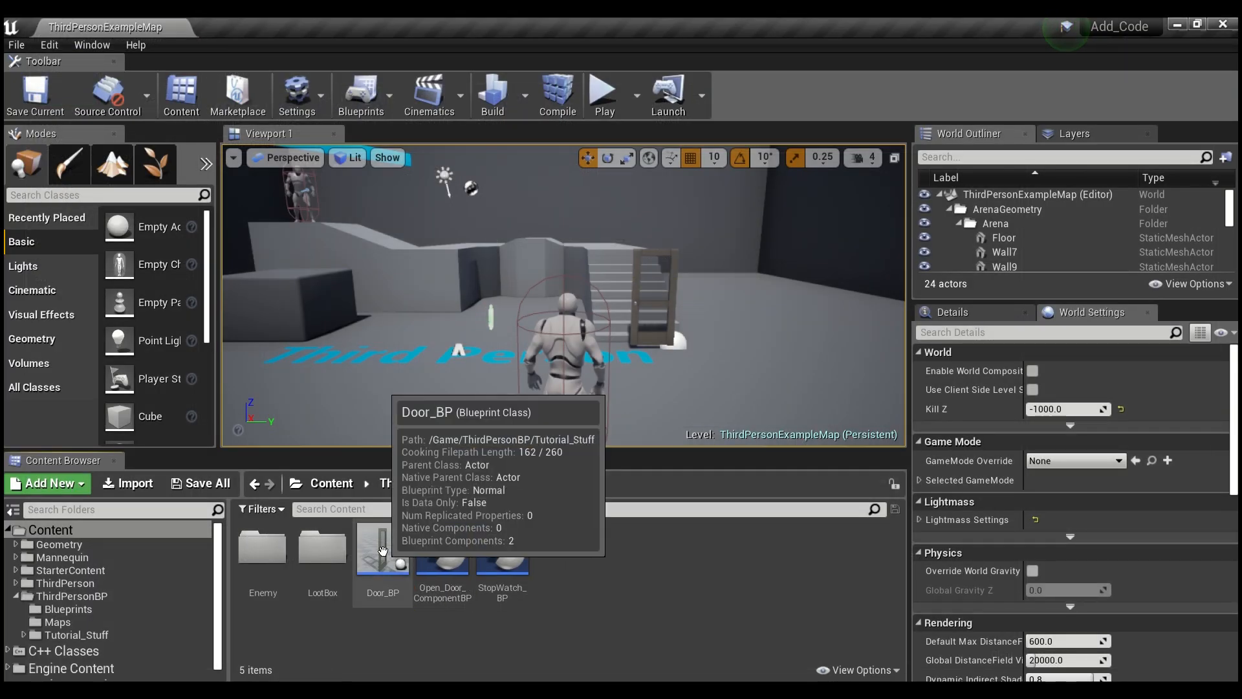
# Open Door_BP, inspect its SM_Door Door Mesh in the Viewport, and return to the Event Graph.
pyautogui.doubleClick(382, 547)
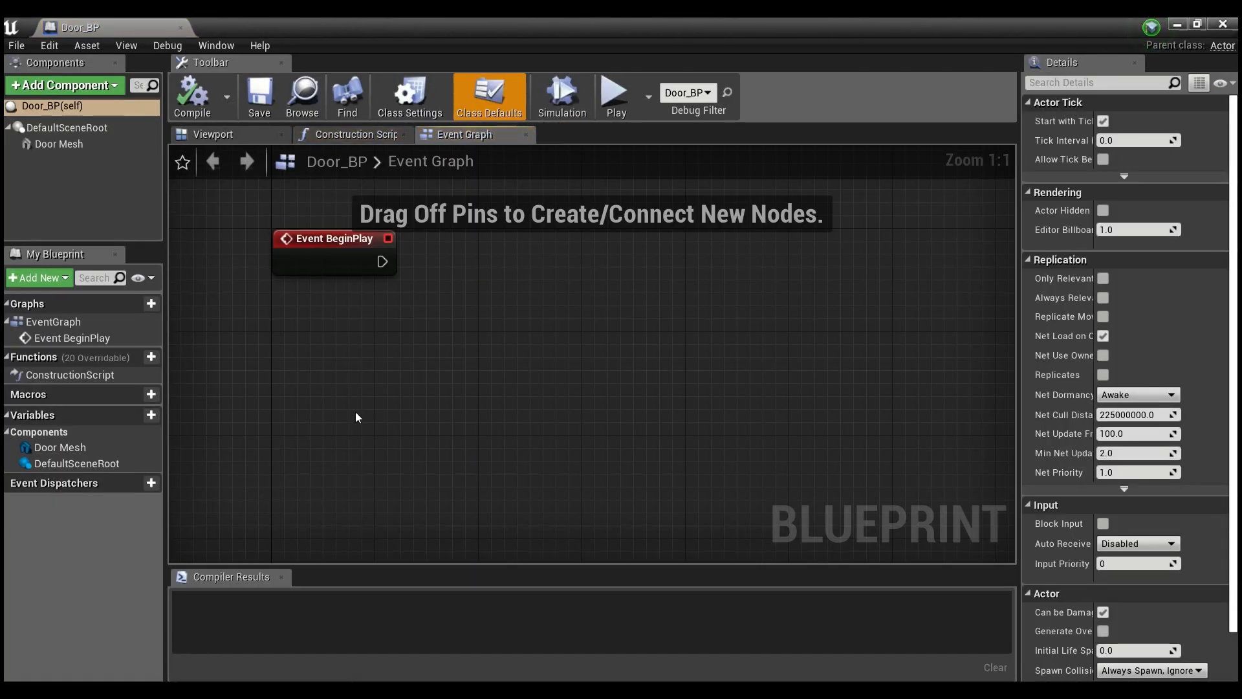
pyautogui.click(213, 134)
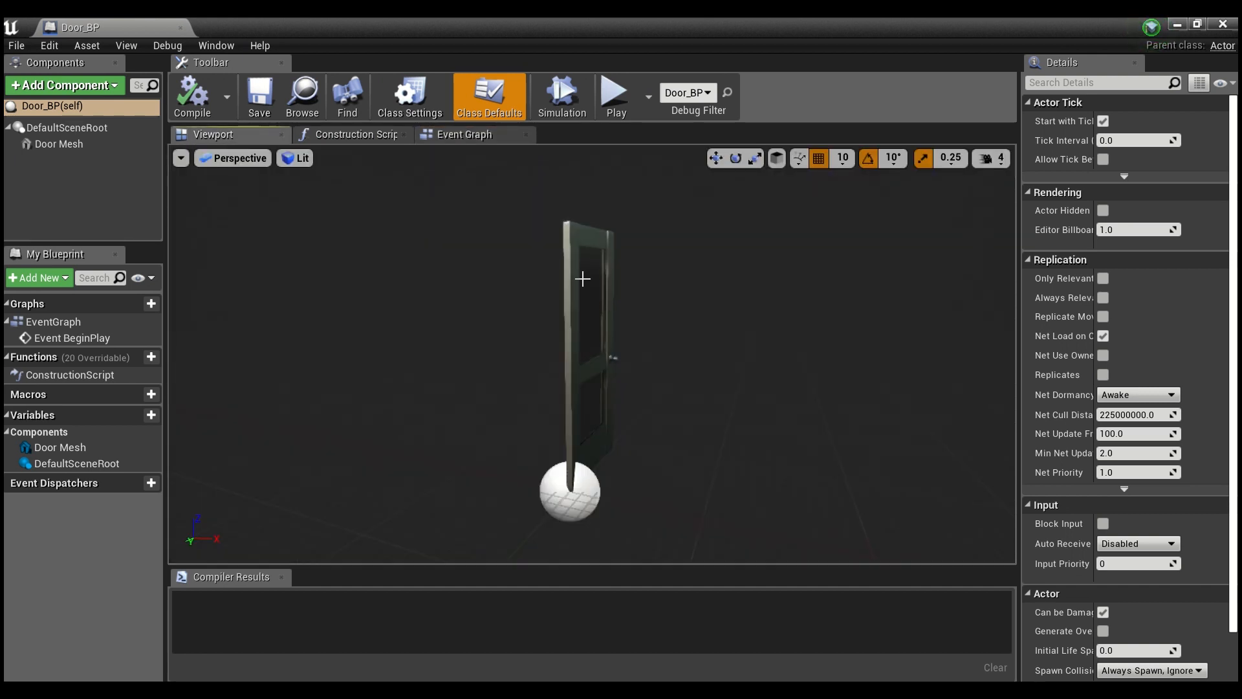
pyautogui.click(59, 143)
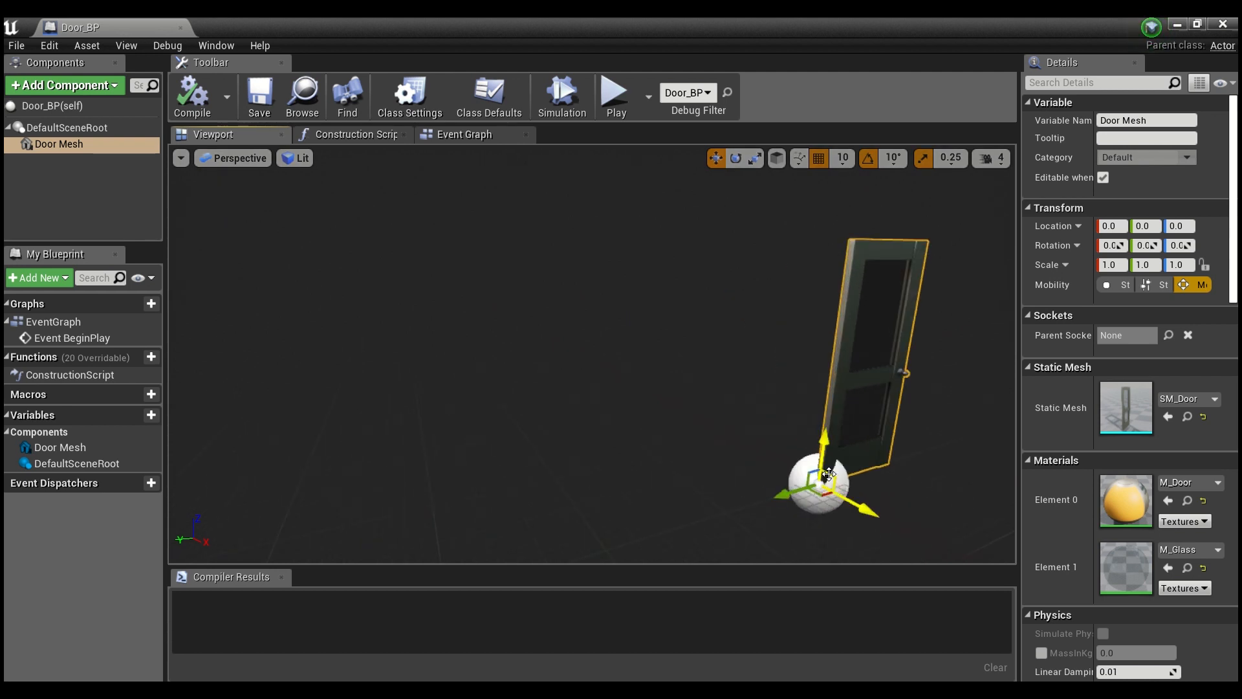
pyautogui.click(464, 134)
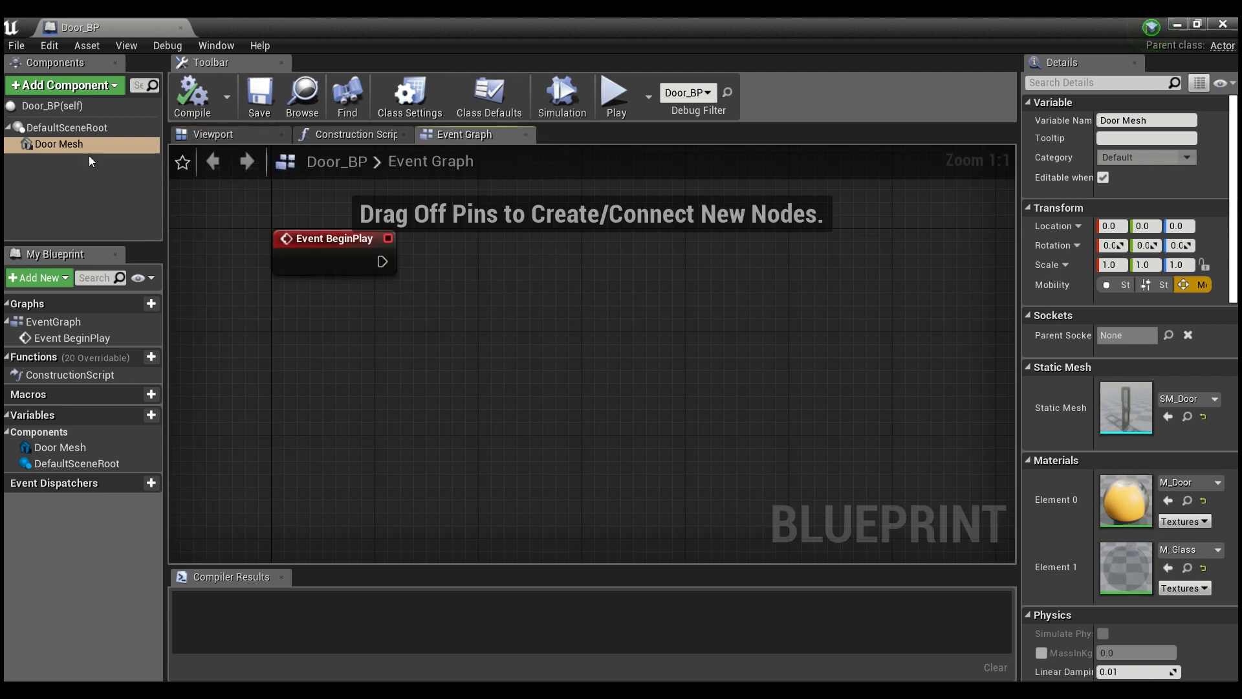
# Add the Open Door Component BP component to Door_BP.
pyautogui.click(65, 85)
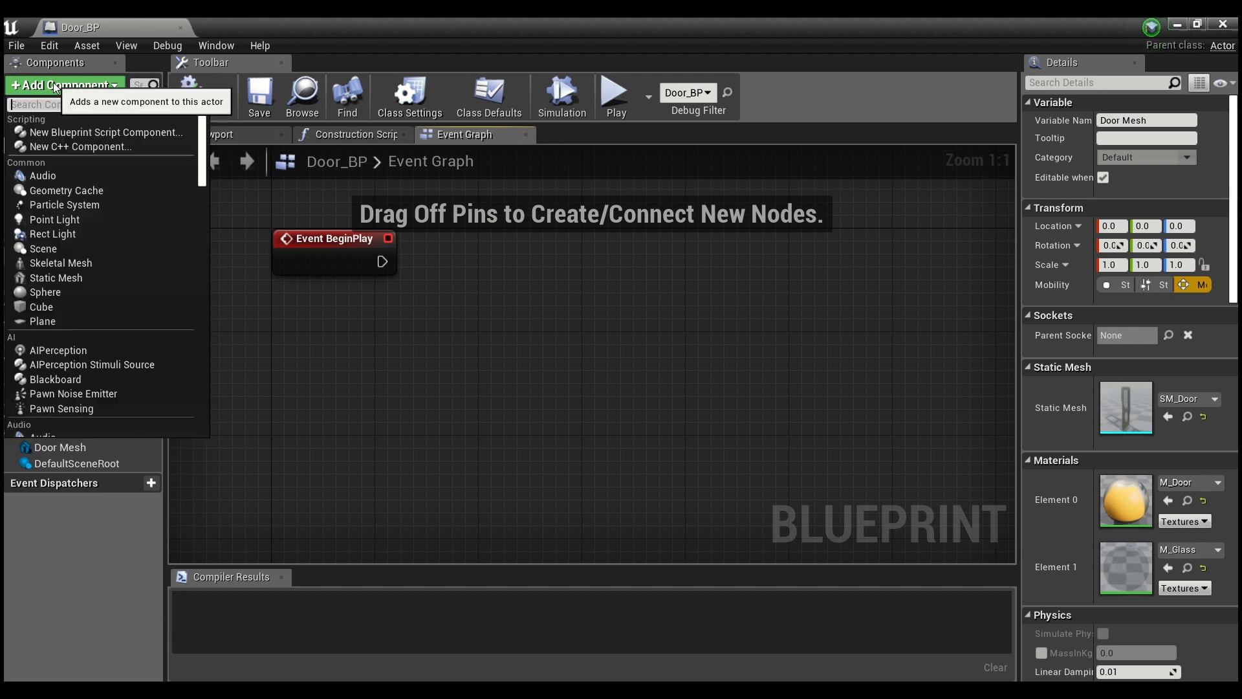
pyautogui.write('open')
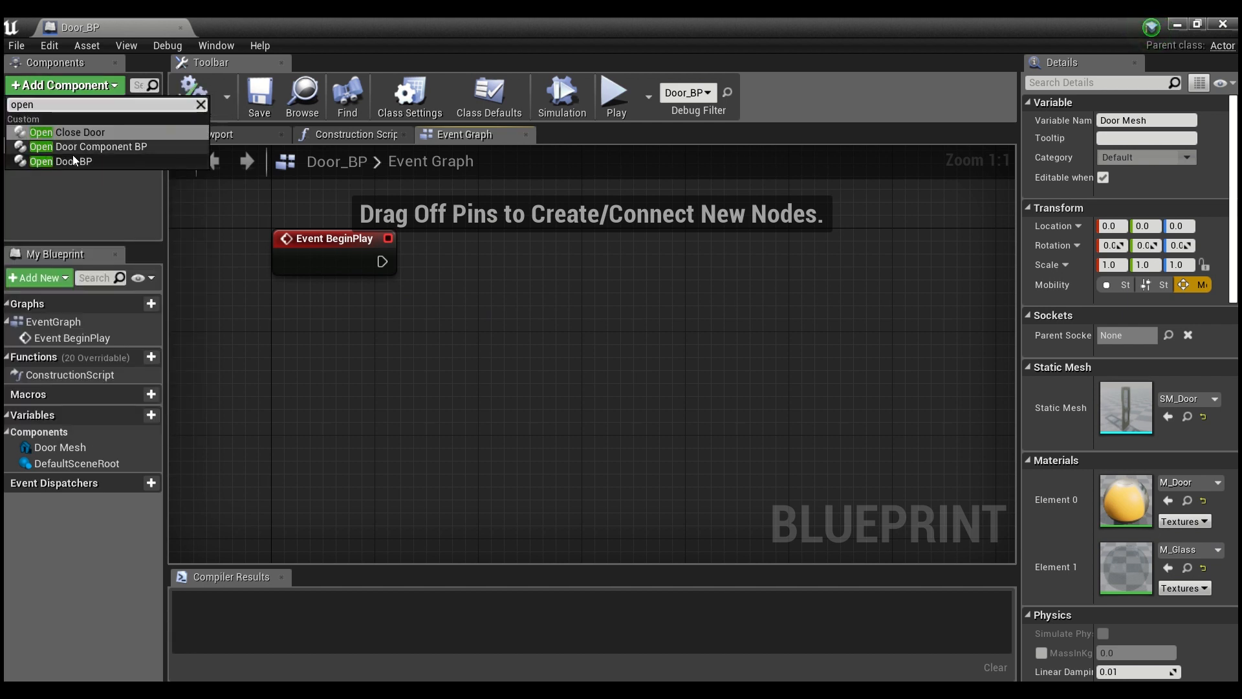
pyautogui.click(101, 147)
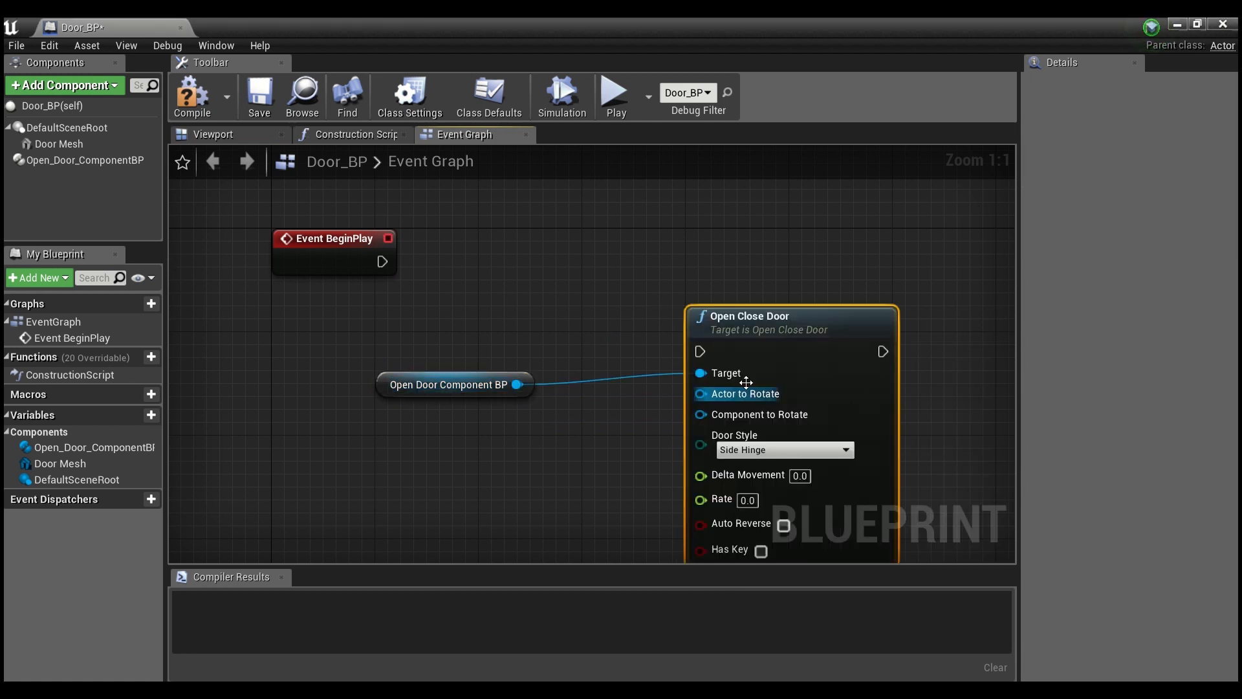
# Wire BeginPlay to Open Close Door with rate 50, Has Key on, and Door Mesh as Component to Rotate.
pyautogui.moveTo(382, 262); pyautogui.dragTo(700, 351)
pyautogui.write('90')
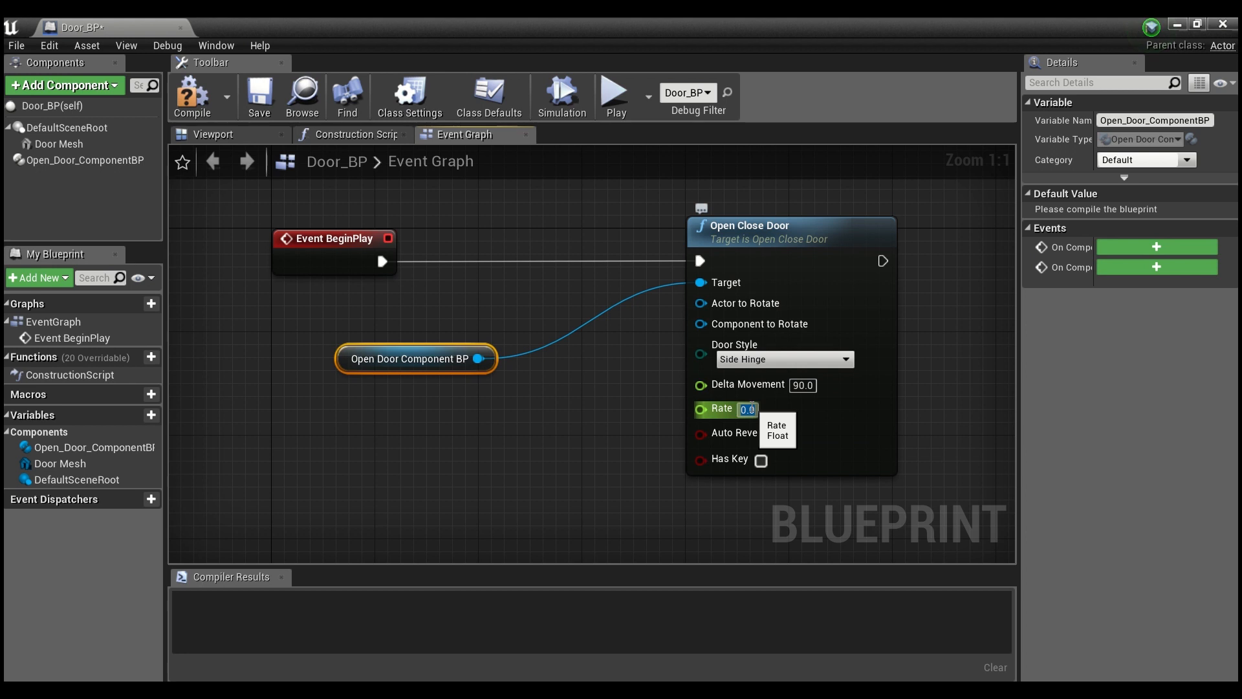
pyautogui.write('50')
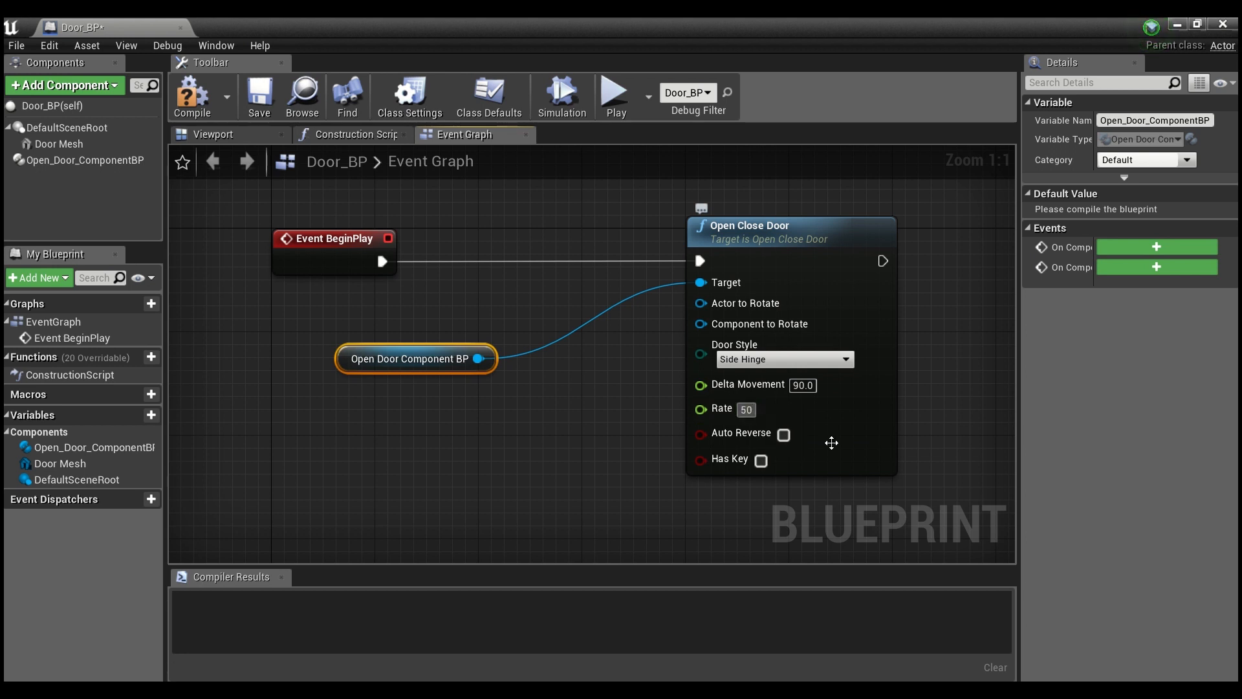
pyautogui.click(760, 460)
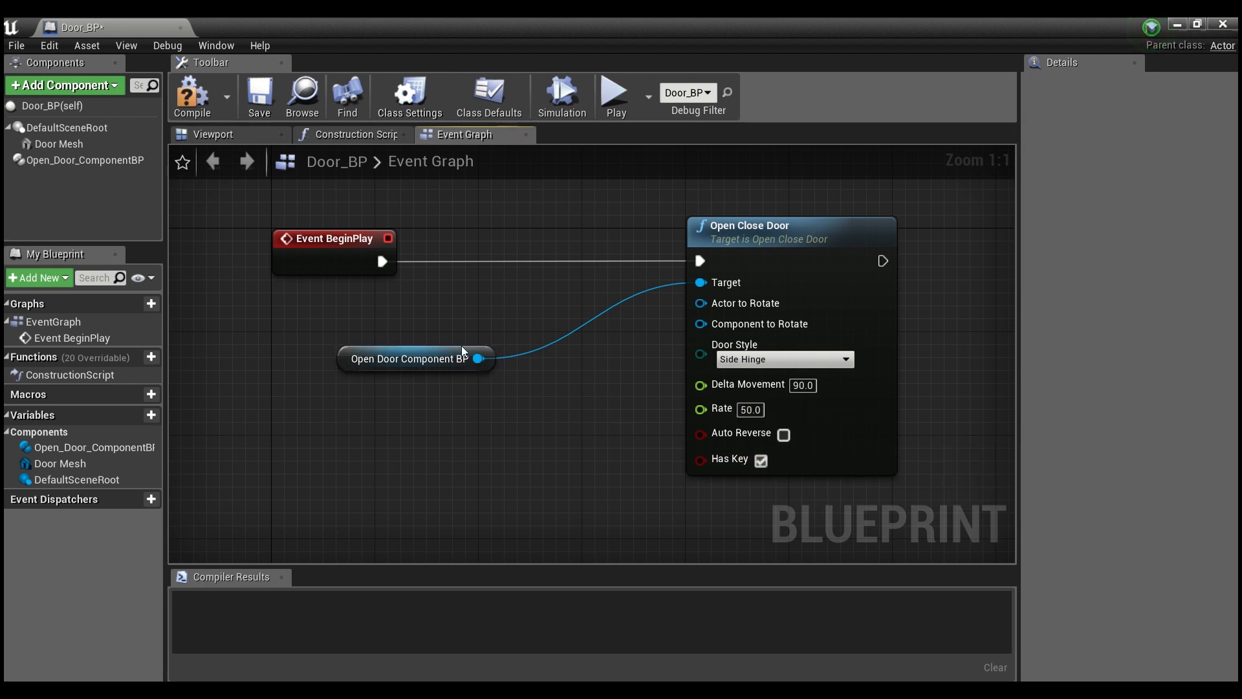
pyautogui.click(60, 143)
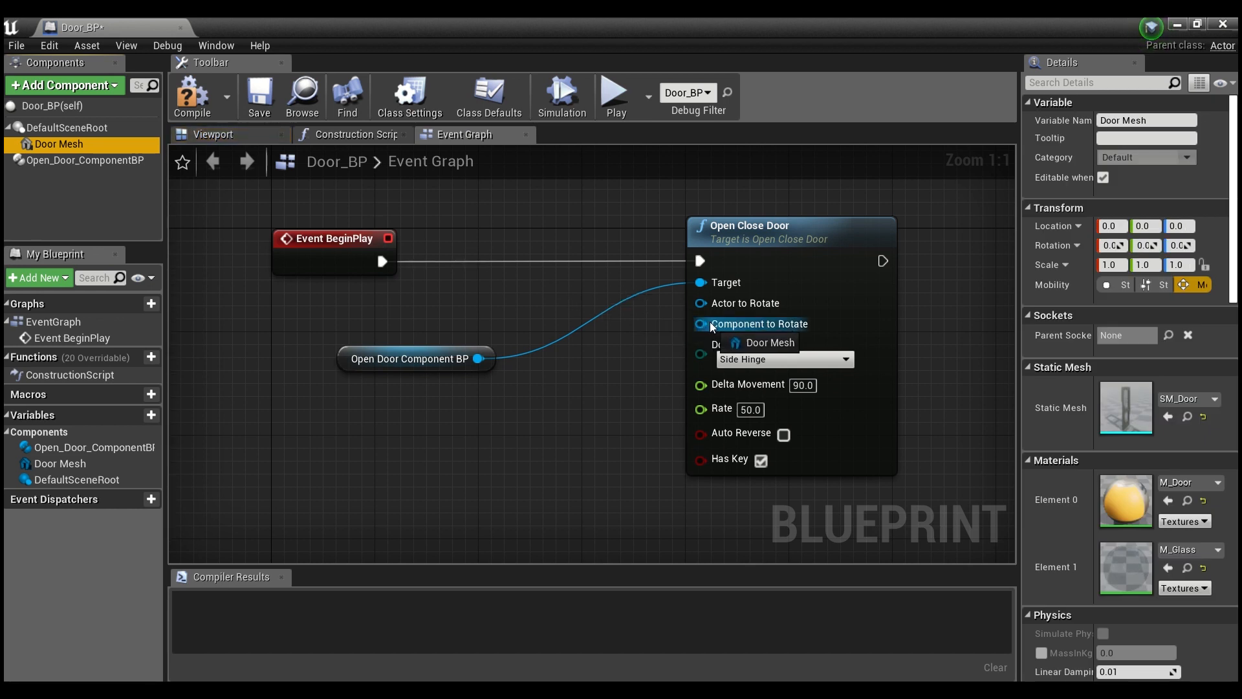
pyautogui.click(770, 342)
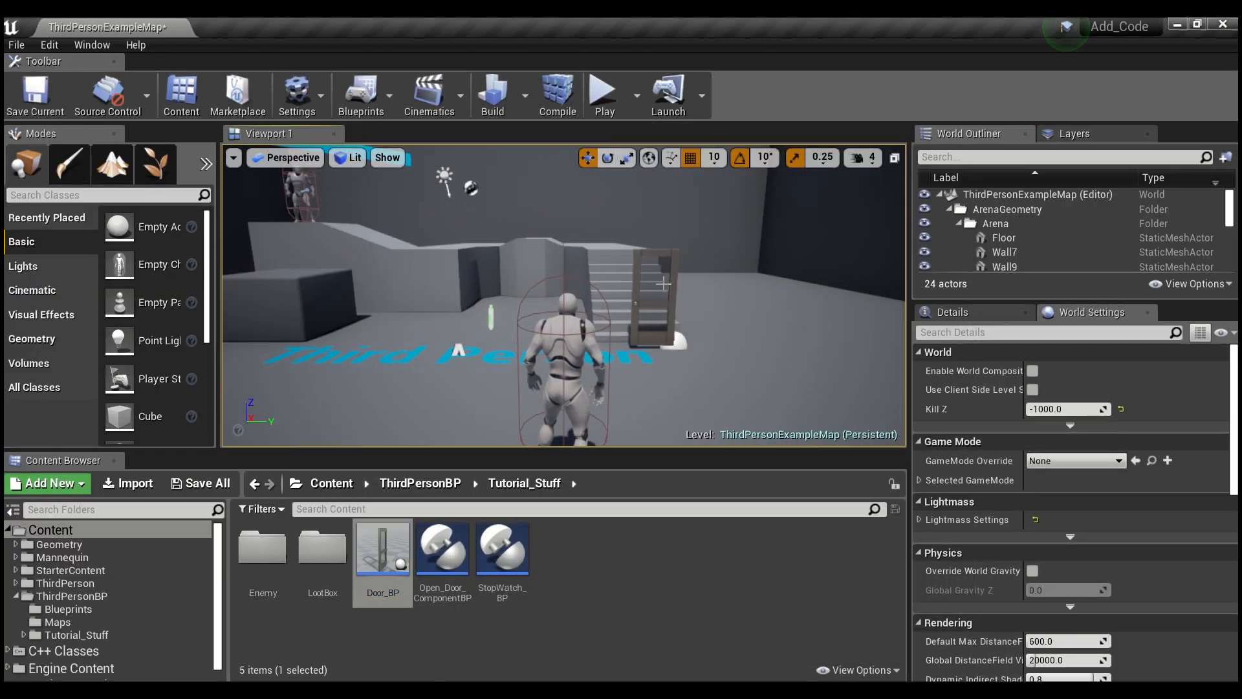
# Return to the Door_BP blueprint and save it.
pyautogui.click(604, 94)
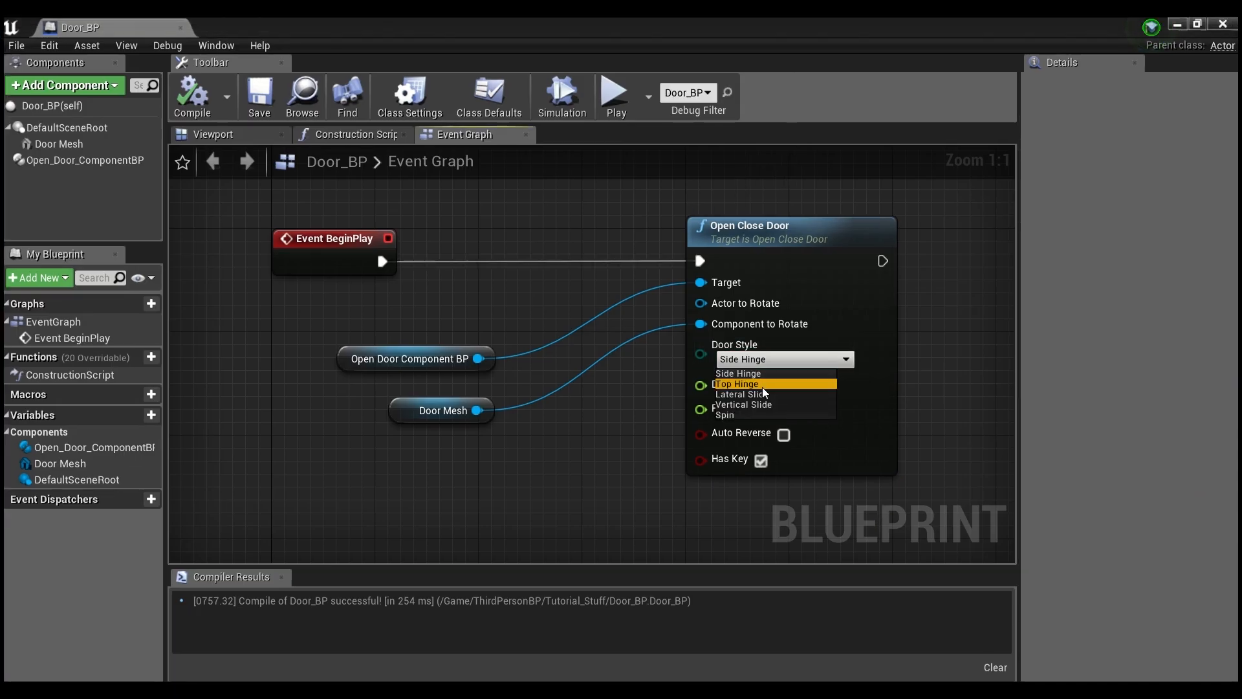
pyautogui.click(259, 95)
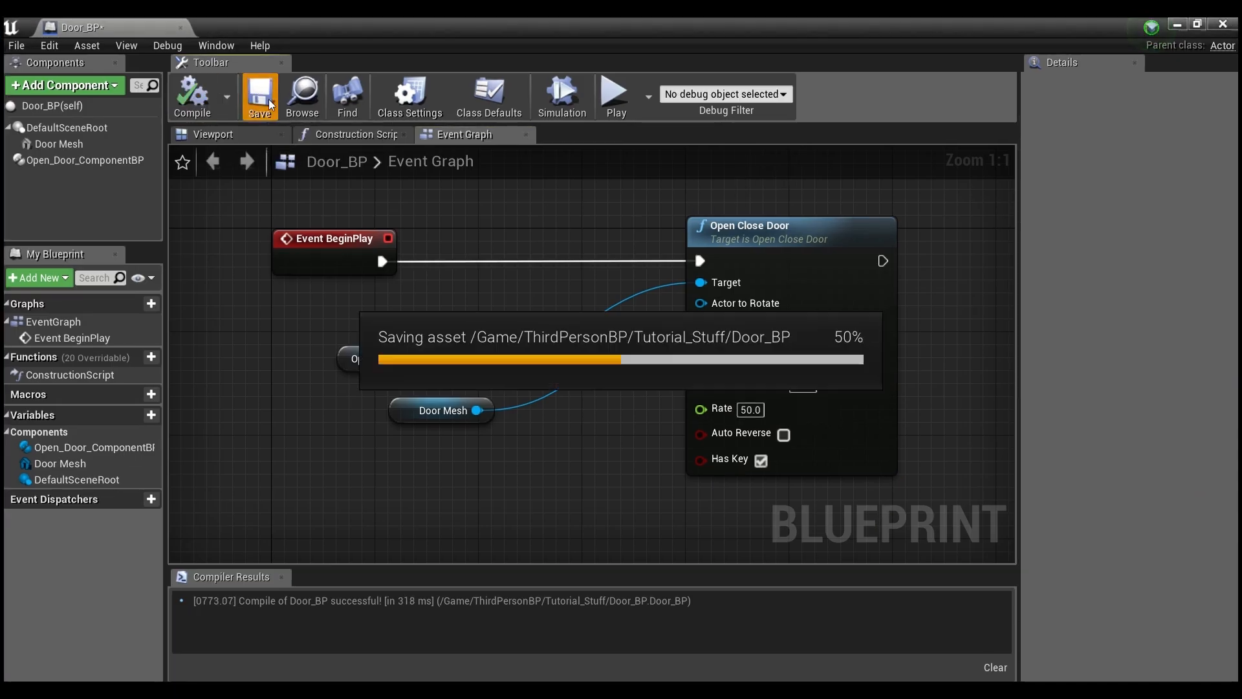